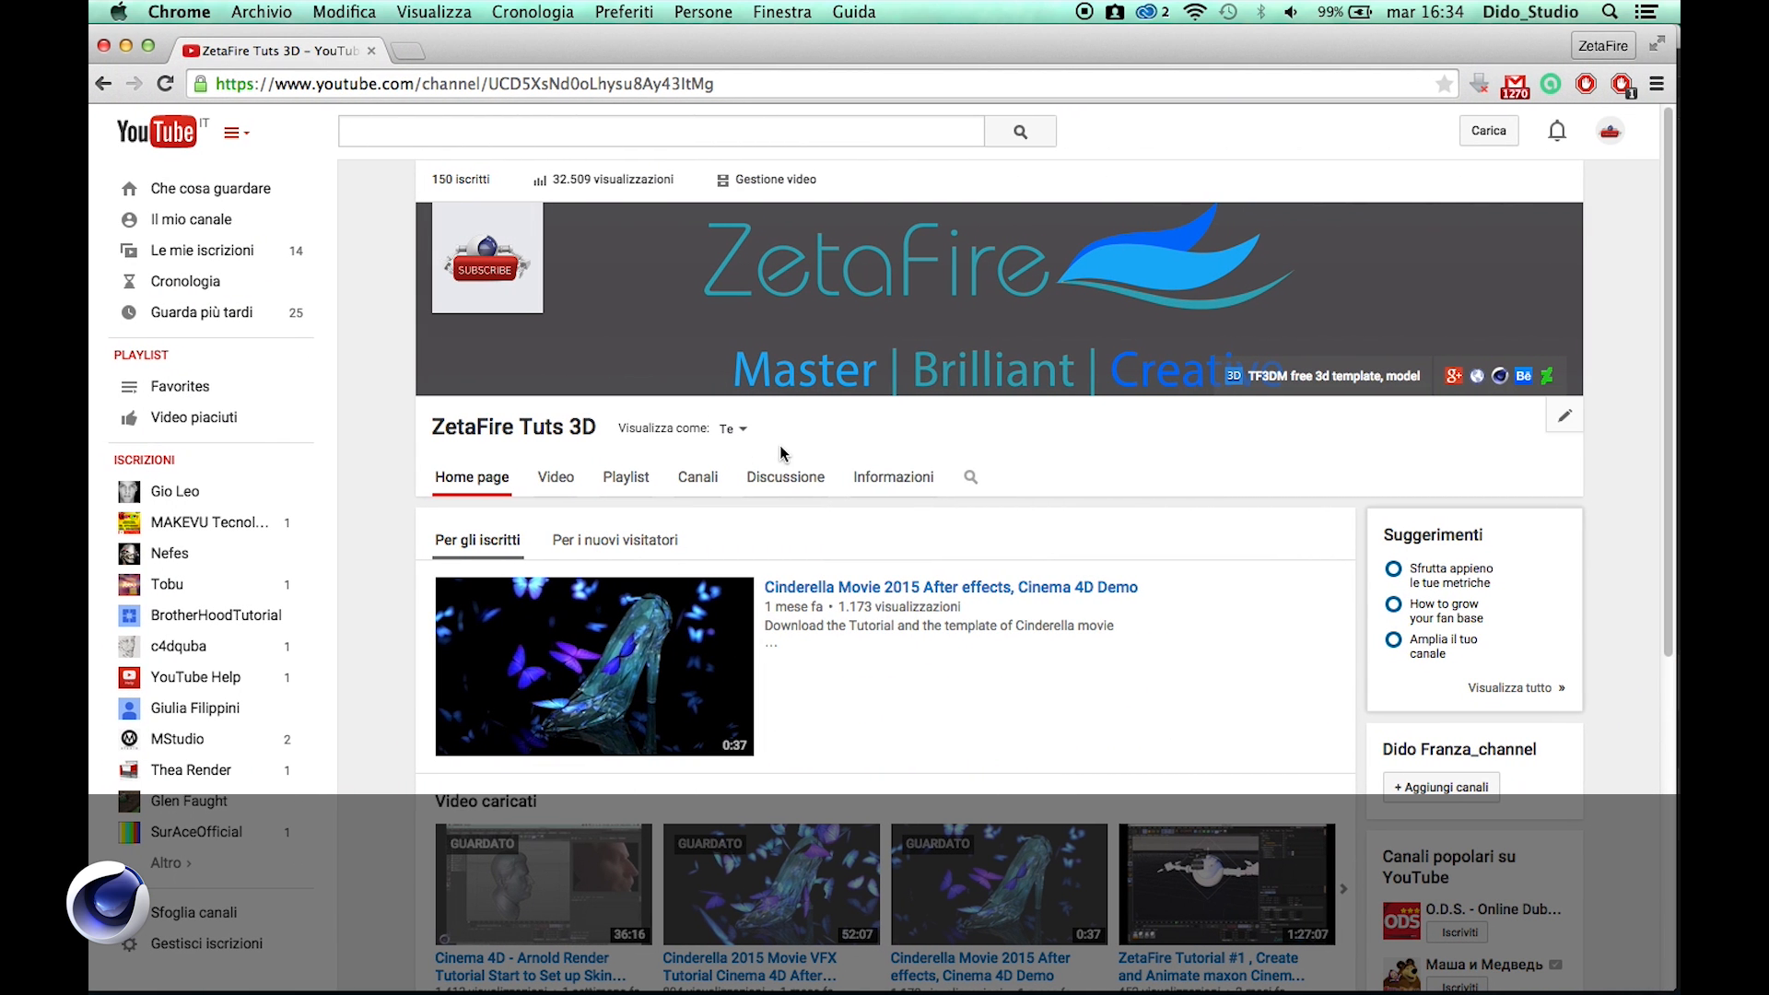
mouse_move(884, 387)
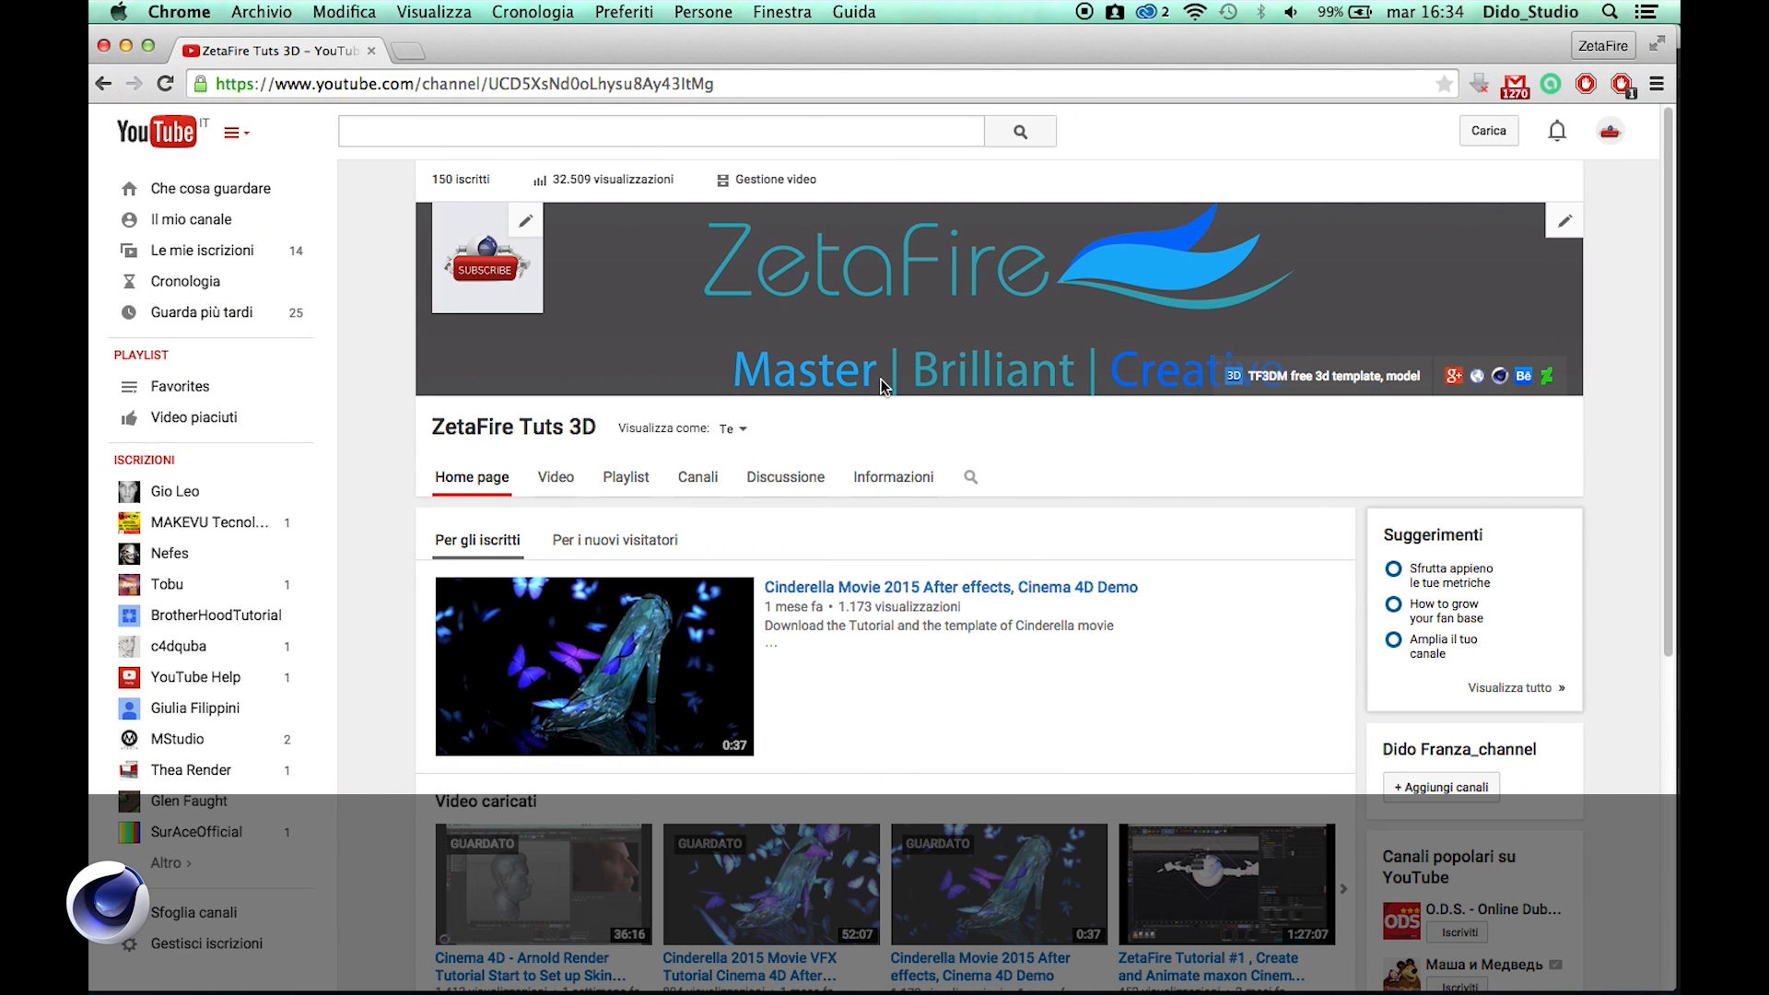
mouse_move(785, 328)
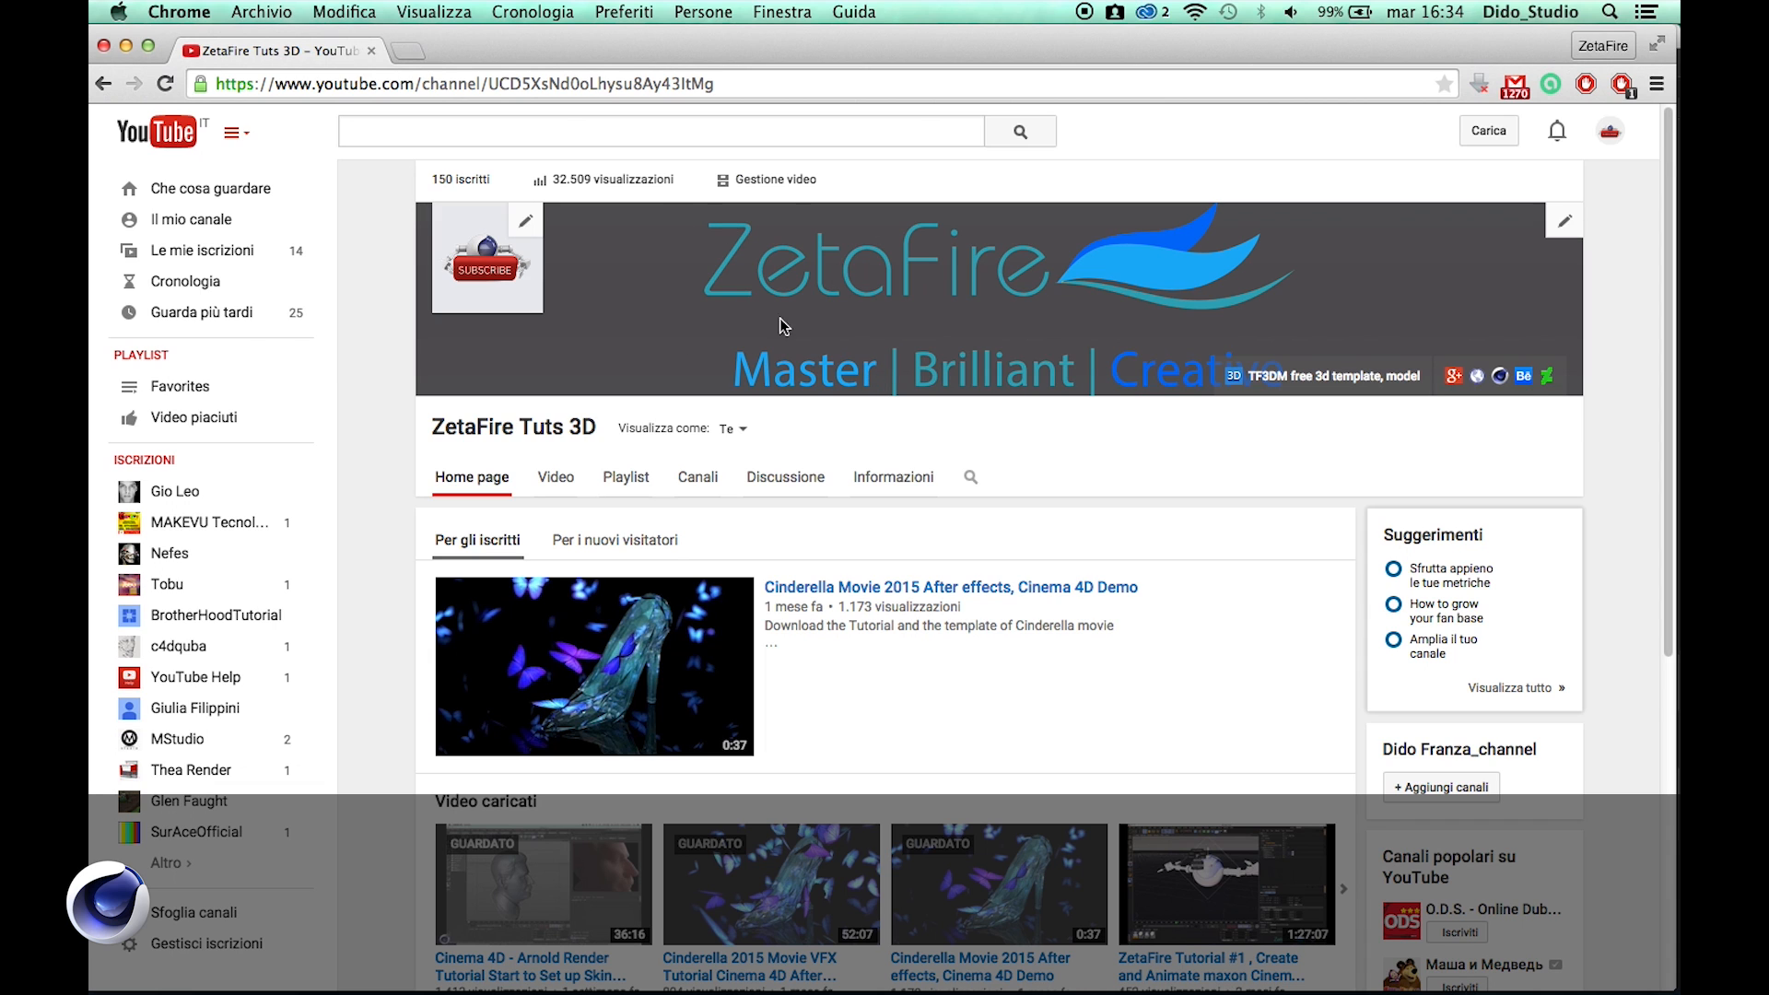
mouse_move(712, 269)
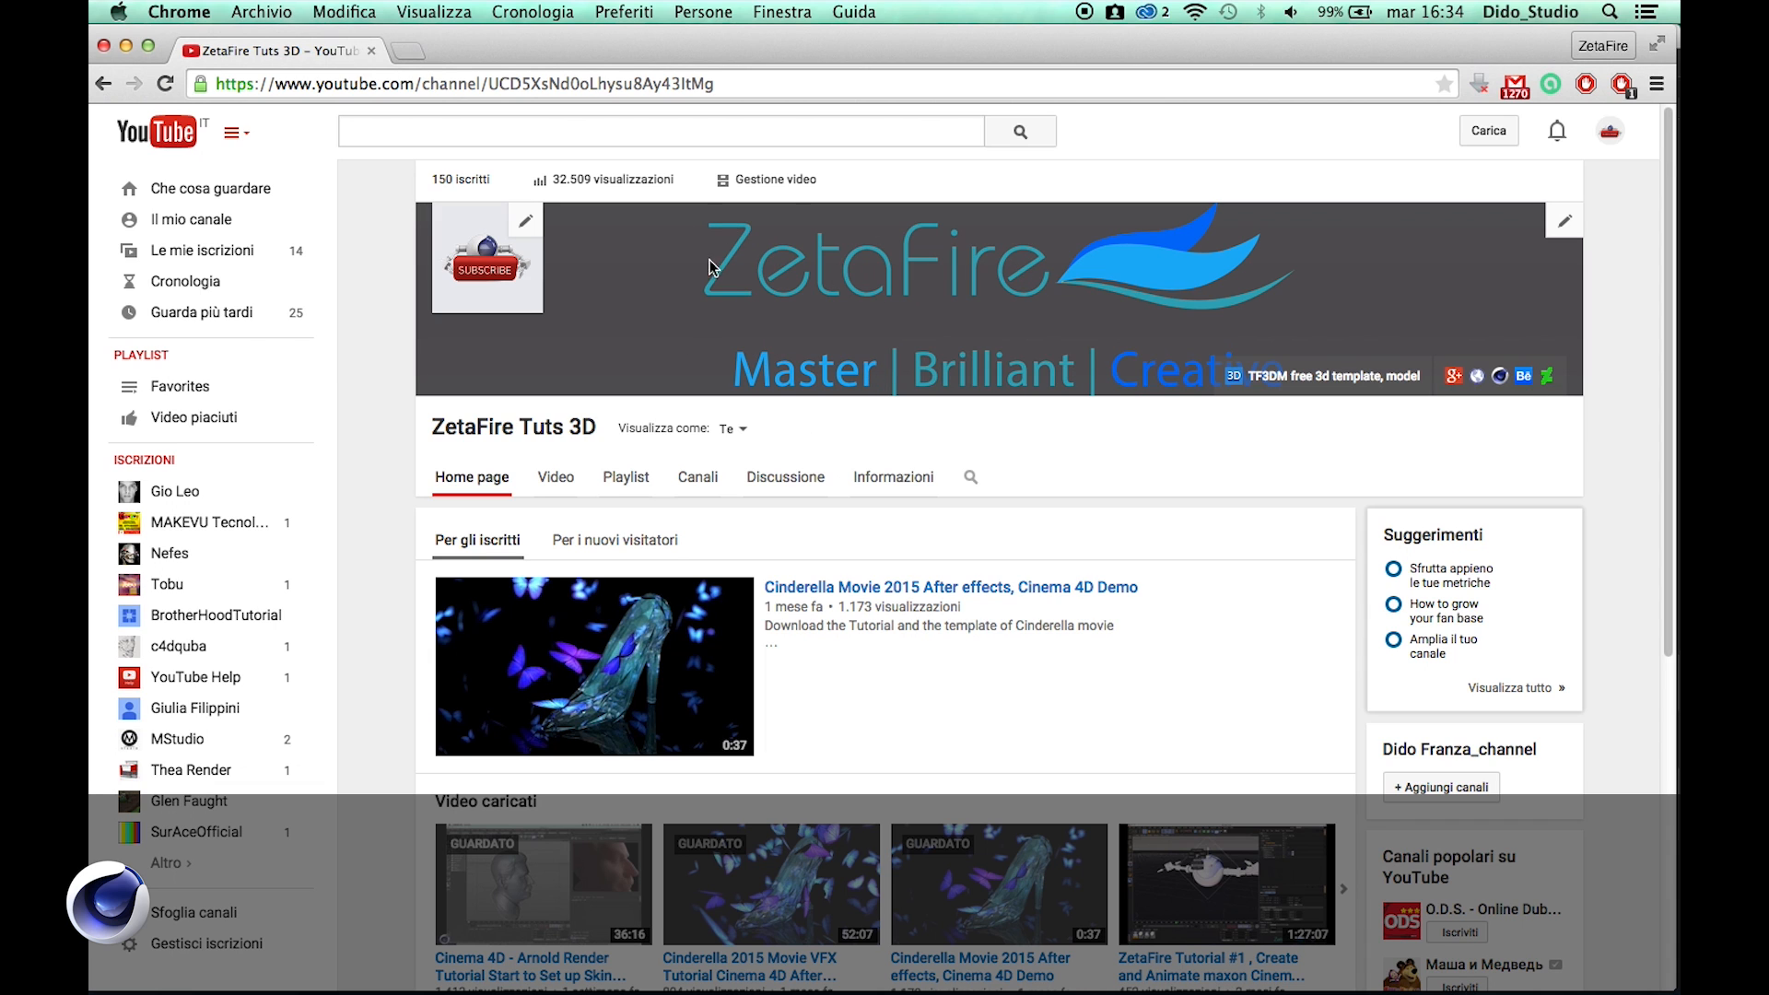
mouse_move(818, 299)
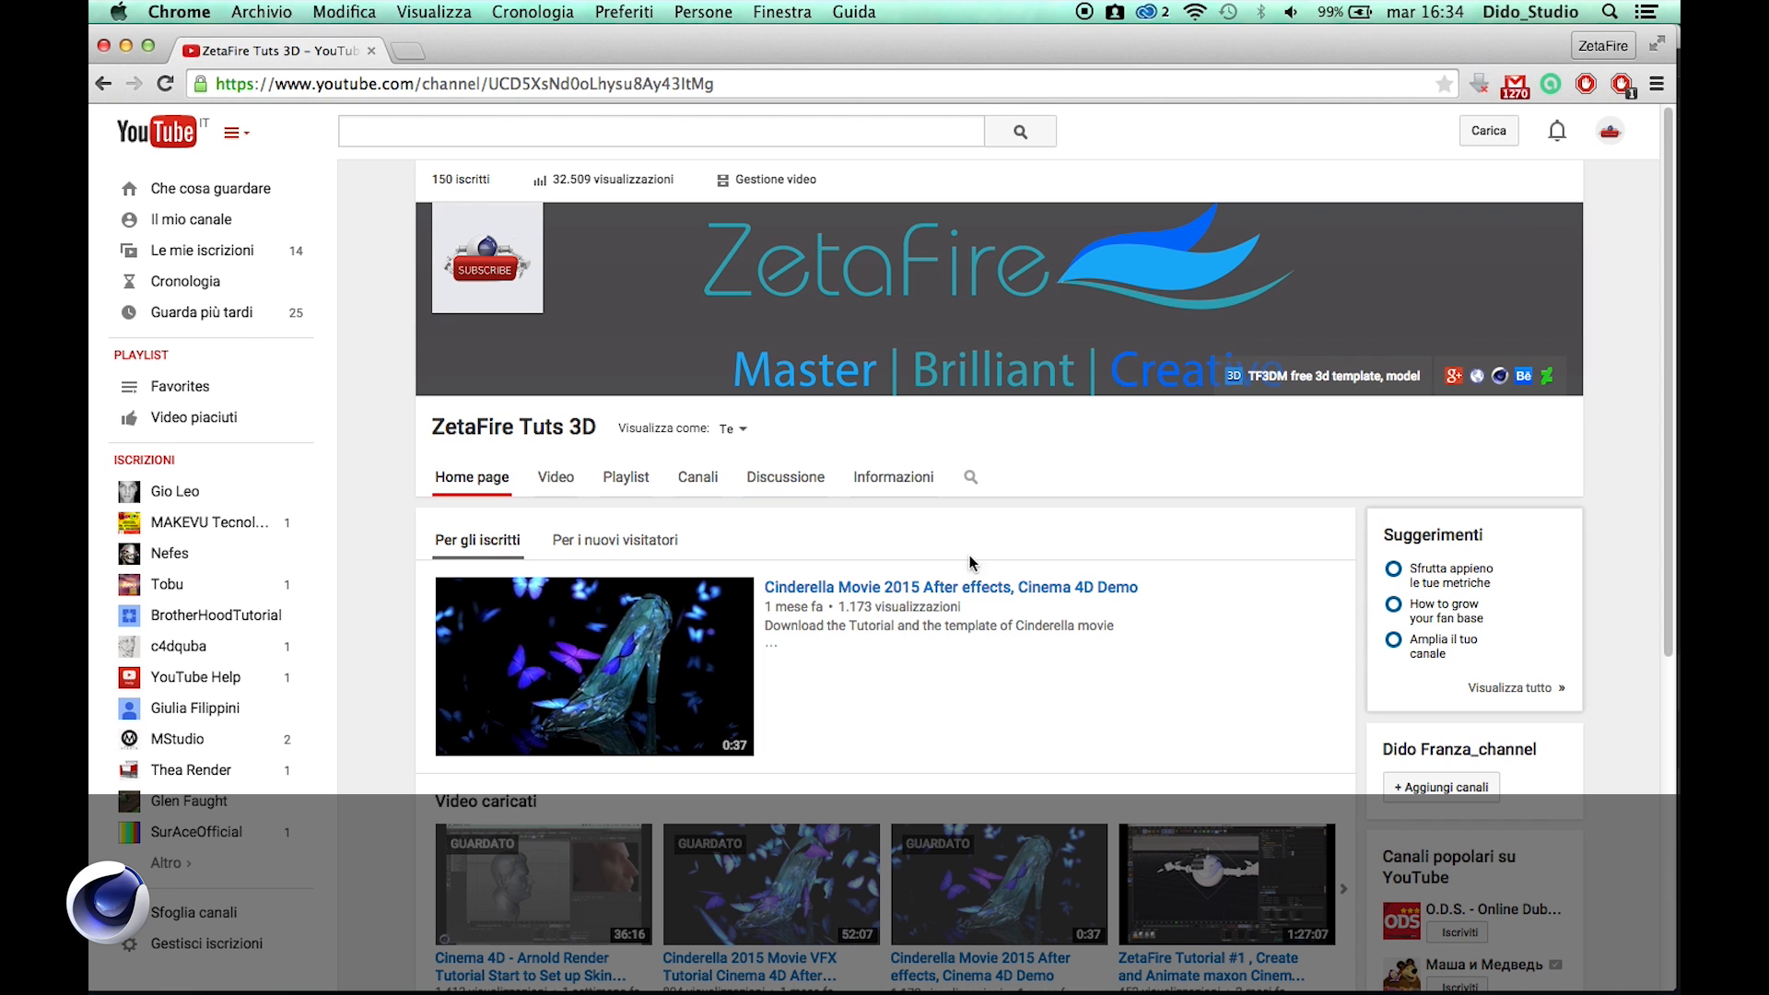
mouse_move(584, 958)
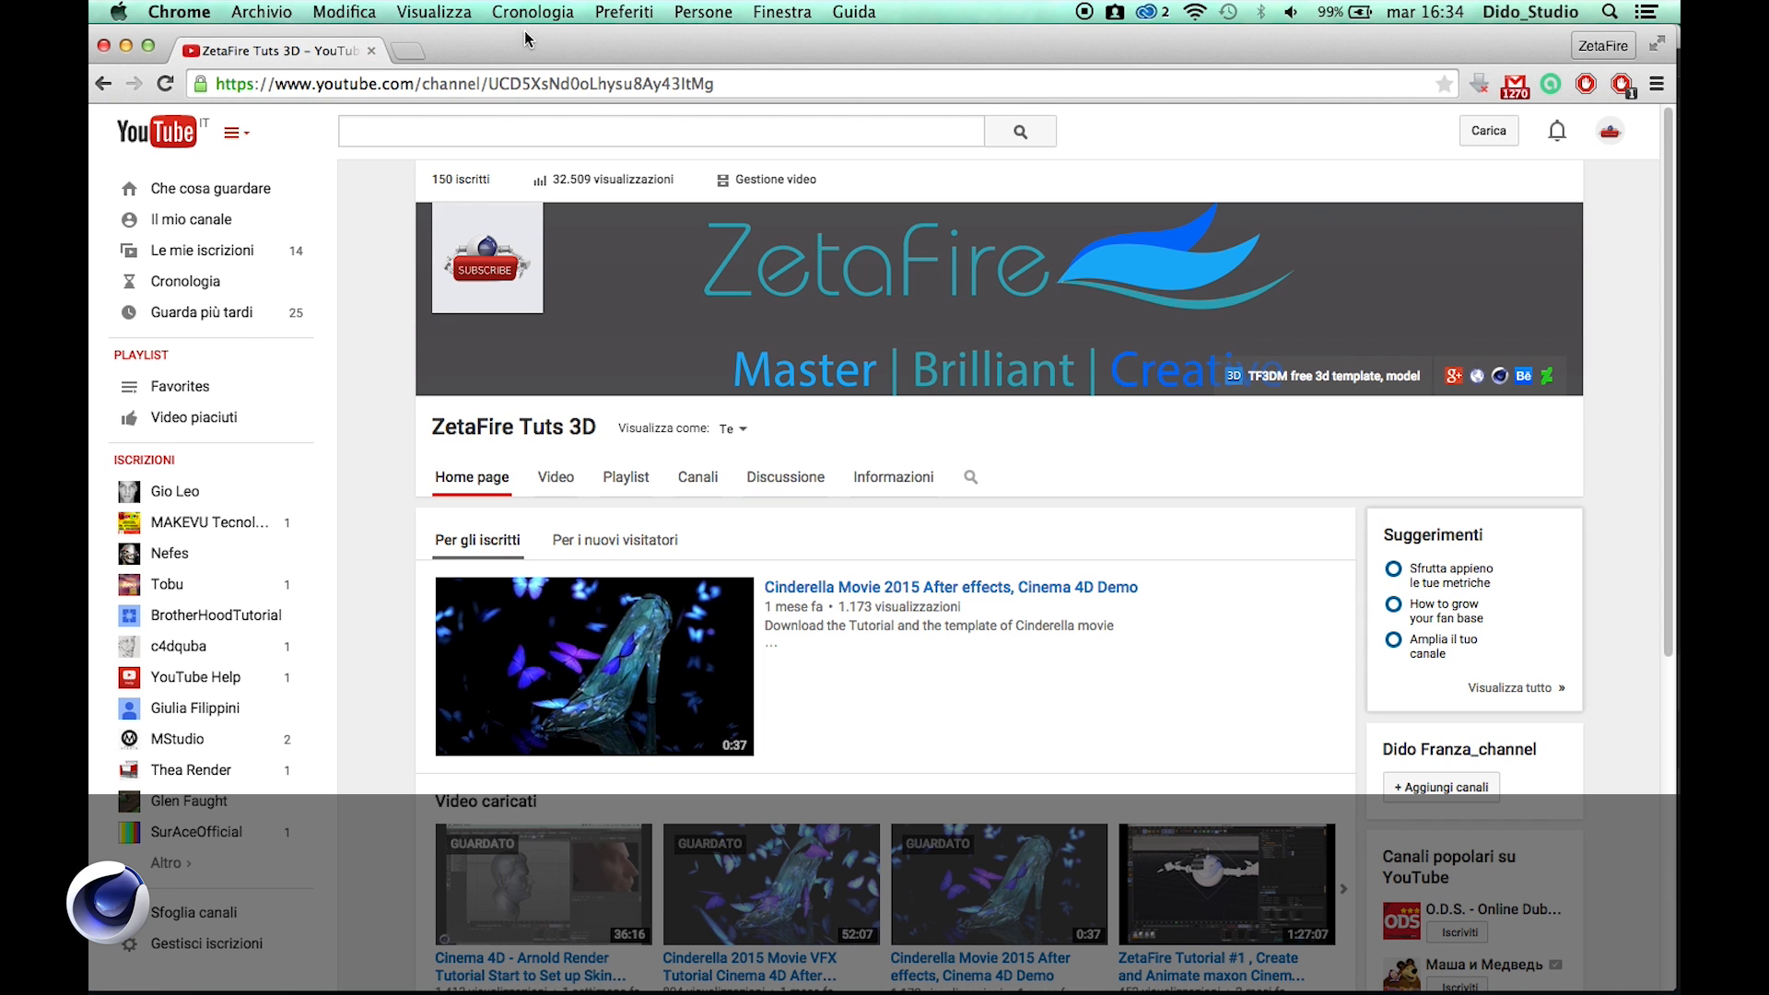
Bring up Cinema 4D's Window menu listing the manager windows available for the ring scene
scroll("down", 3)
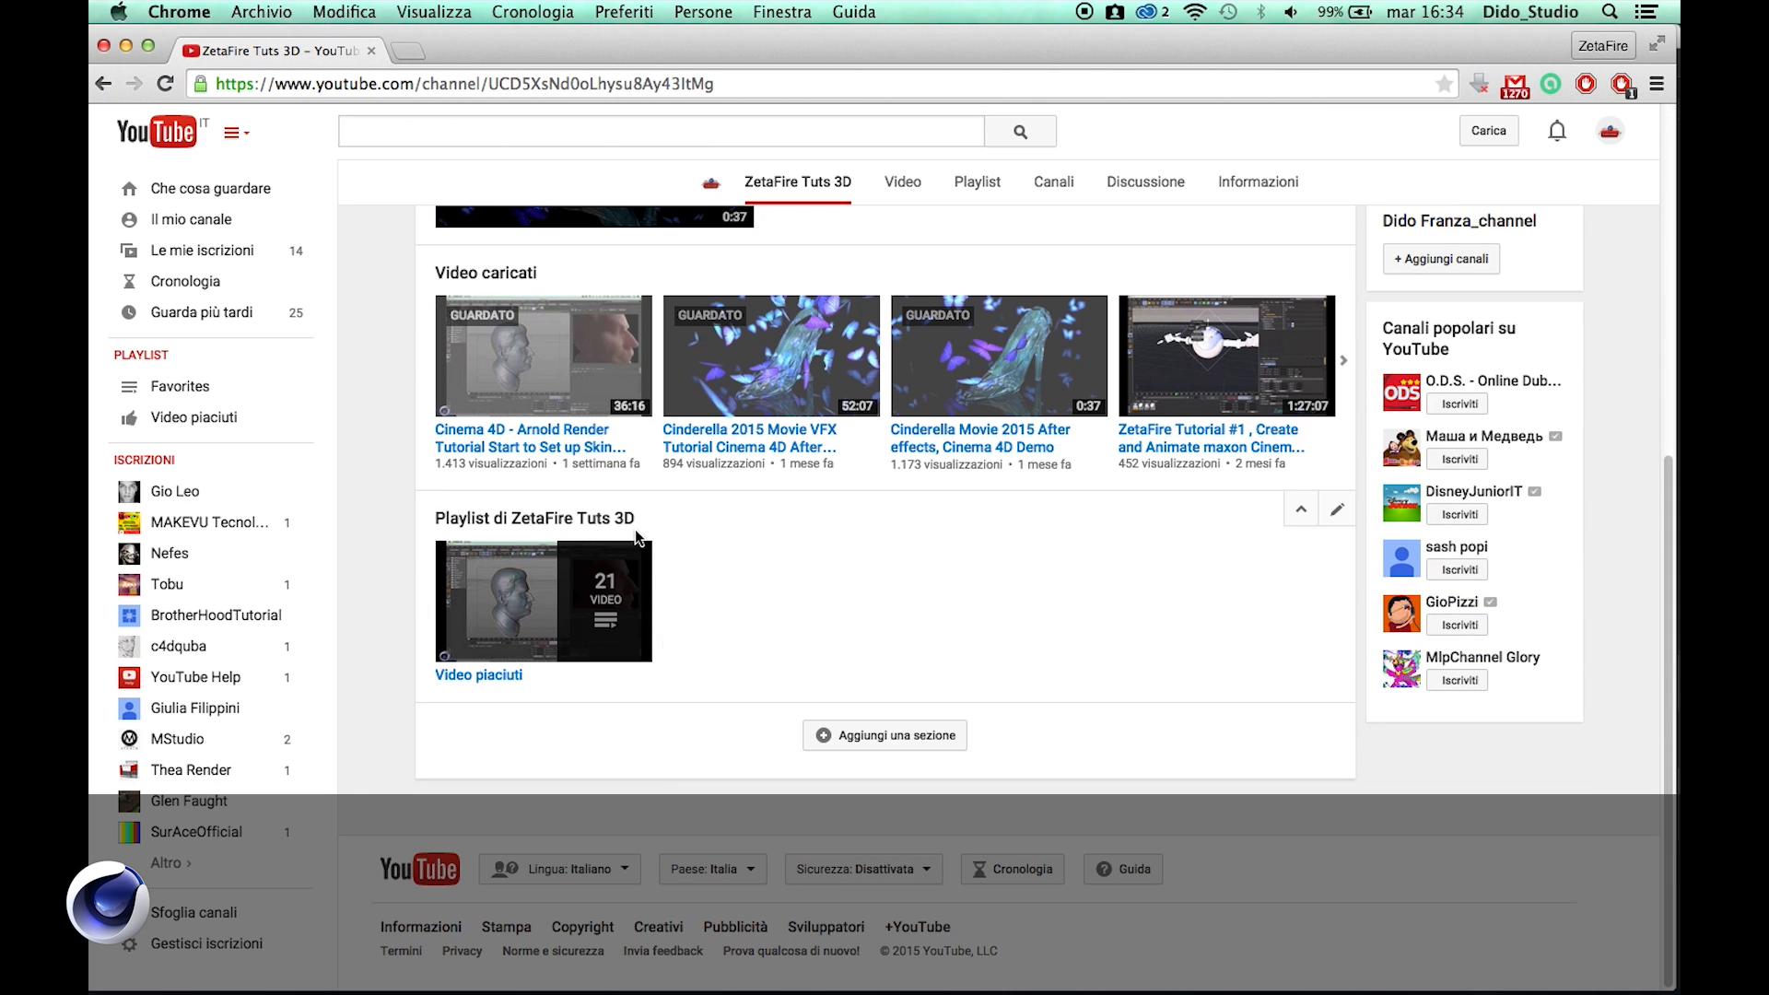
mouse_move(728, 549)
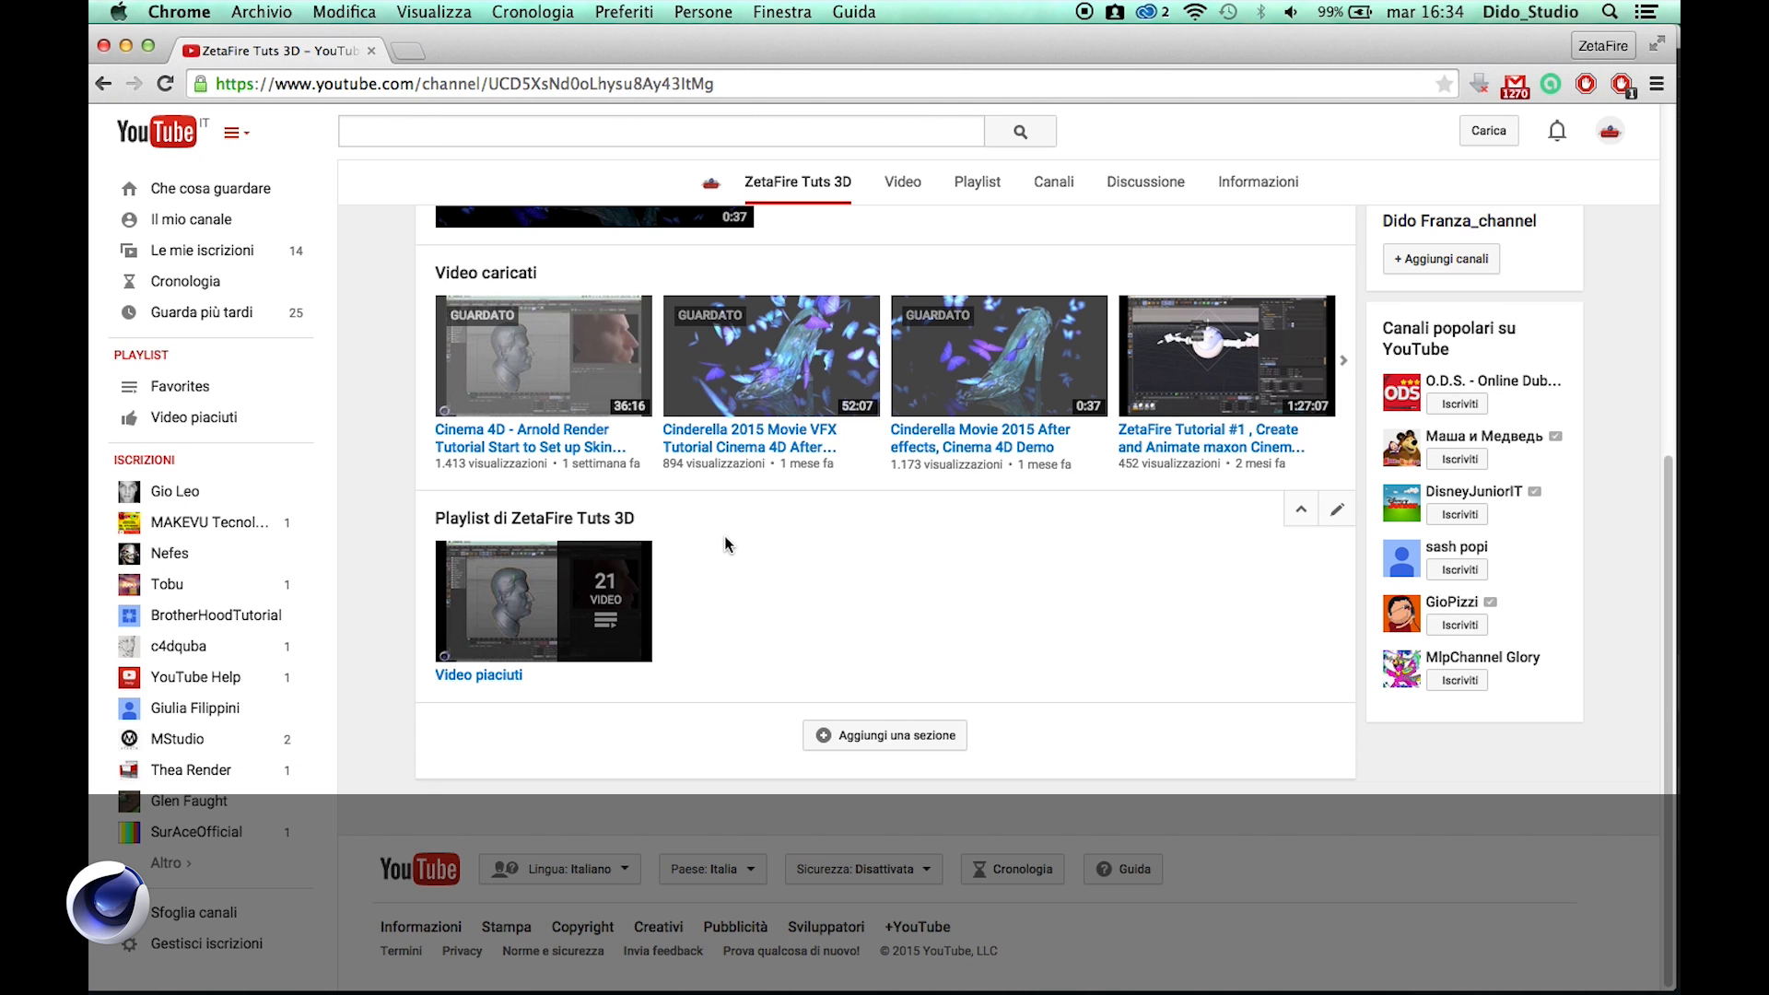
mouse_move(729, 527)
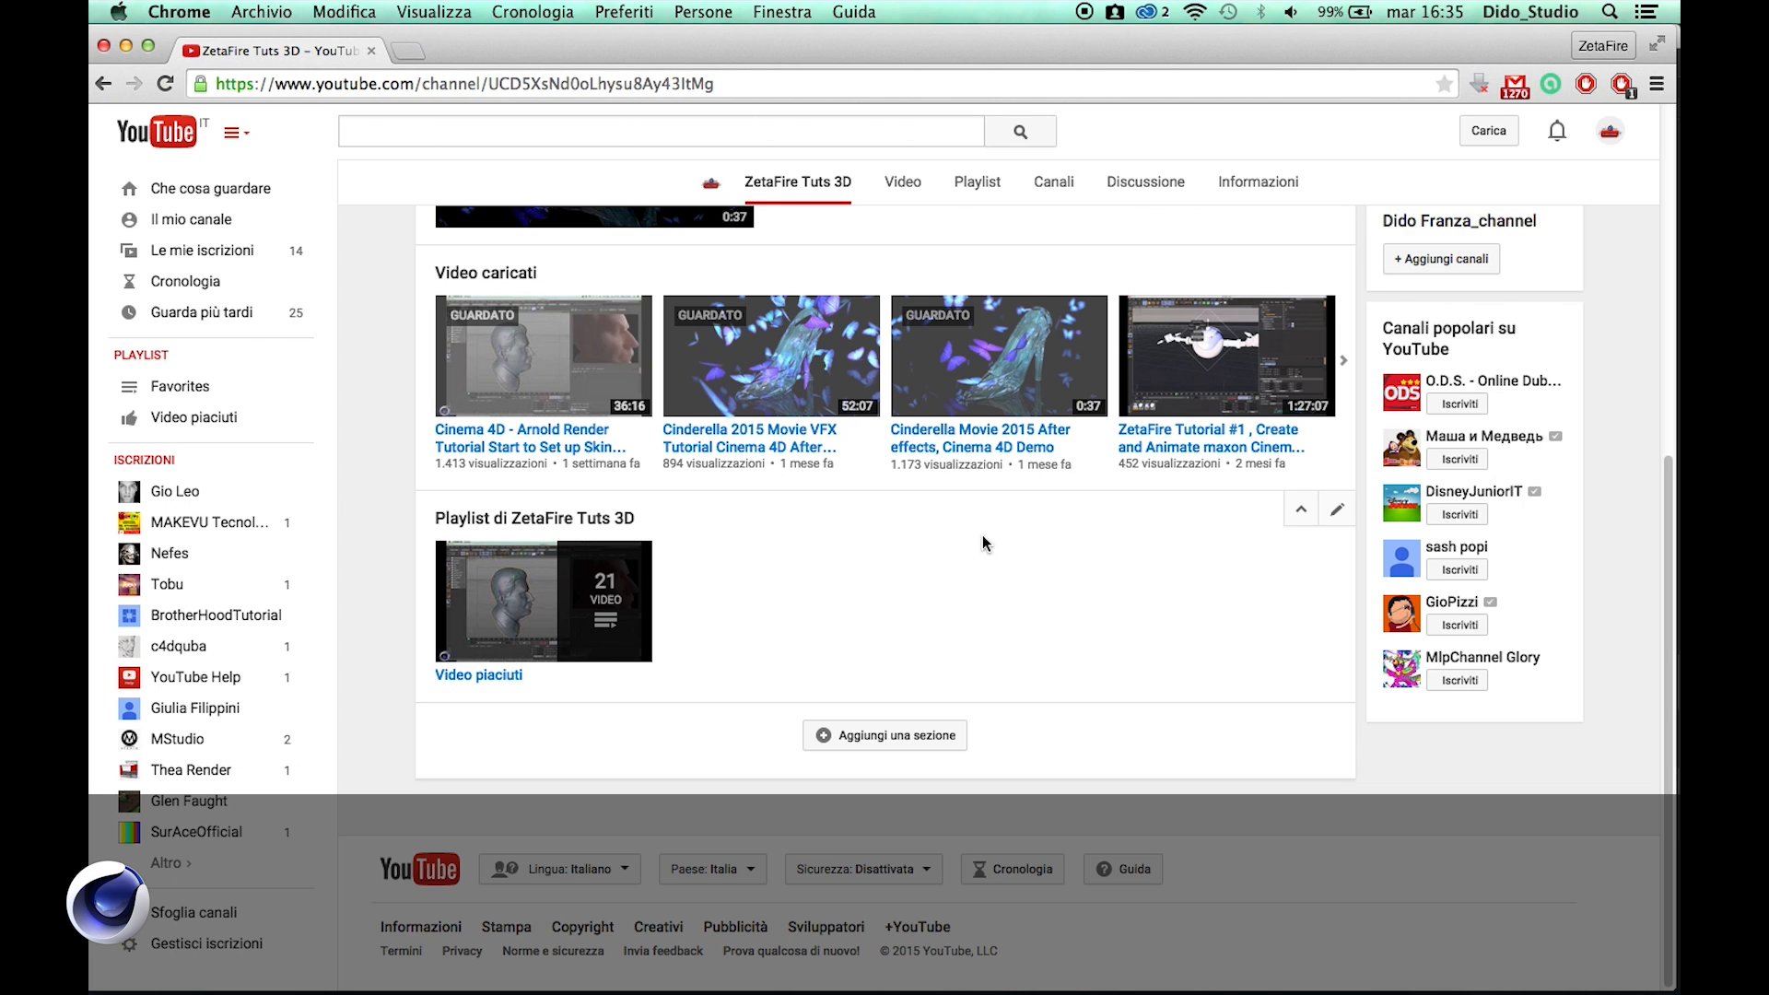
mouse_move(809, 553)
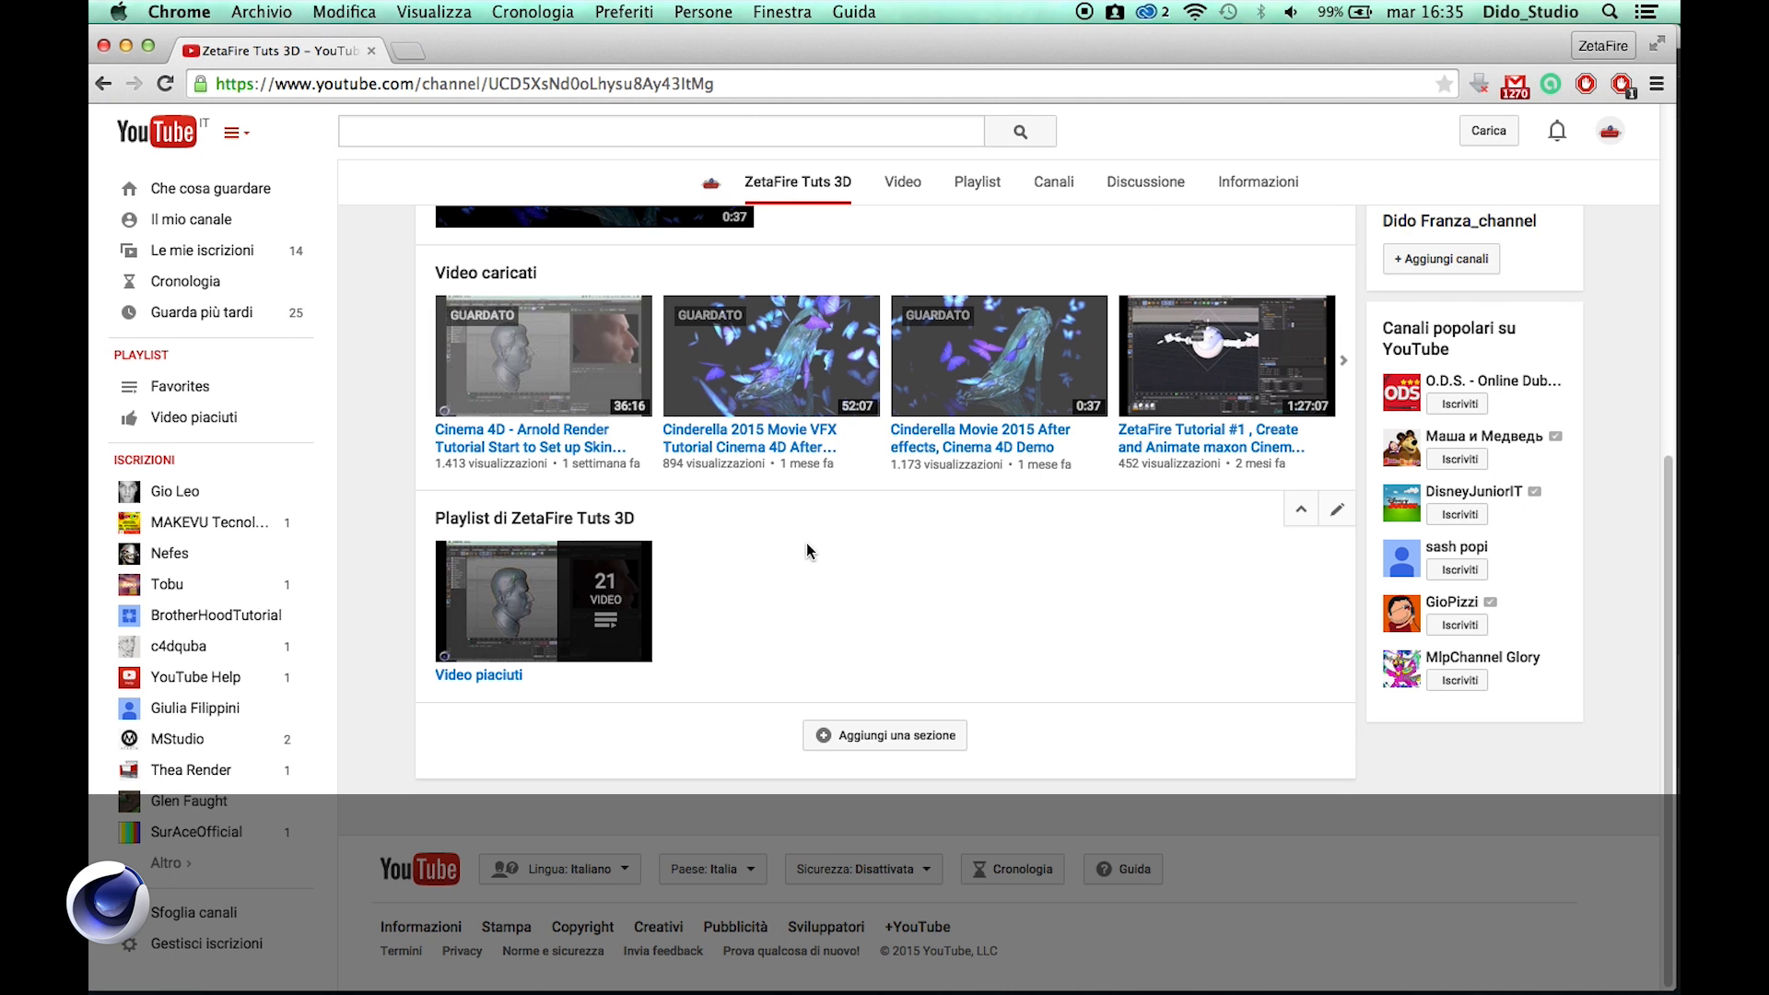
scroll("up", 3)
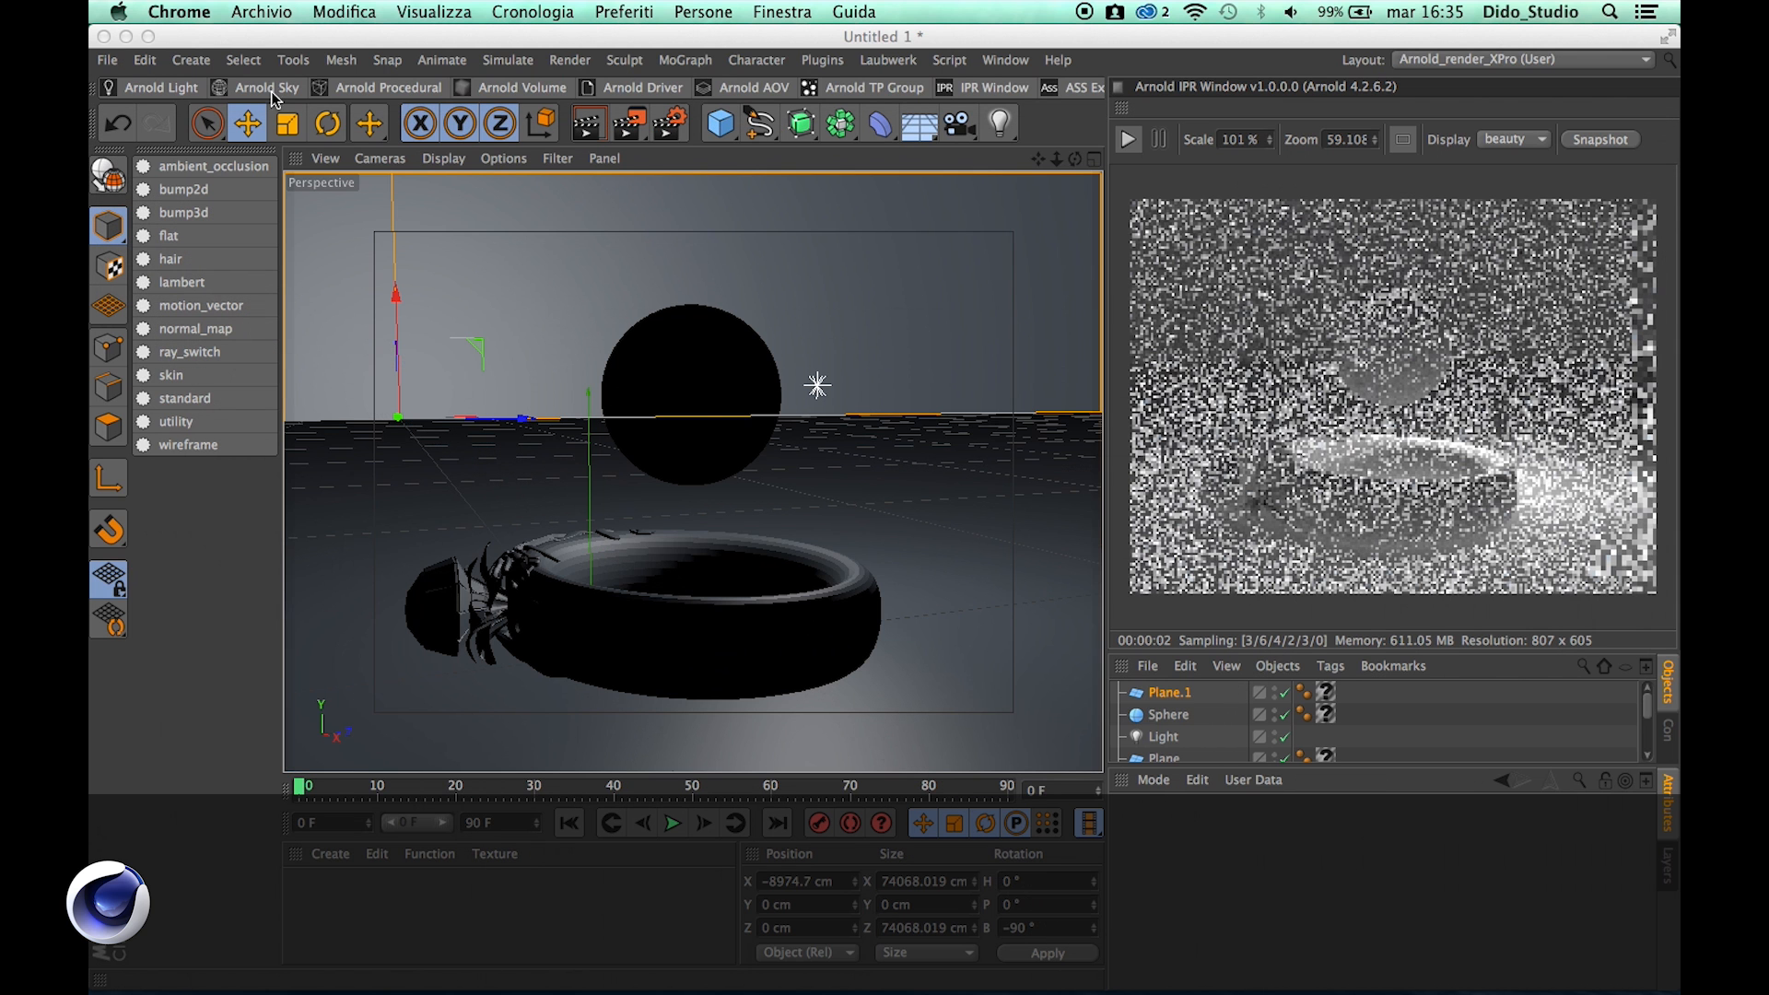
mouse_move(661, 470)
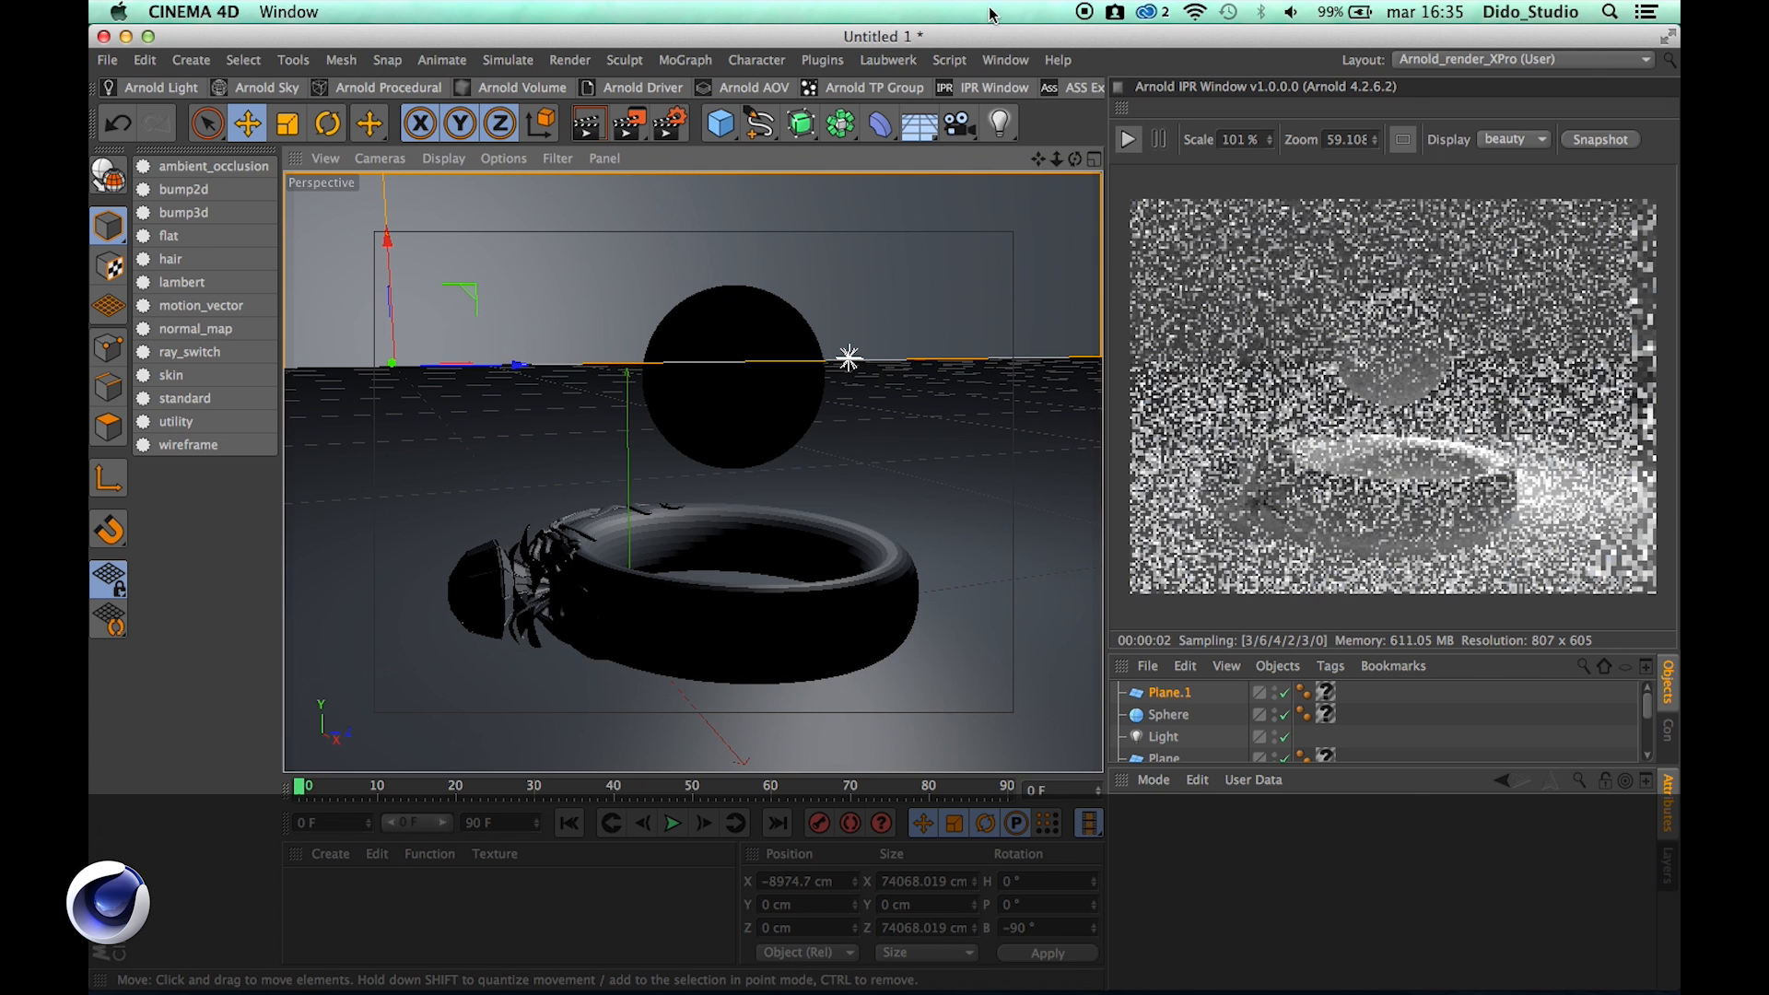
left_click(1003, 59)
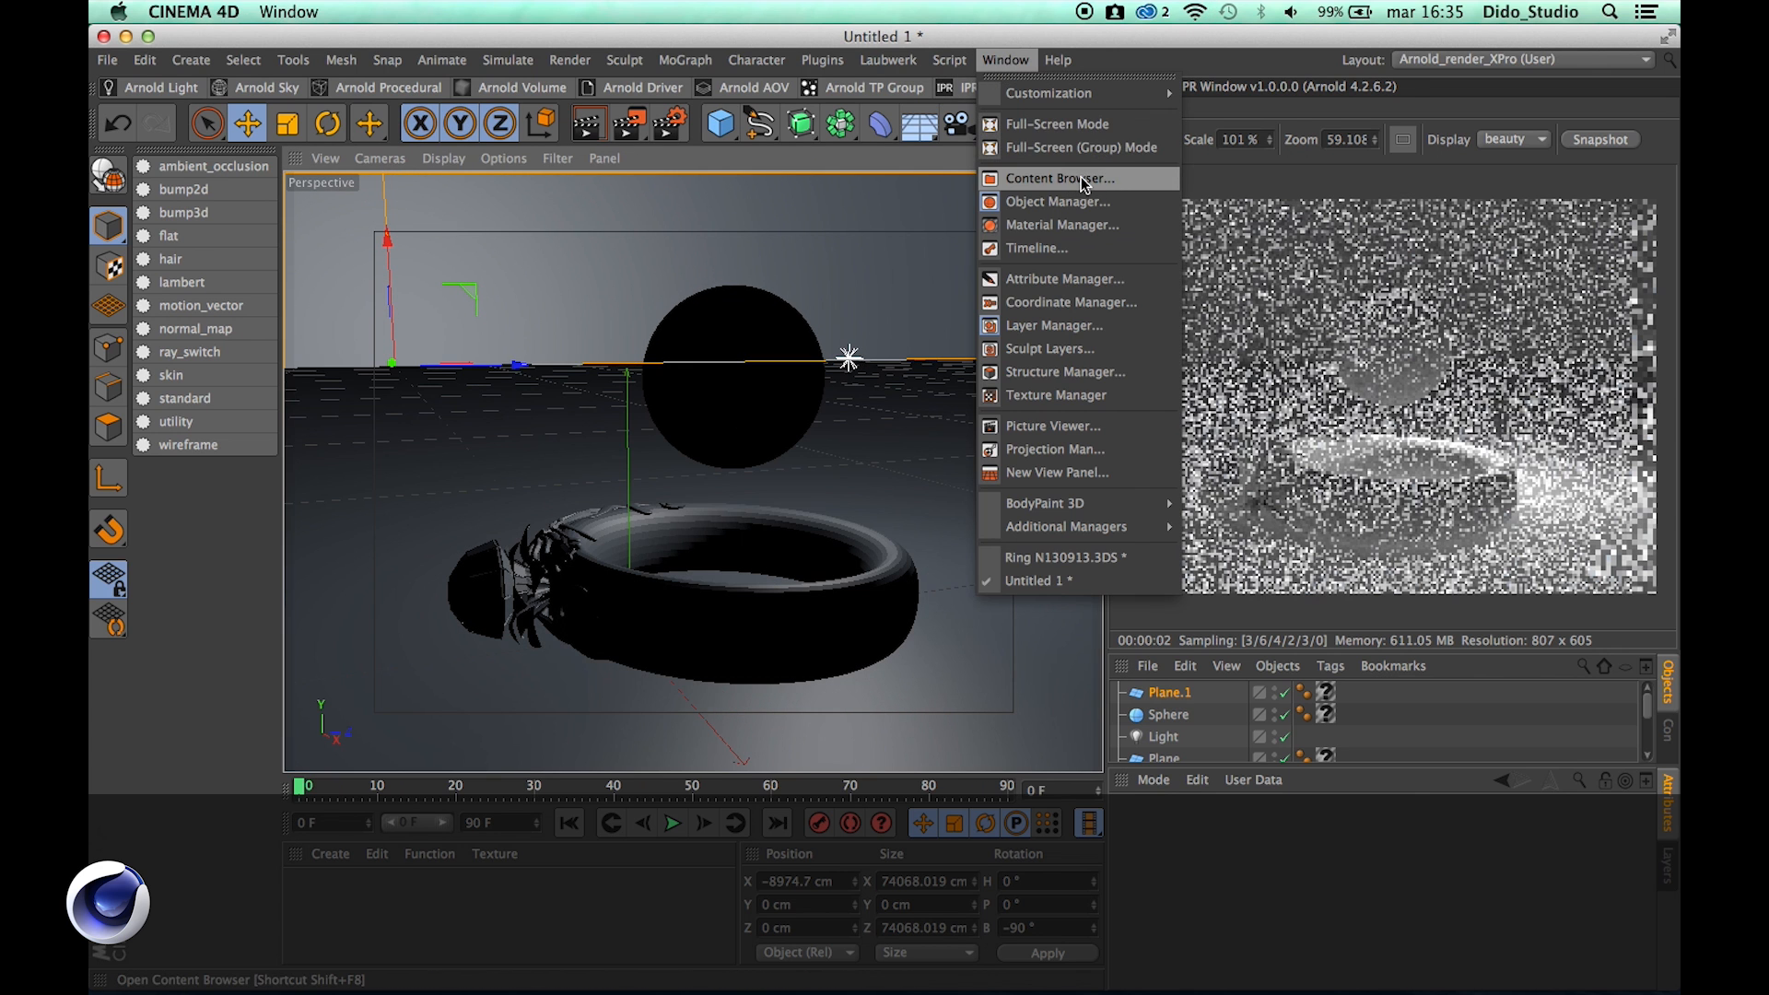
Show the ZS_Metal smooth metal presets of the ZArnold_Shaders_BetaV1.0 library in Content Browser
left_click(1056, 179)
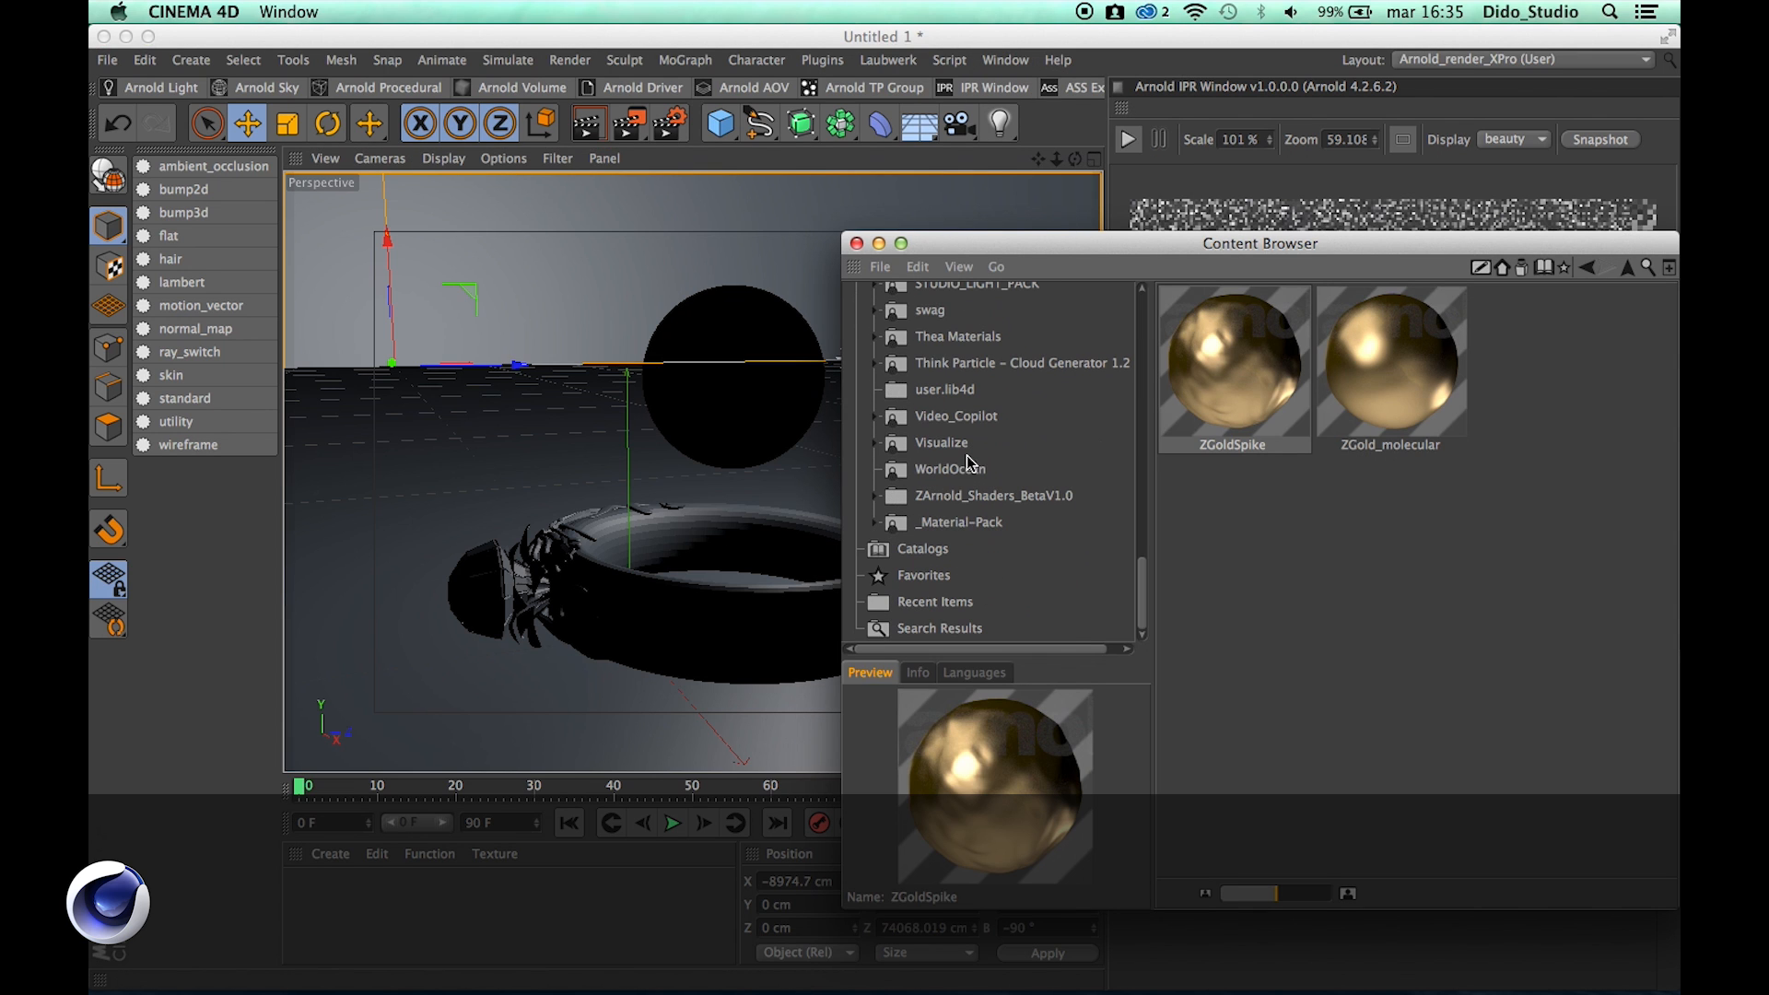
mouse_move(925, 485)
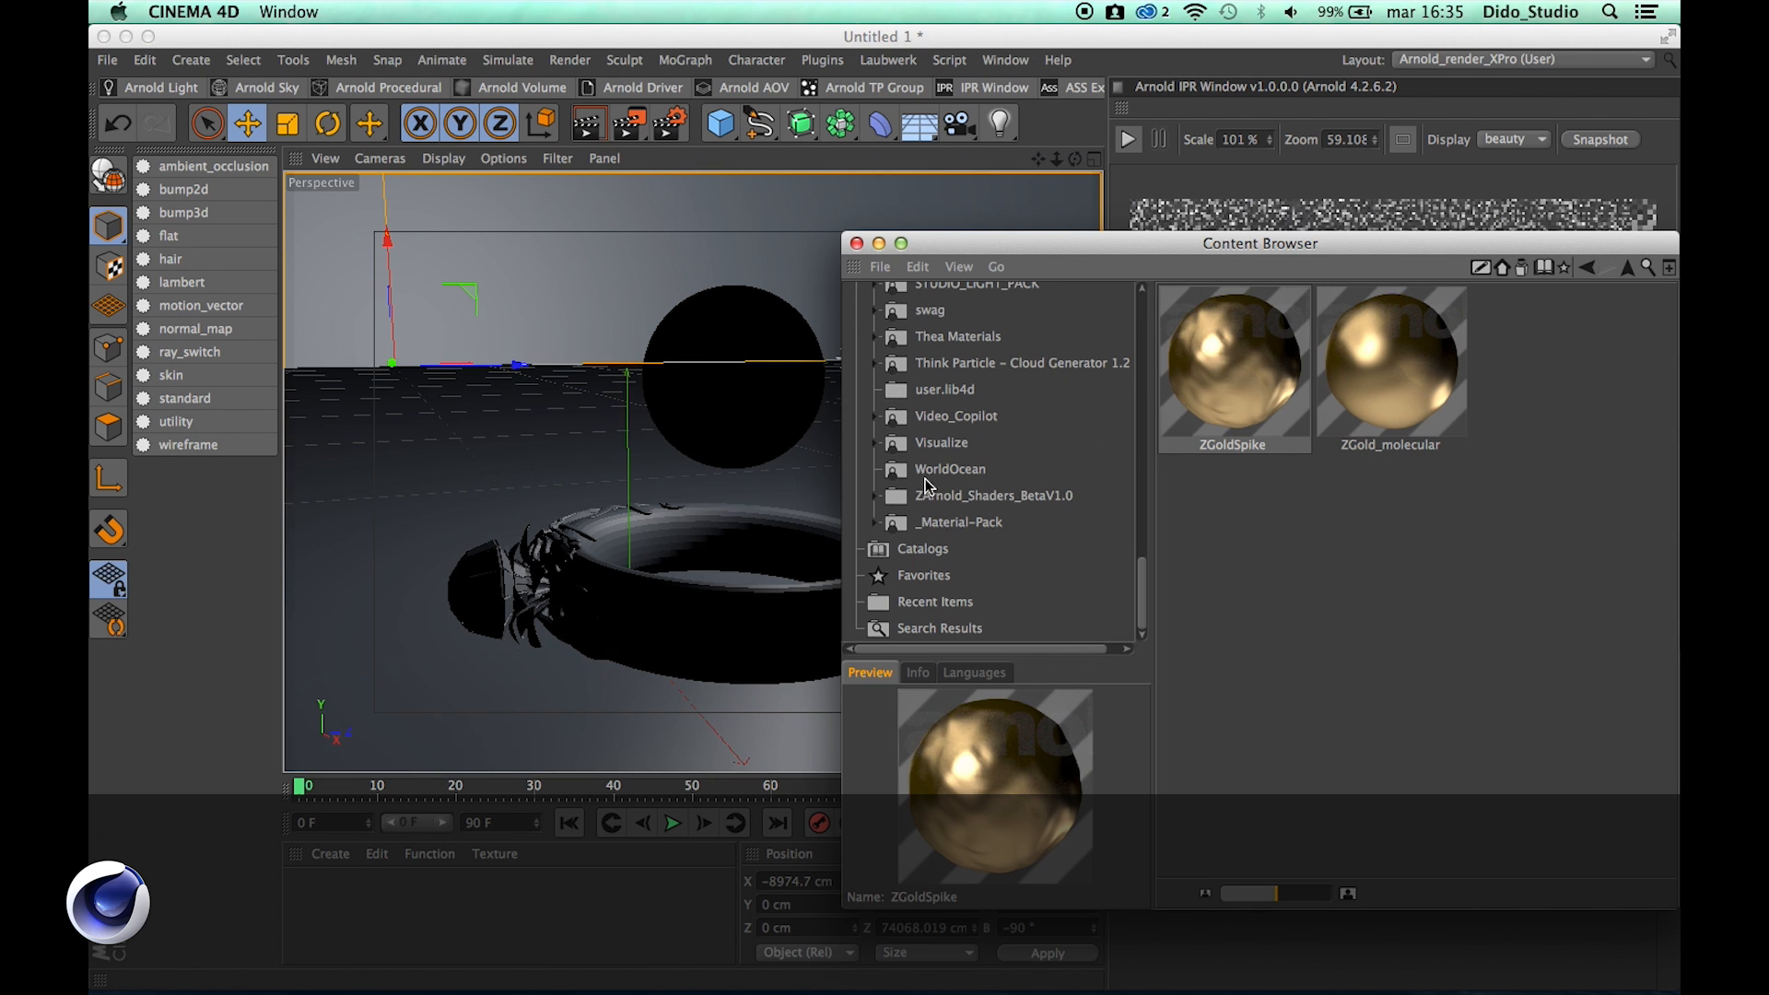
left_click(993, 496)
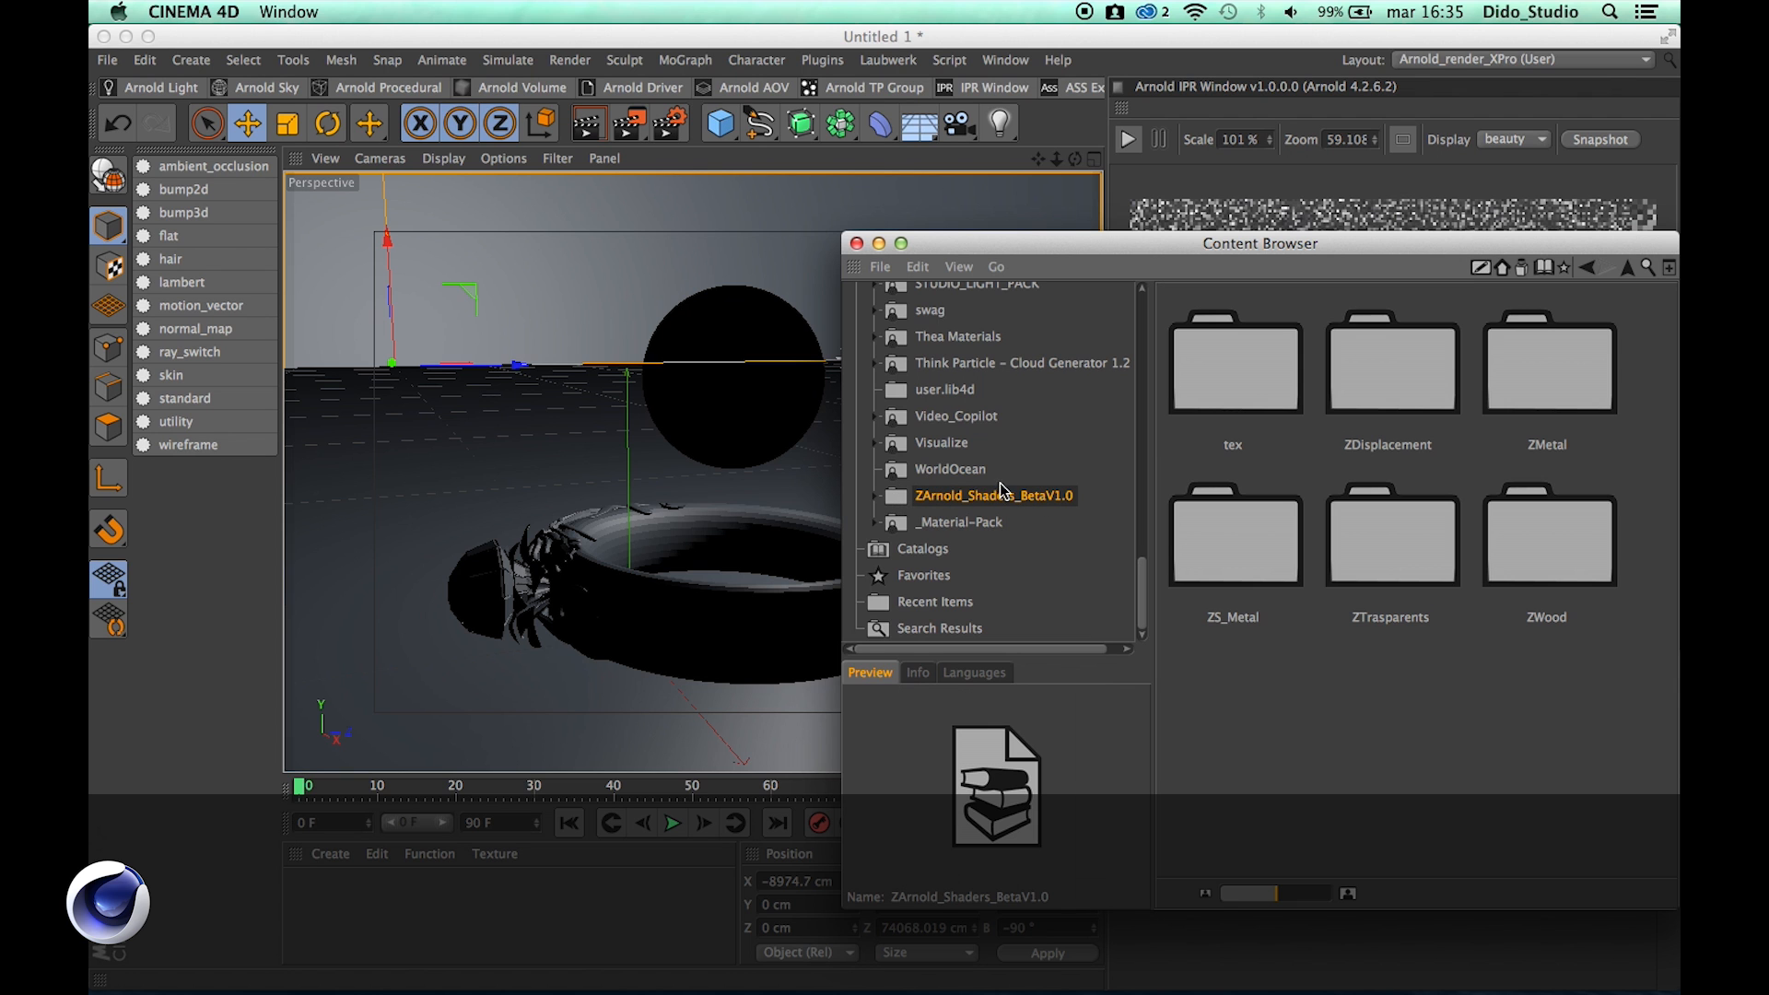
mouse_move(1296, 405)
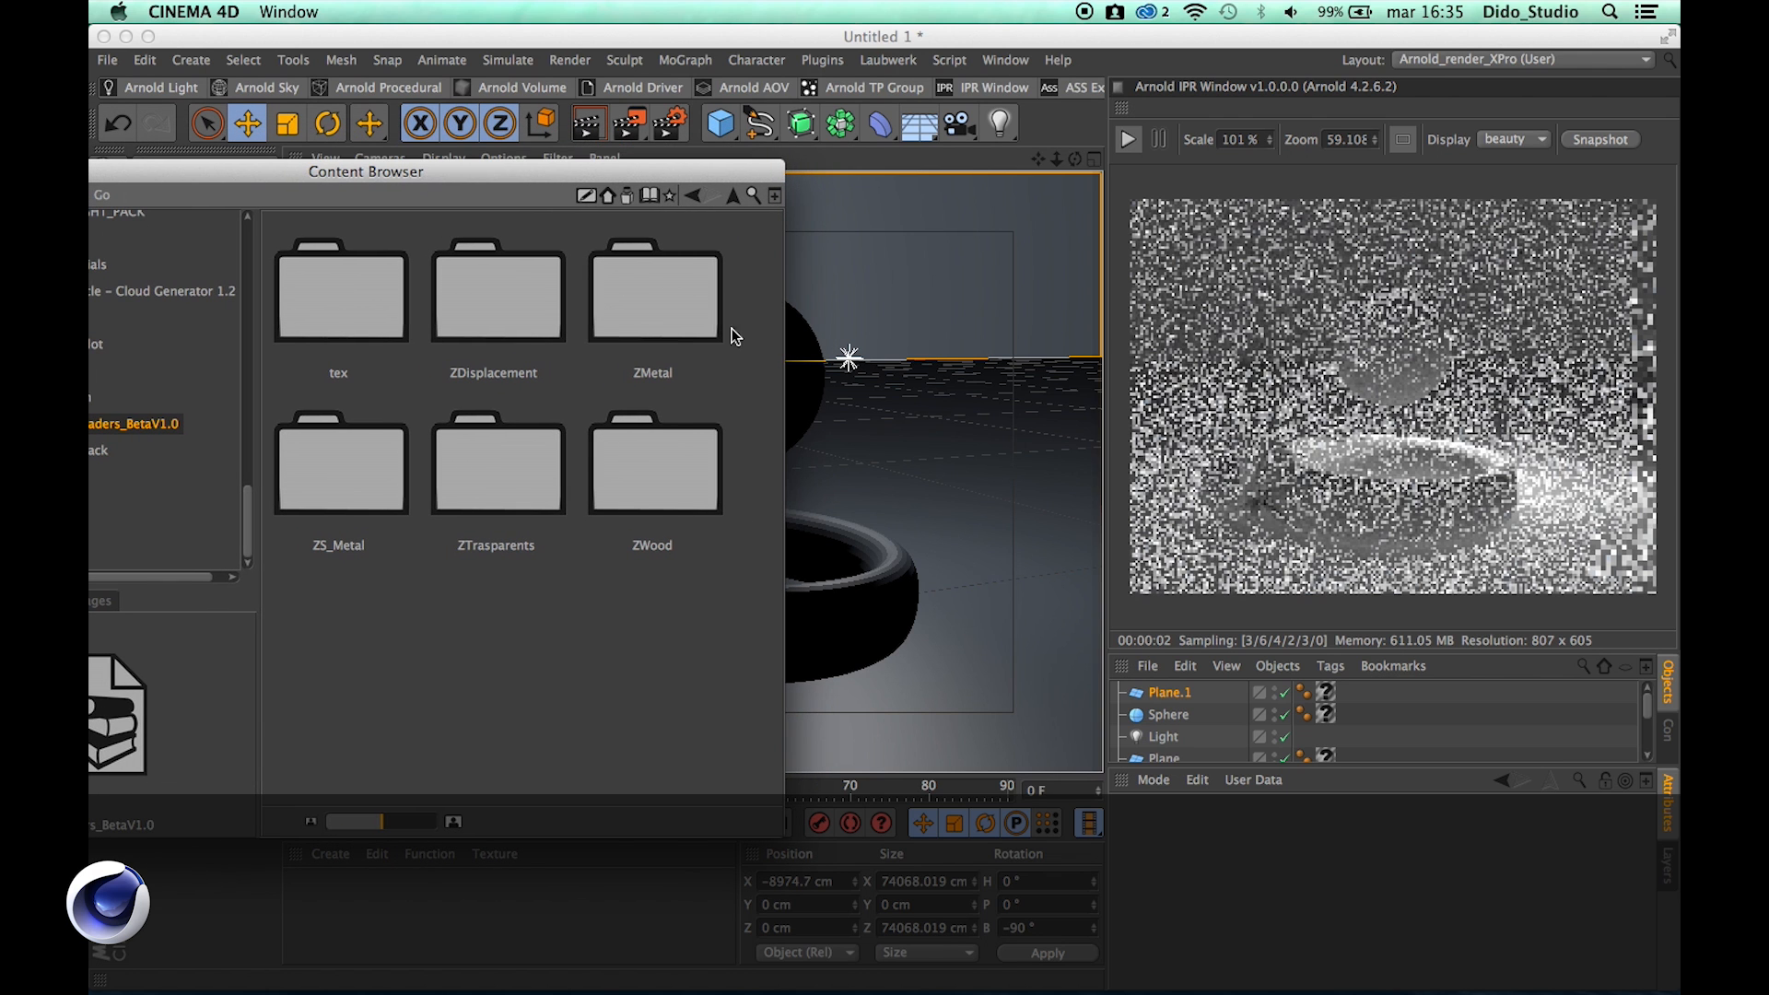
mouse_move(374, 465)
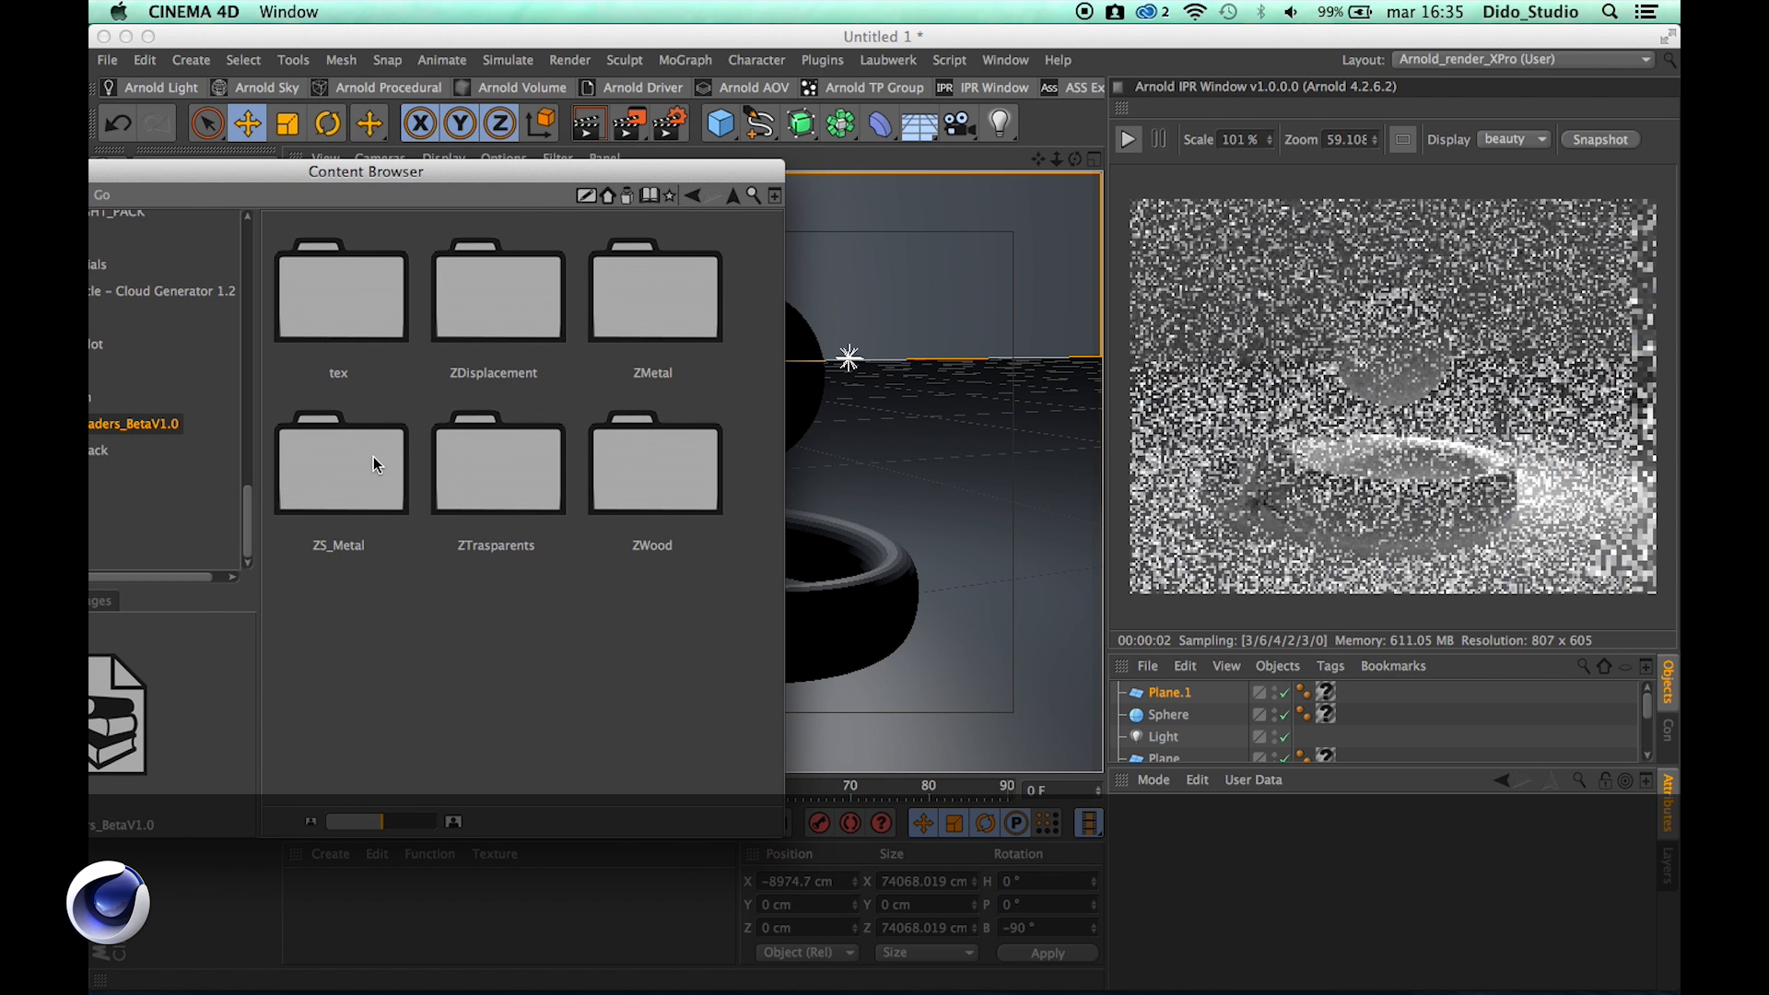
mouse_move(586, 376)
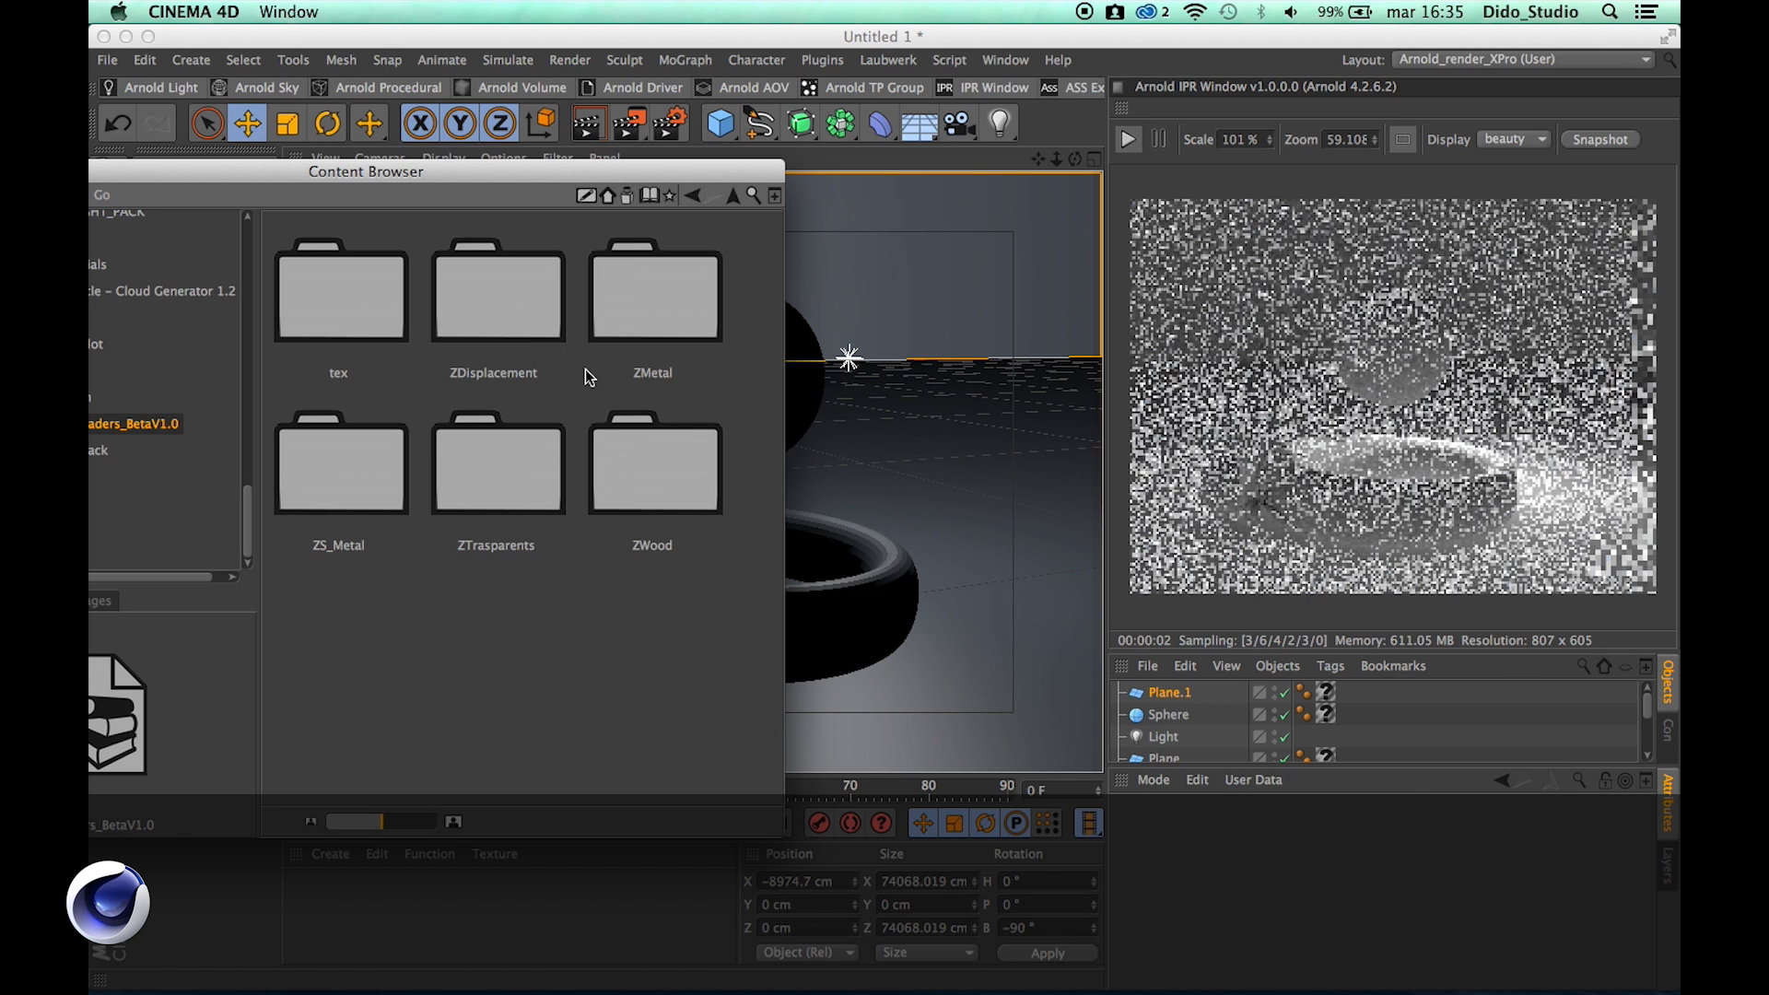
mouse_move(520, 370)
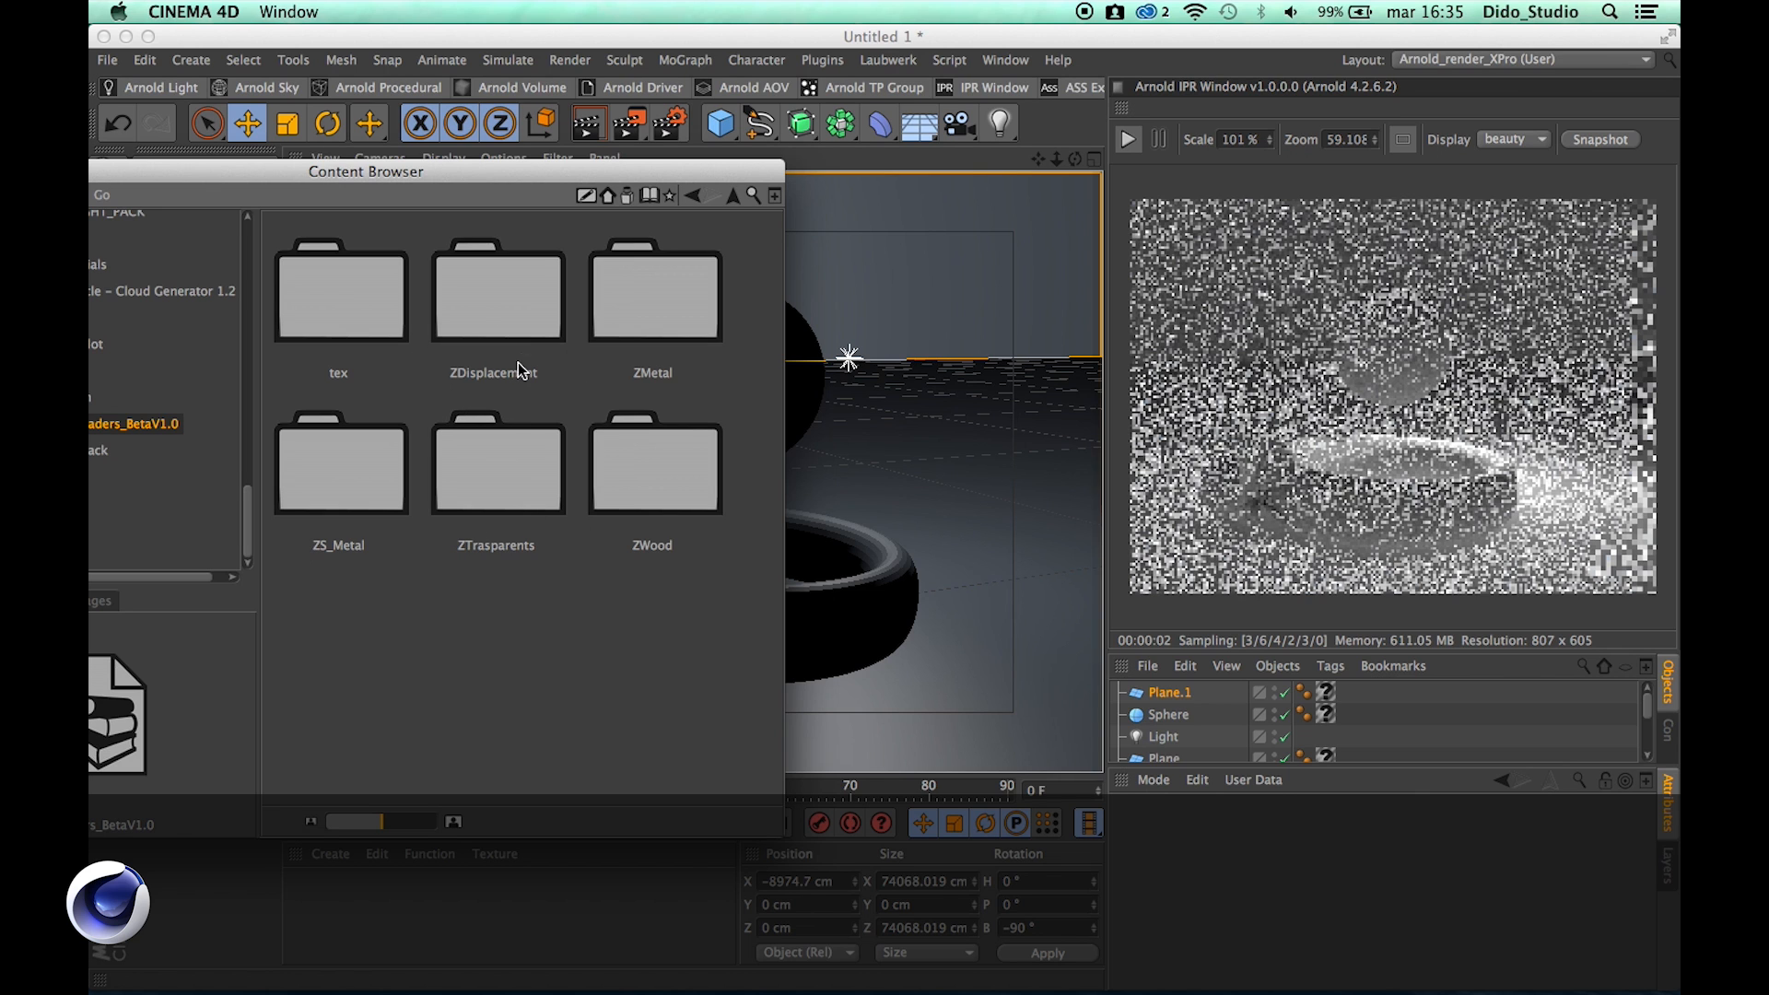
mouse_move(495, 319)
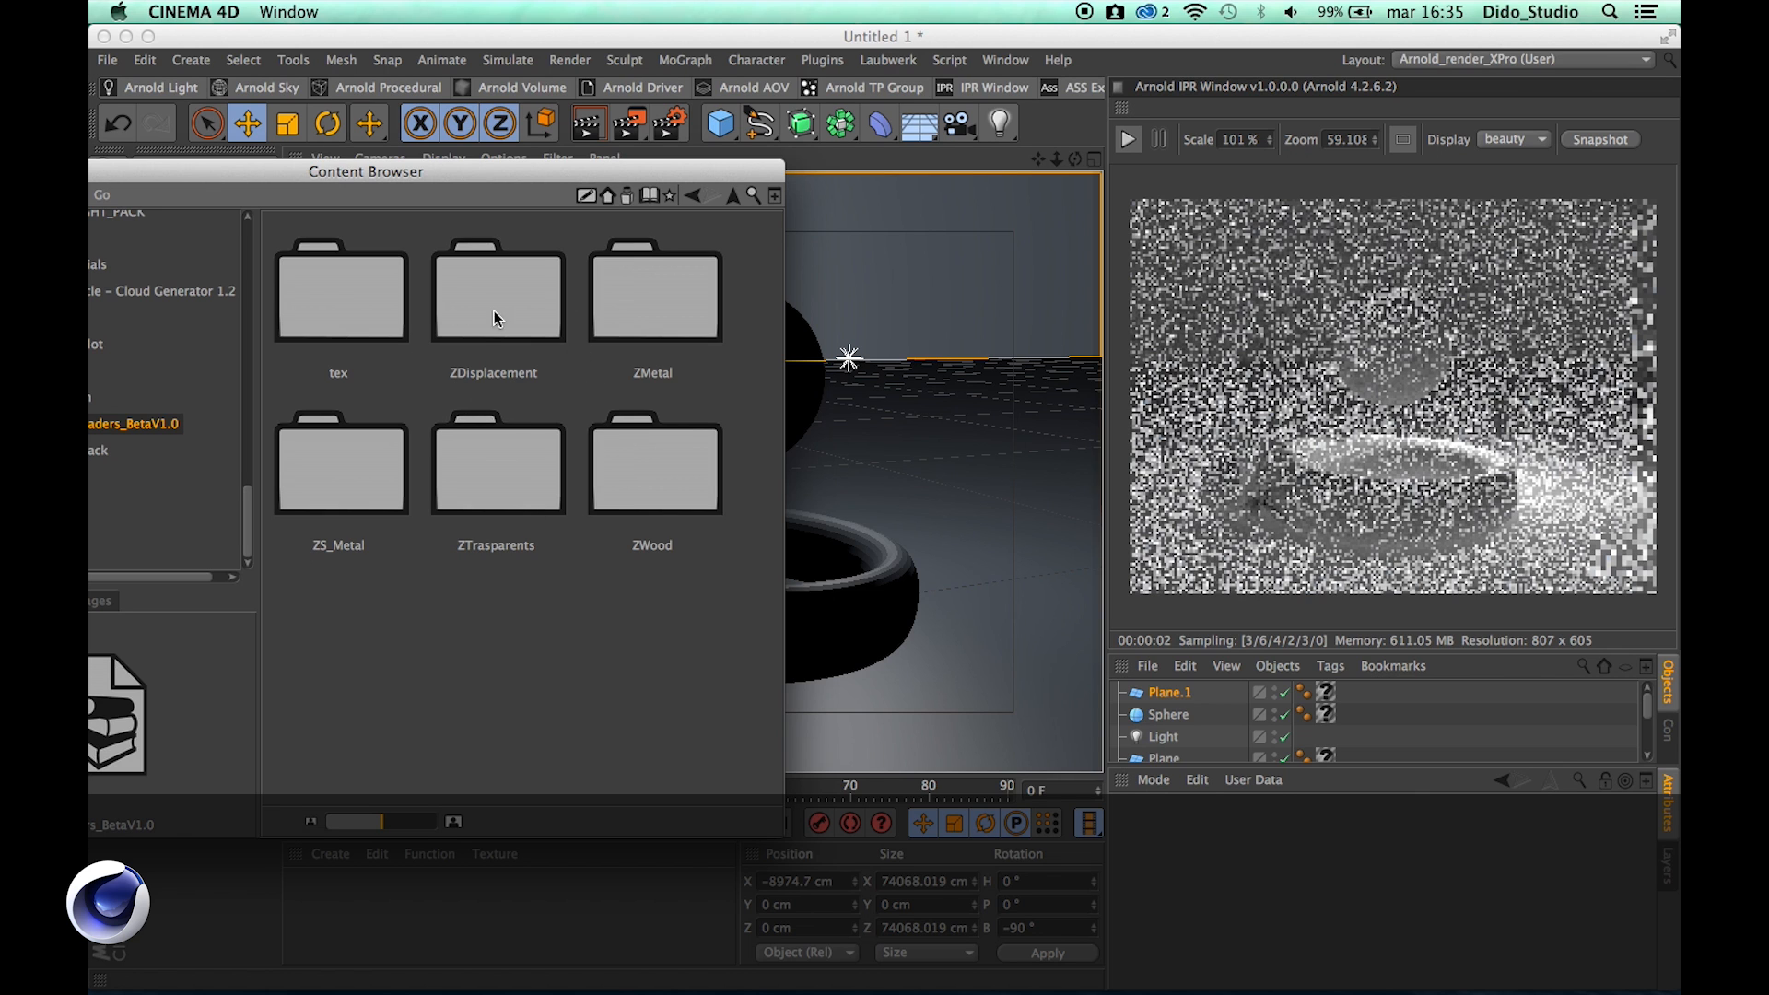
mouse_move(355, 501)
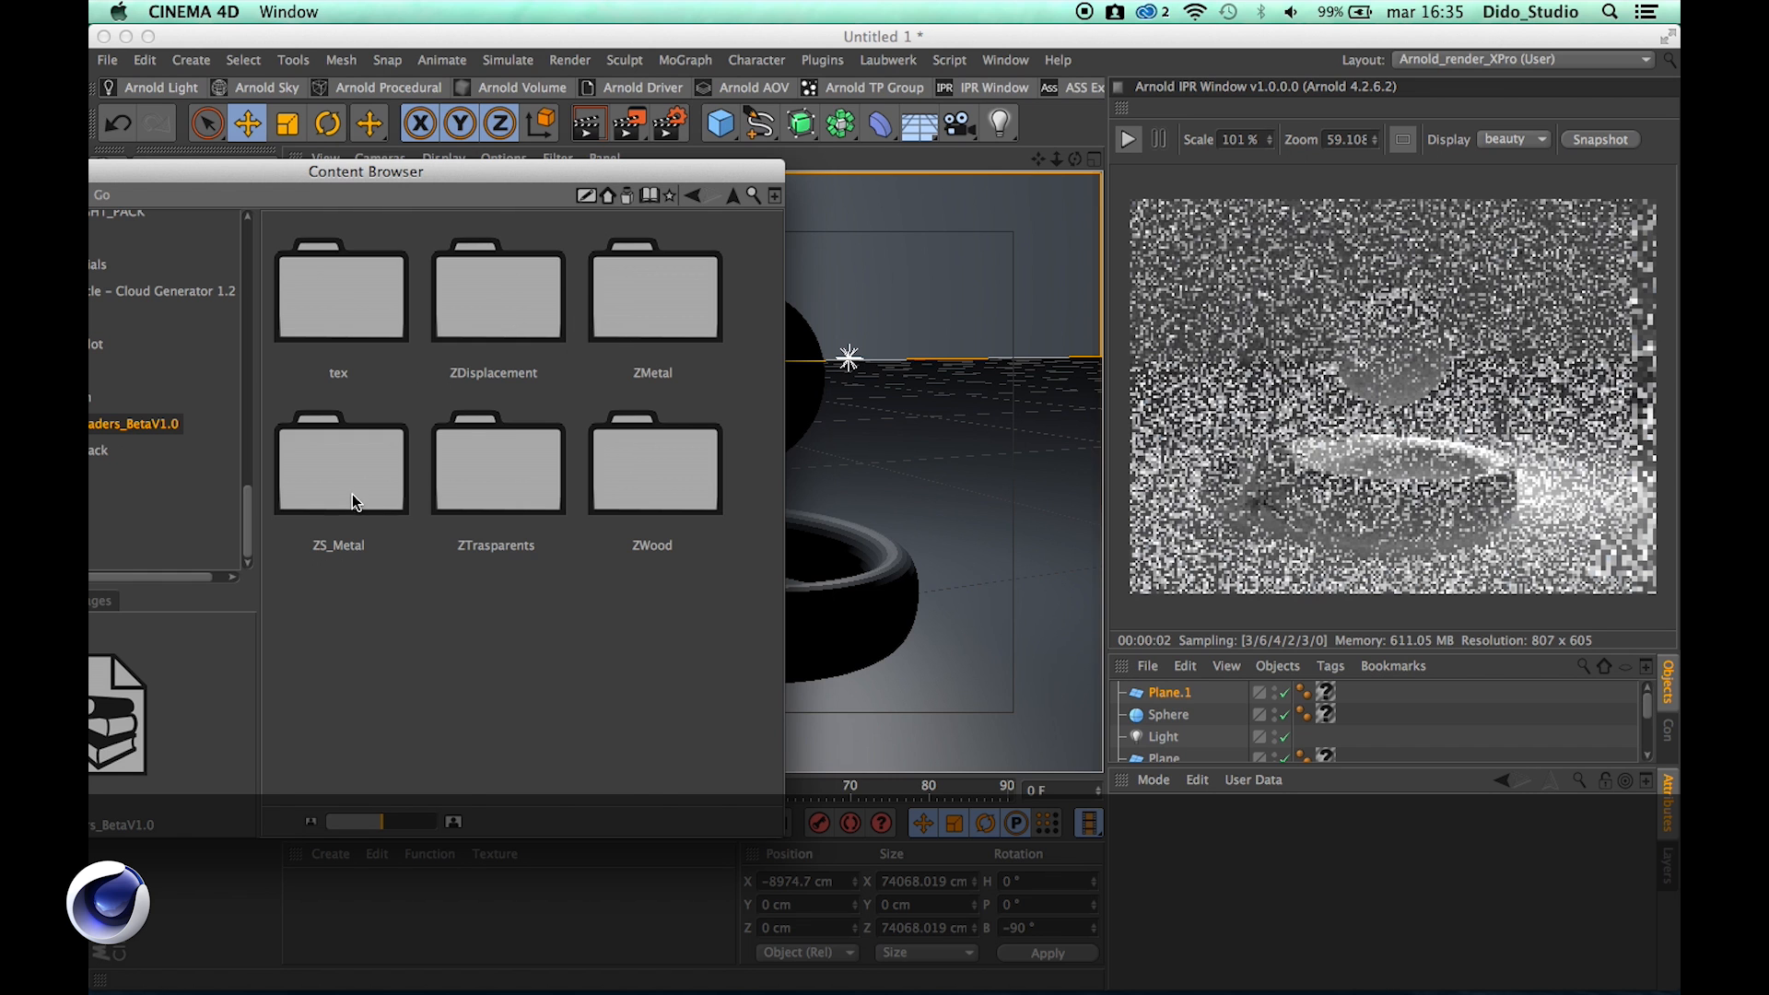
double_click(339, 466)
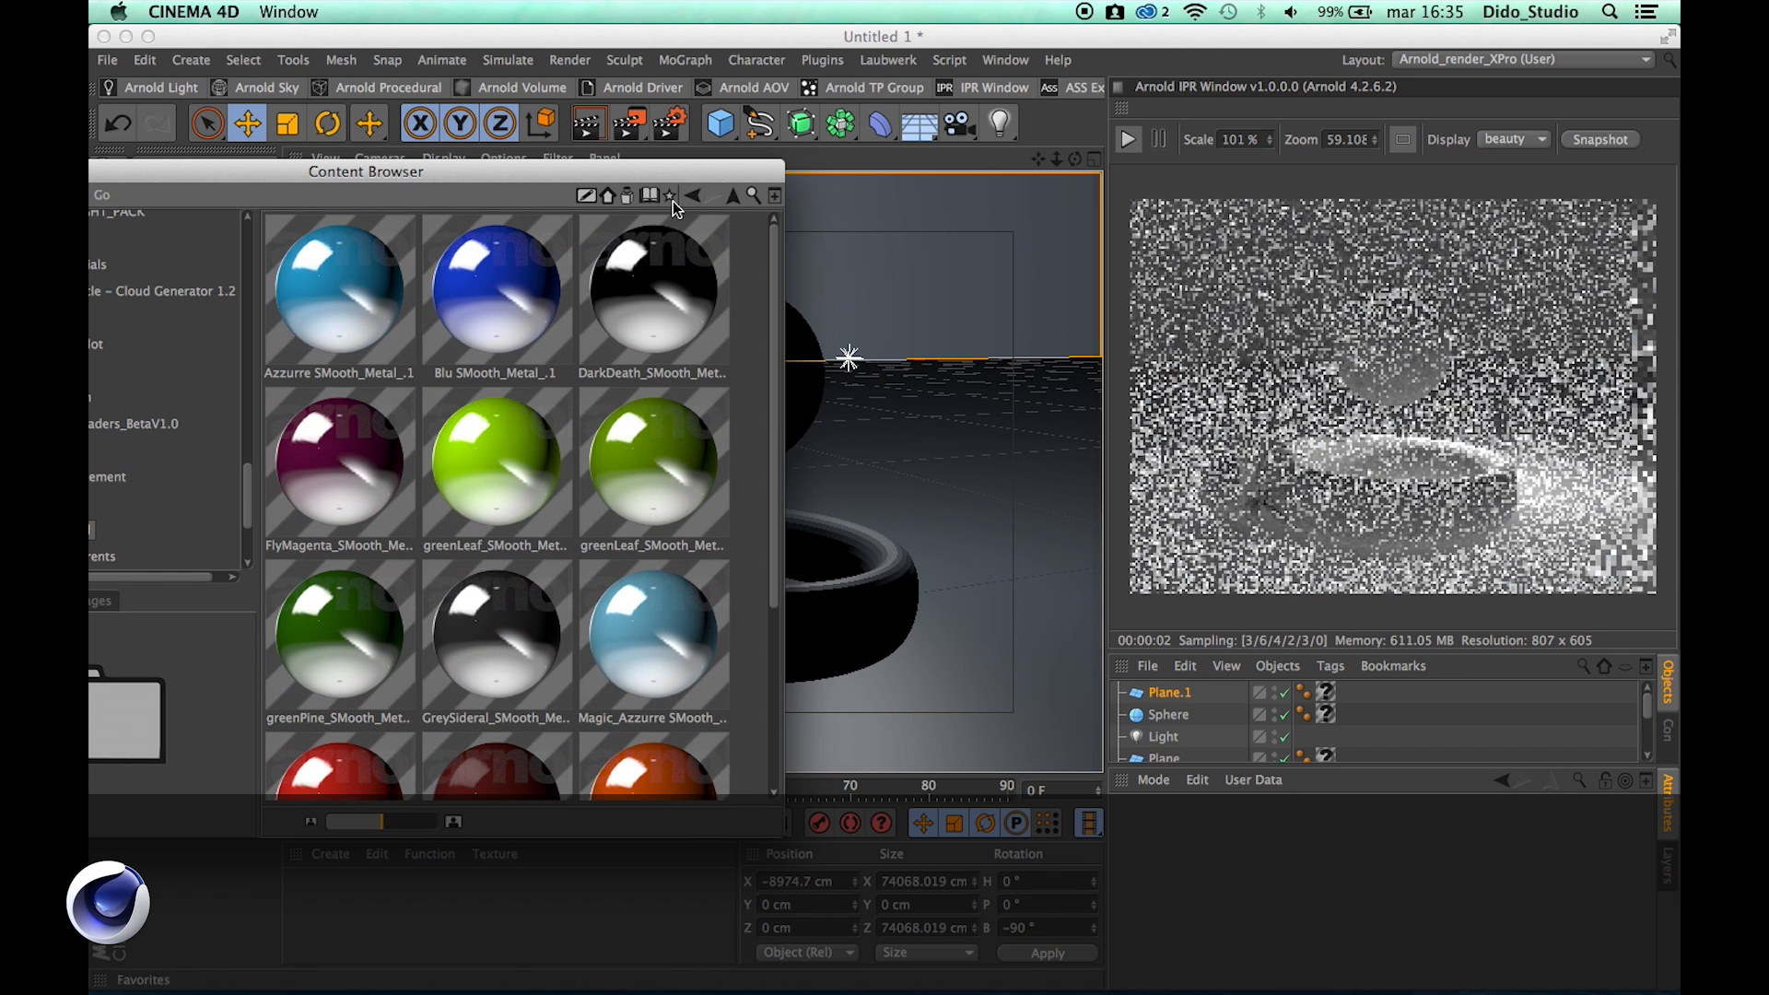
Add the ZGold_molecular and ZGoldSpike shaders from the ZDisplacement folder to the scene materials
left_click(667, 195)
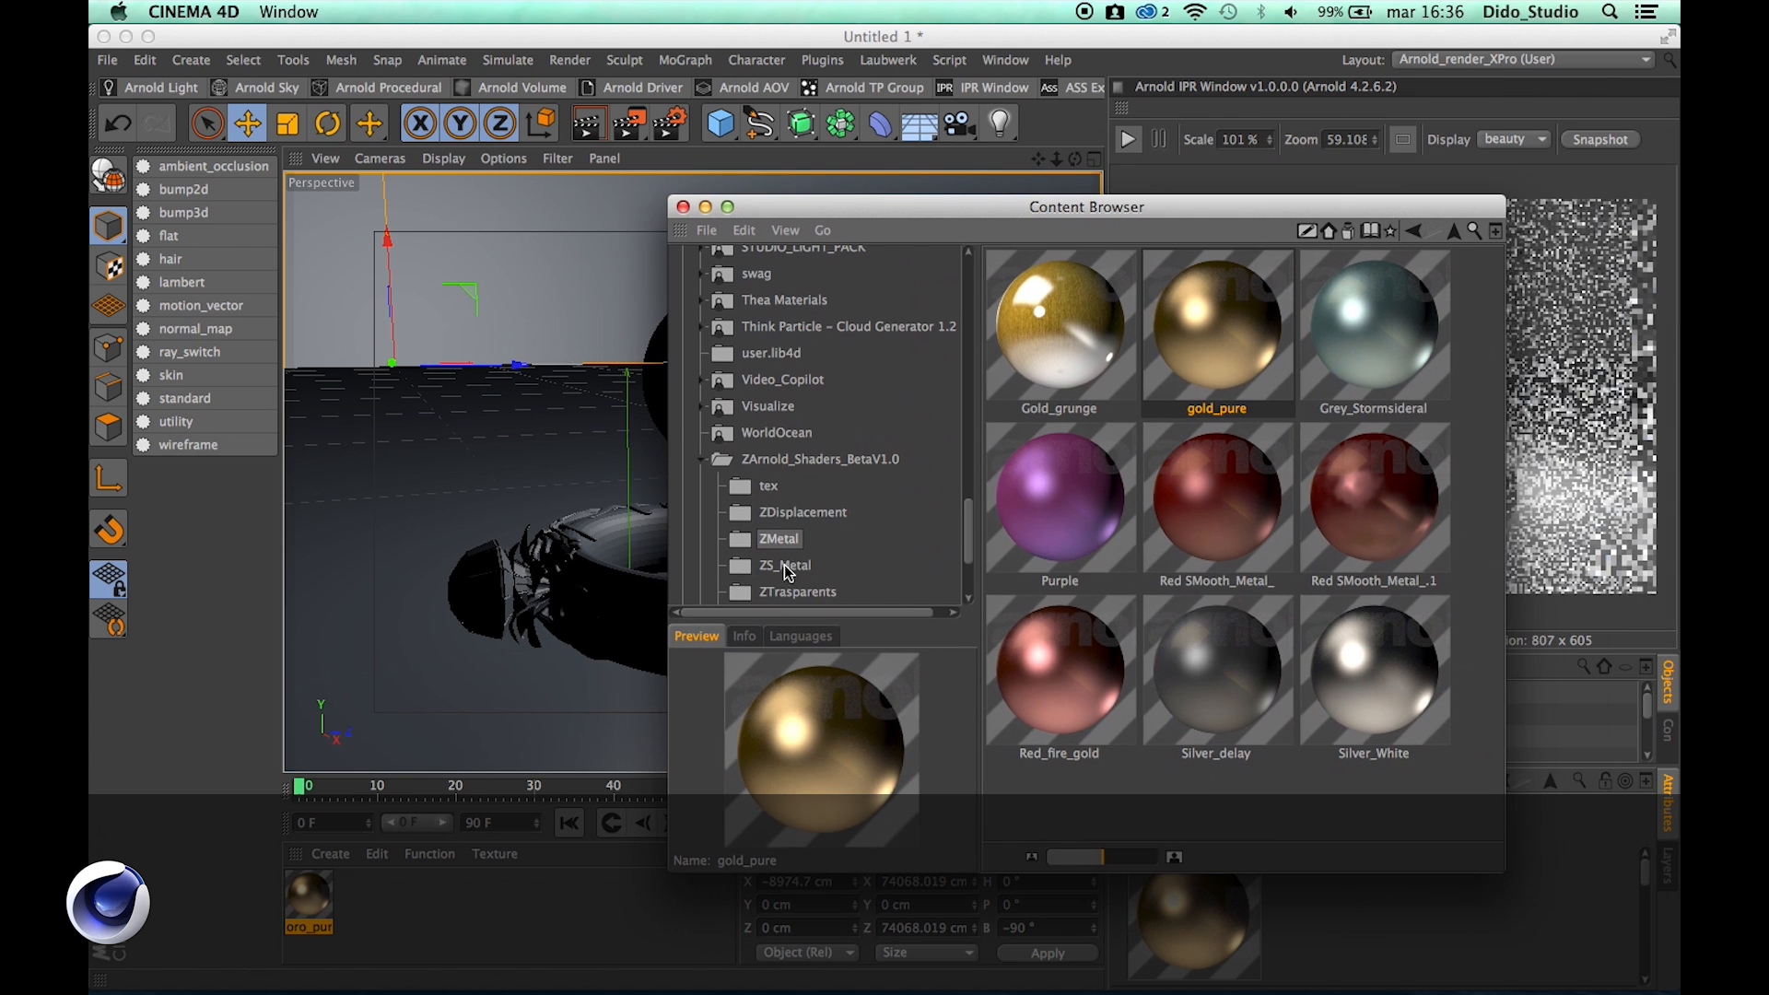
left_click(803, 513)
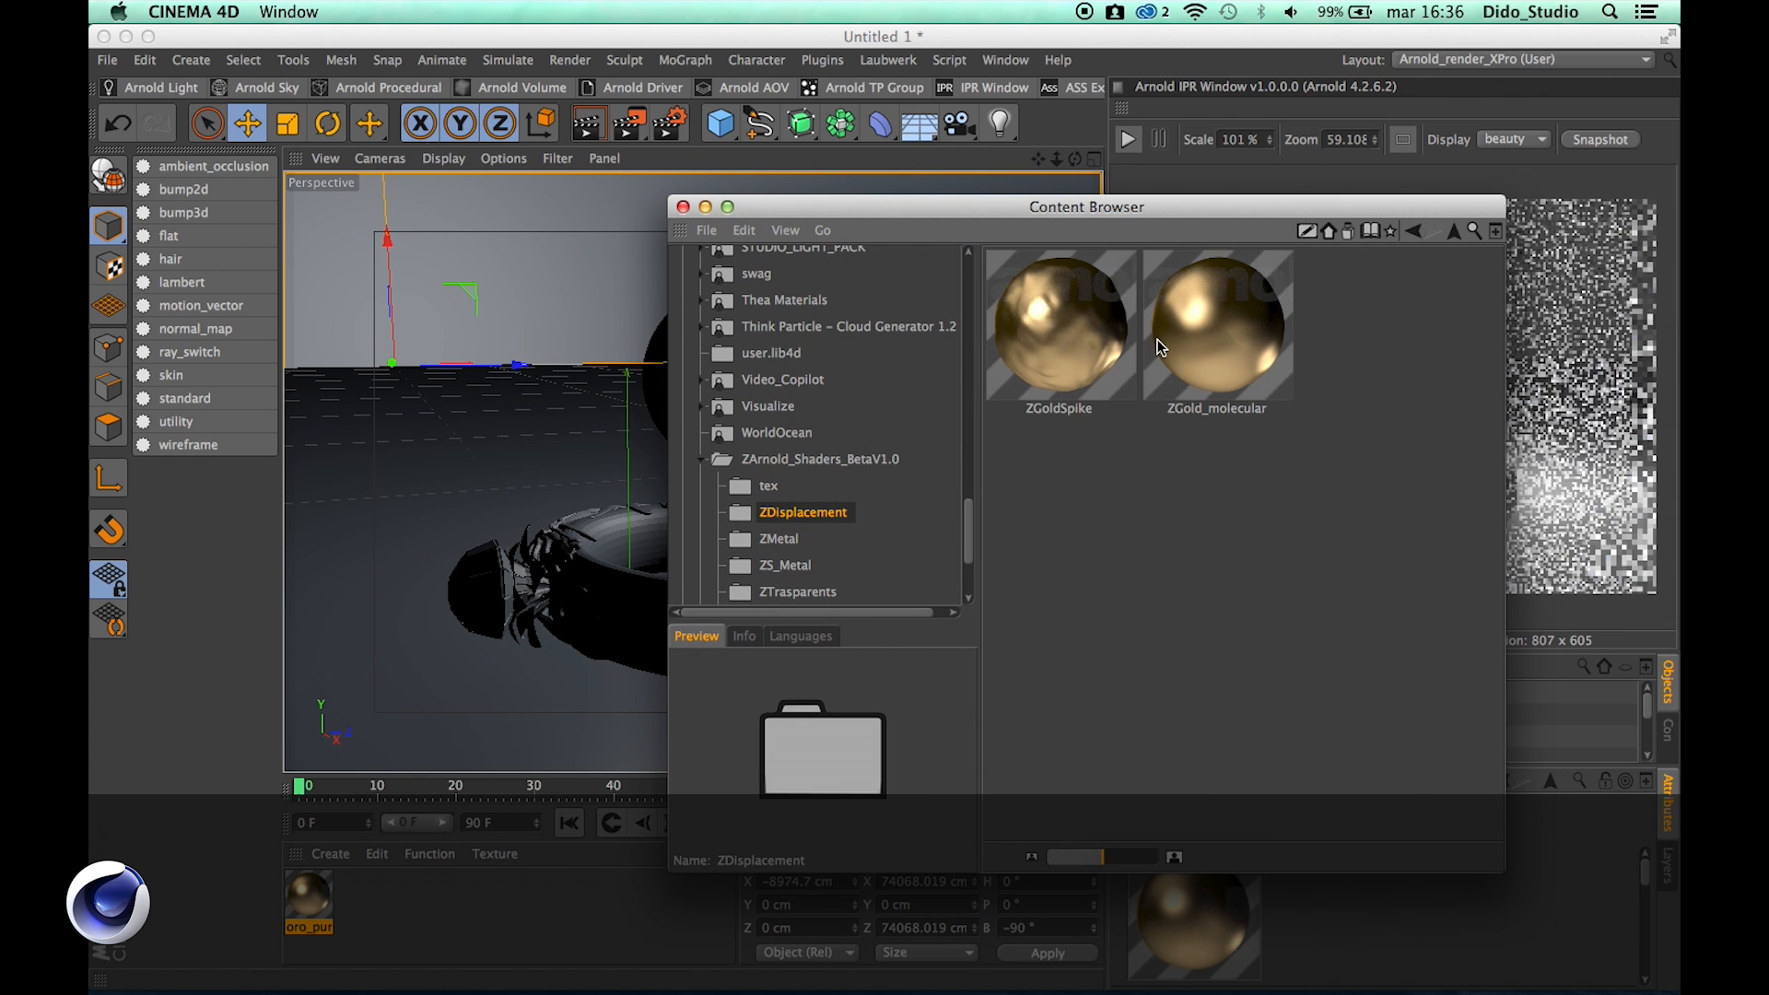
left_click(1216, 324)
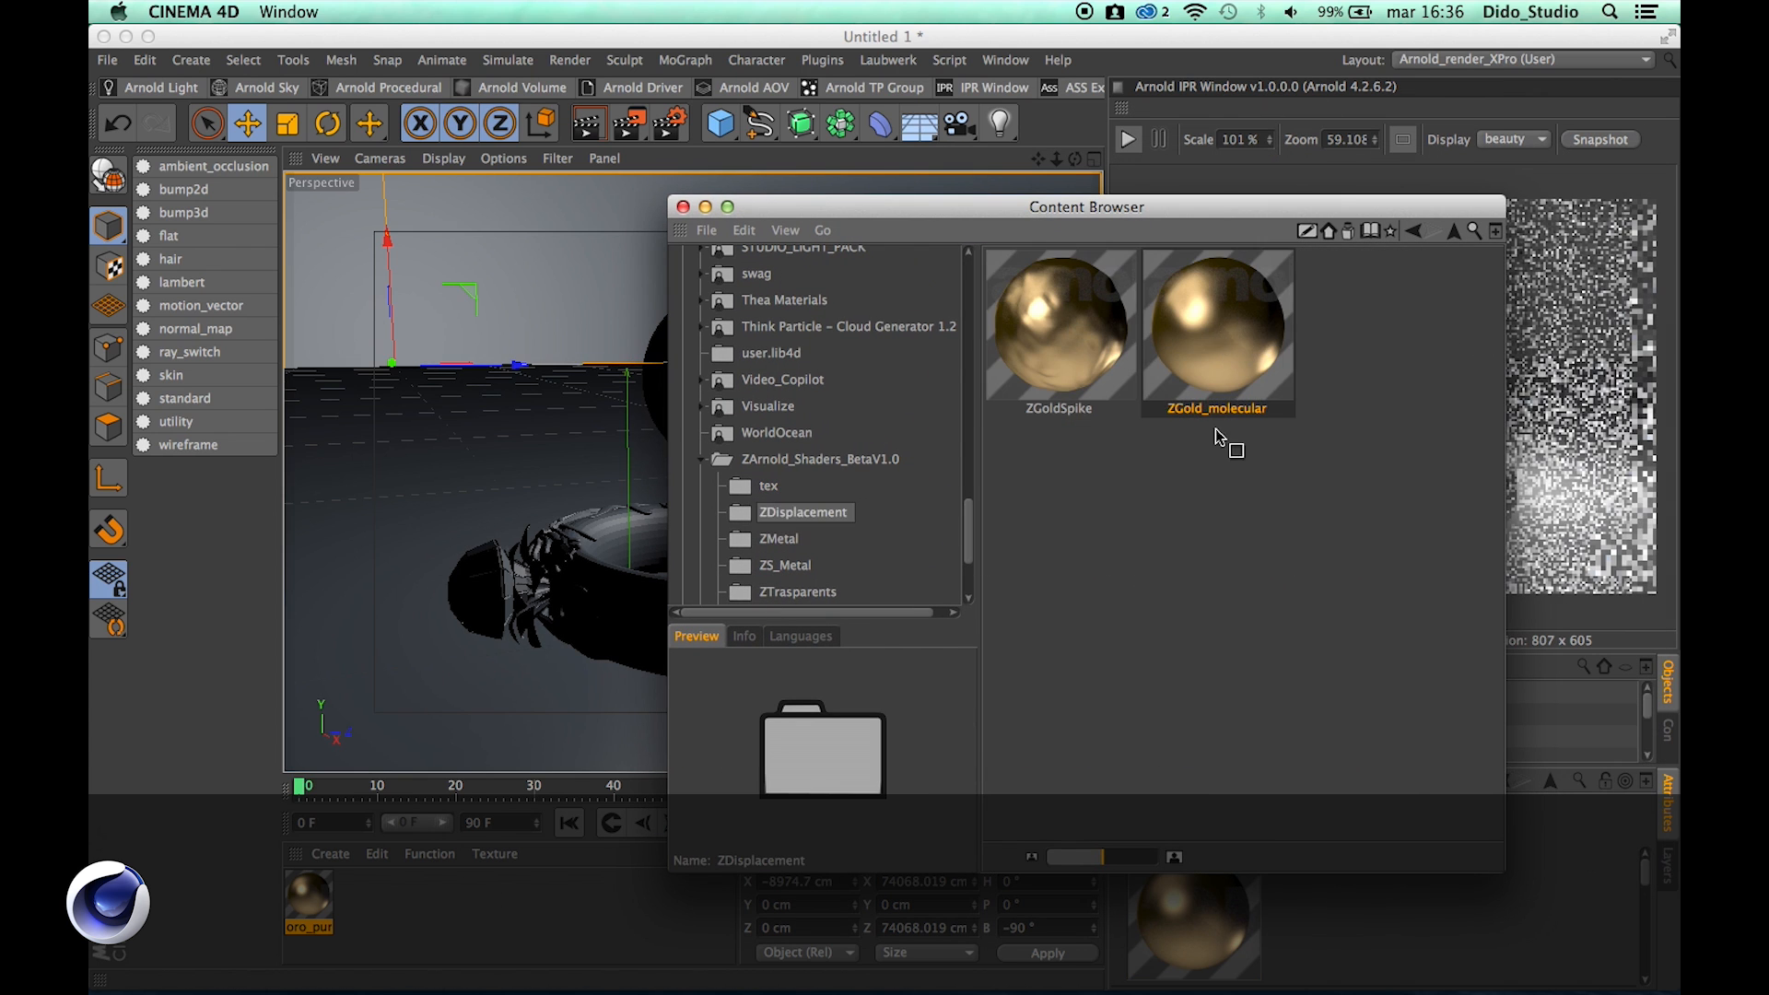
left_click(1216, 328)
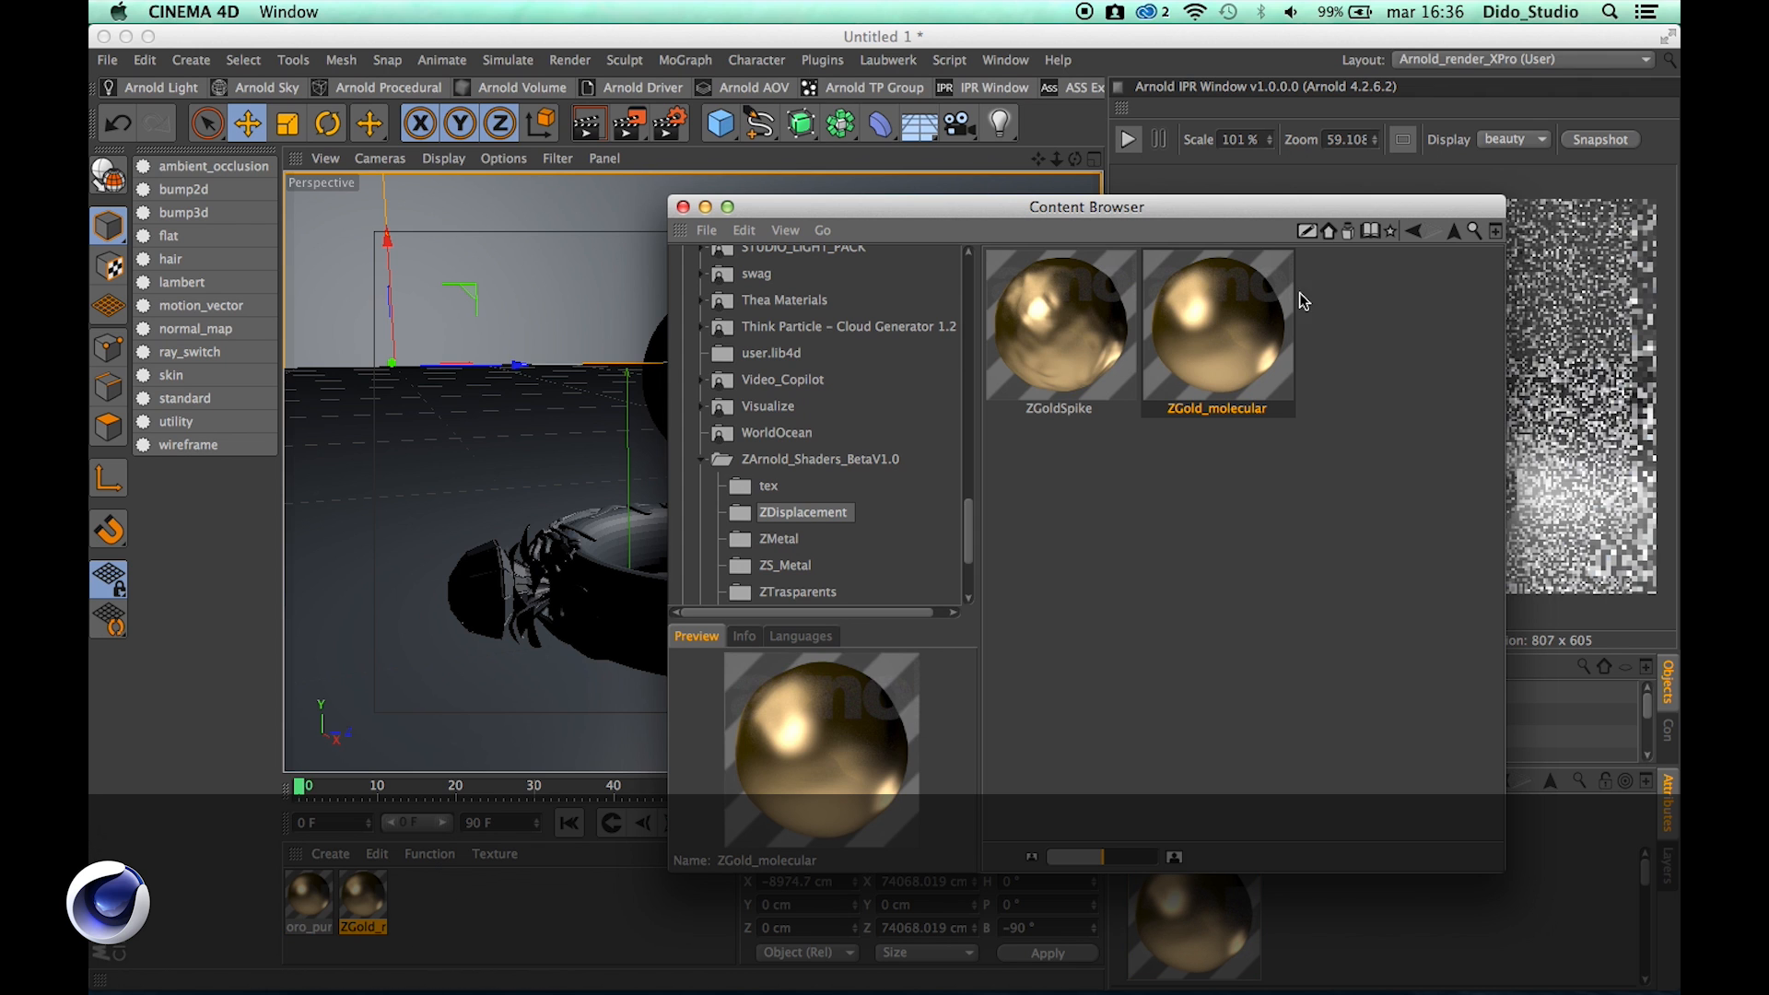
left_click(1057, 330)
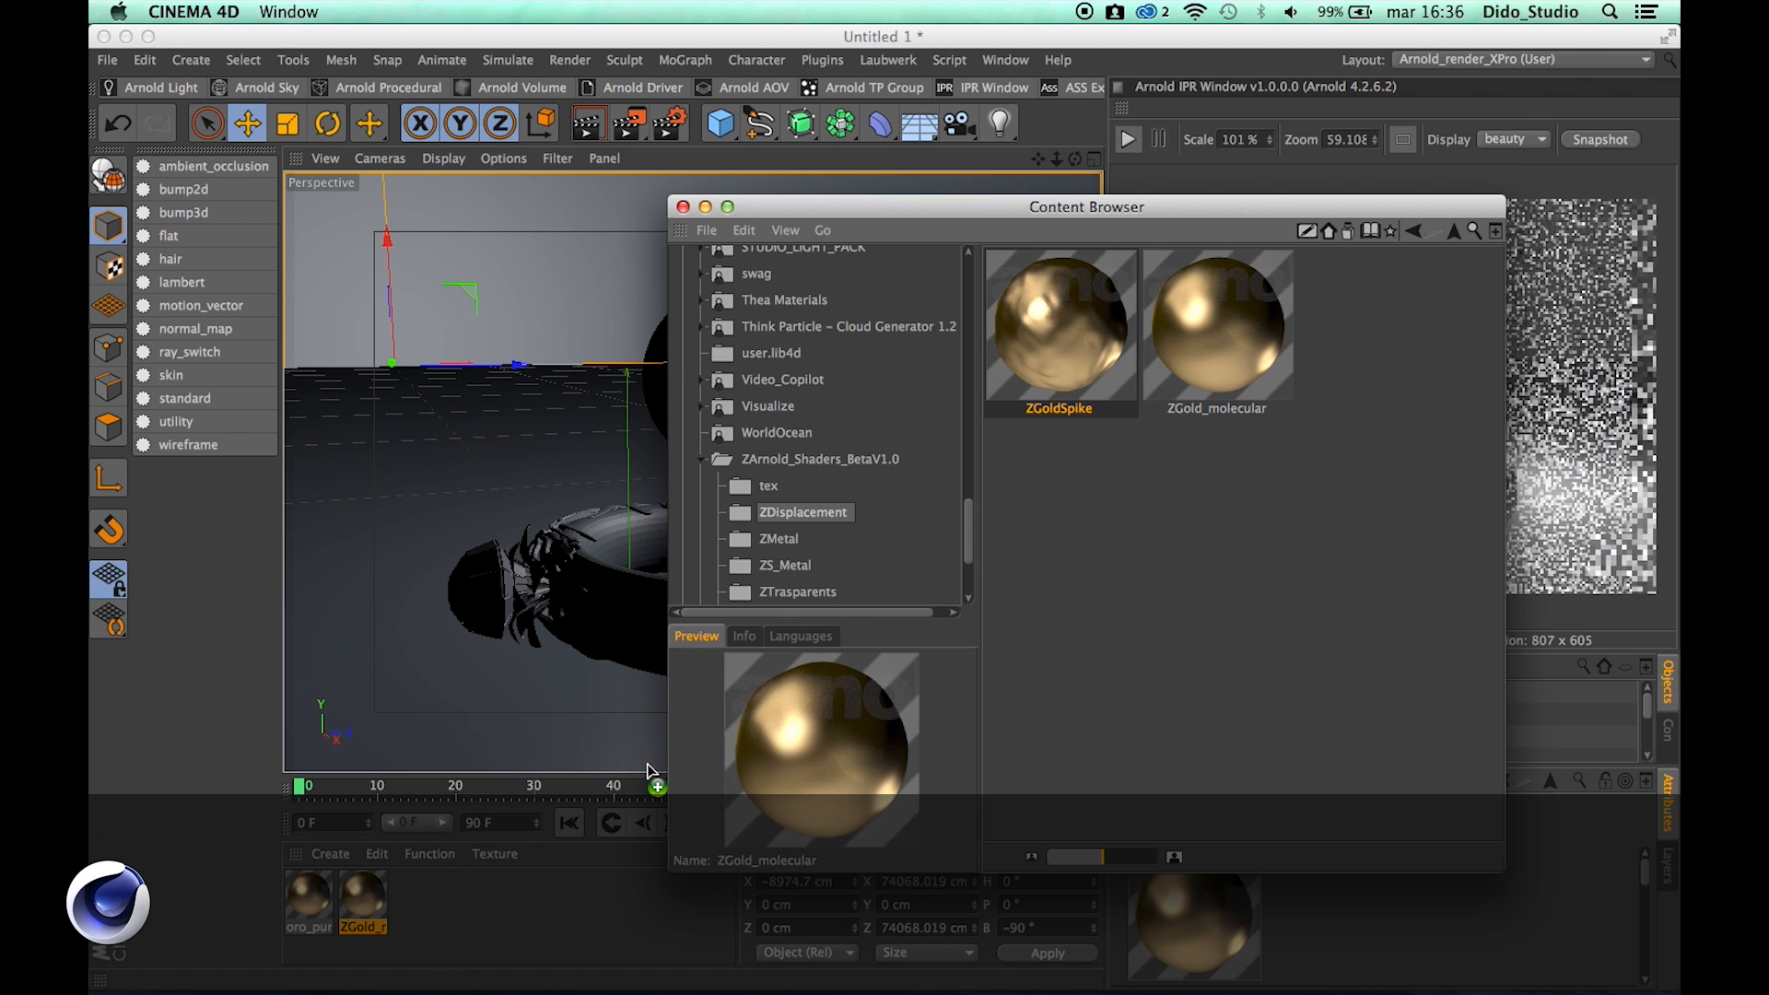
left_click(1058, 328)
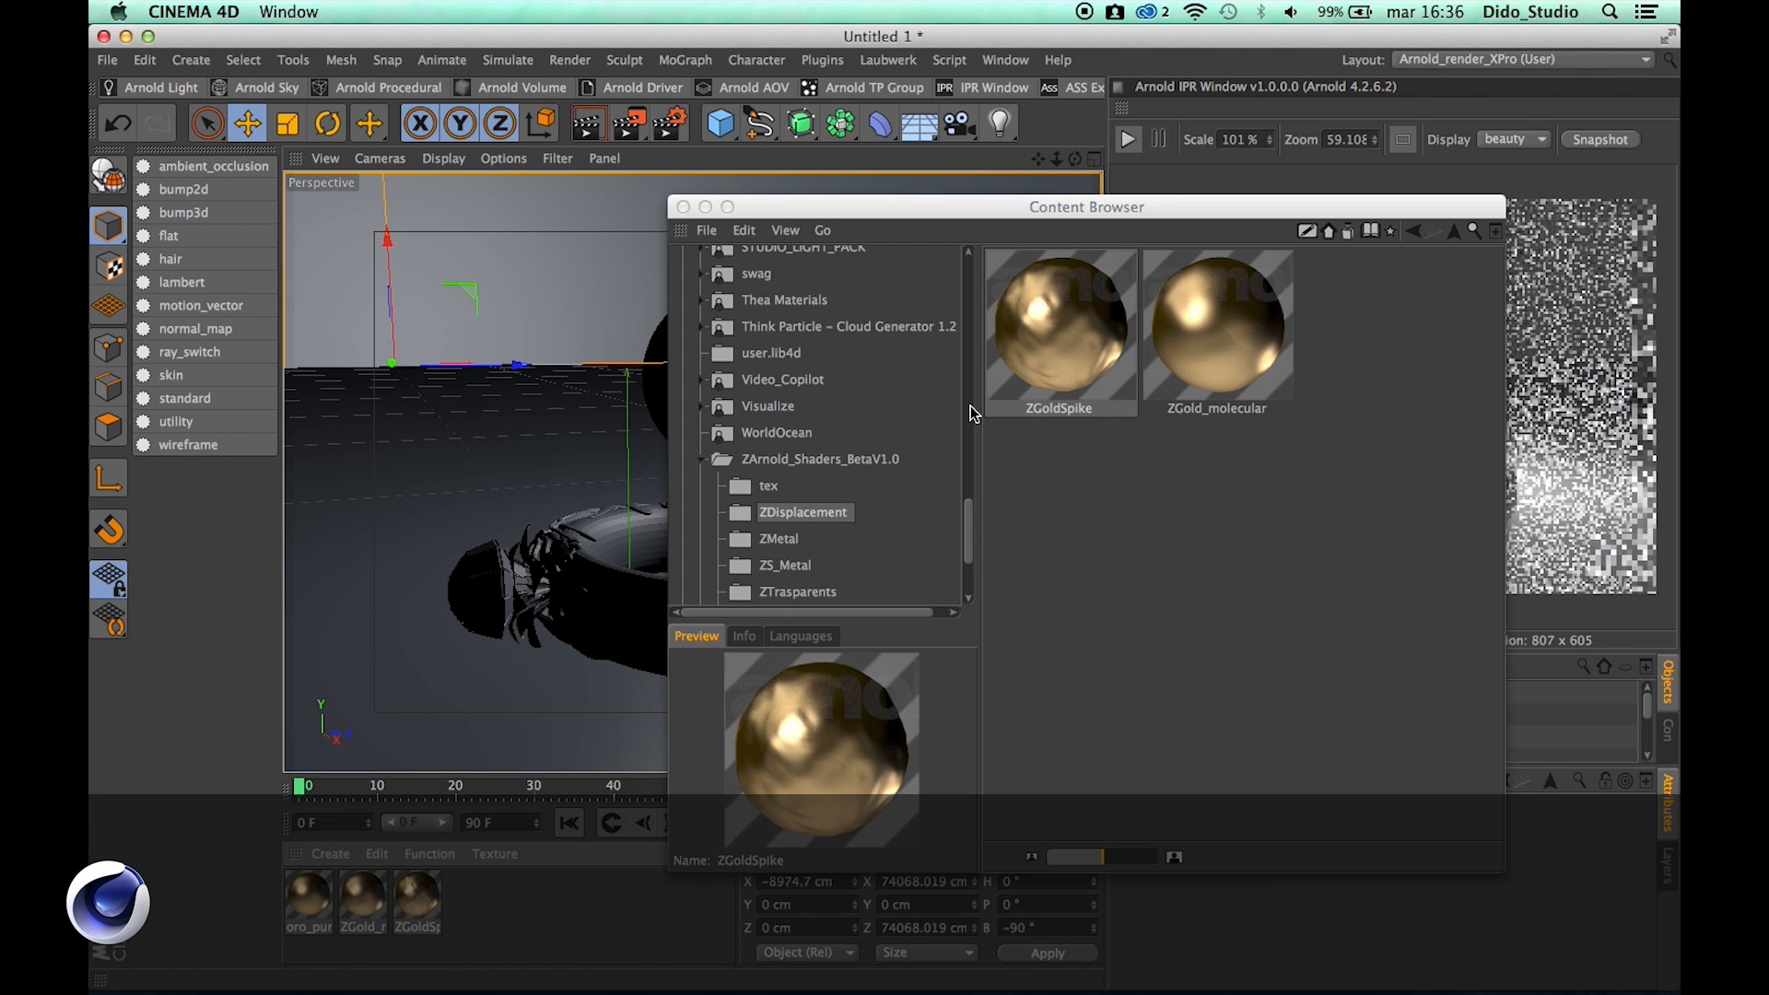
Add the ZDiamond and ZGlass shaders from the ZTrasparents folder, then close the library
scroll("down", 3)
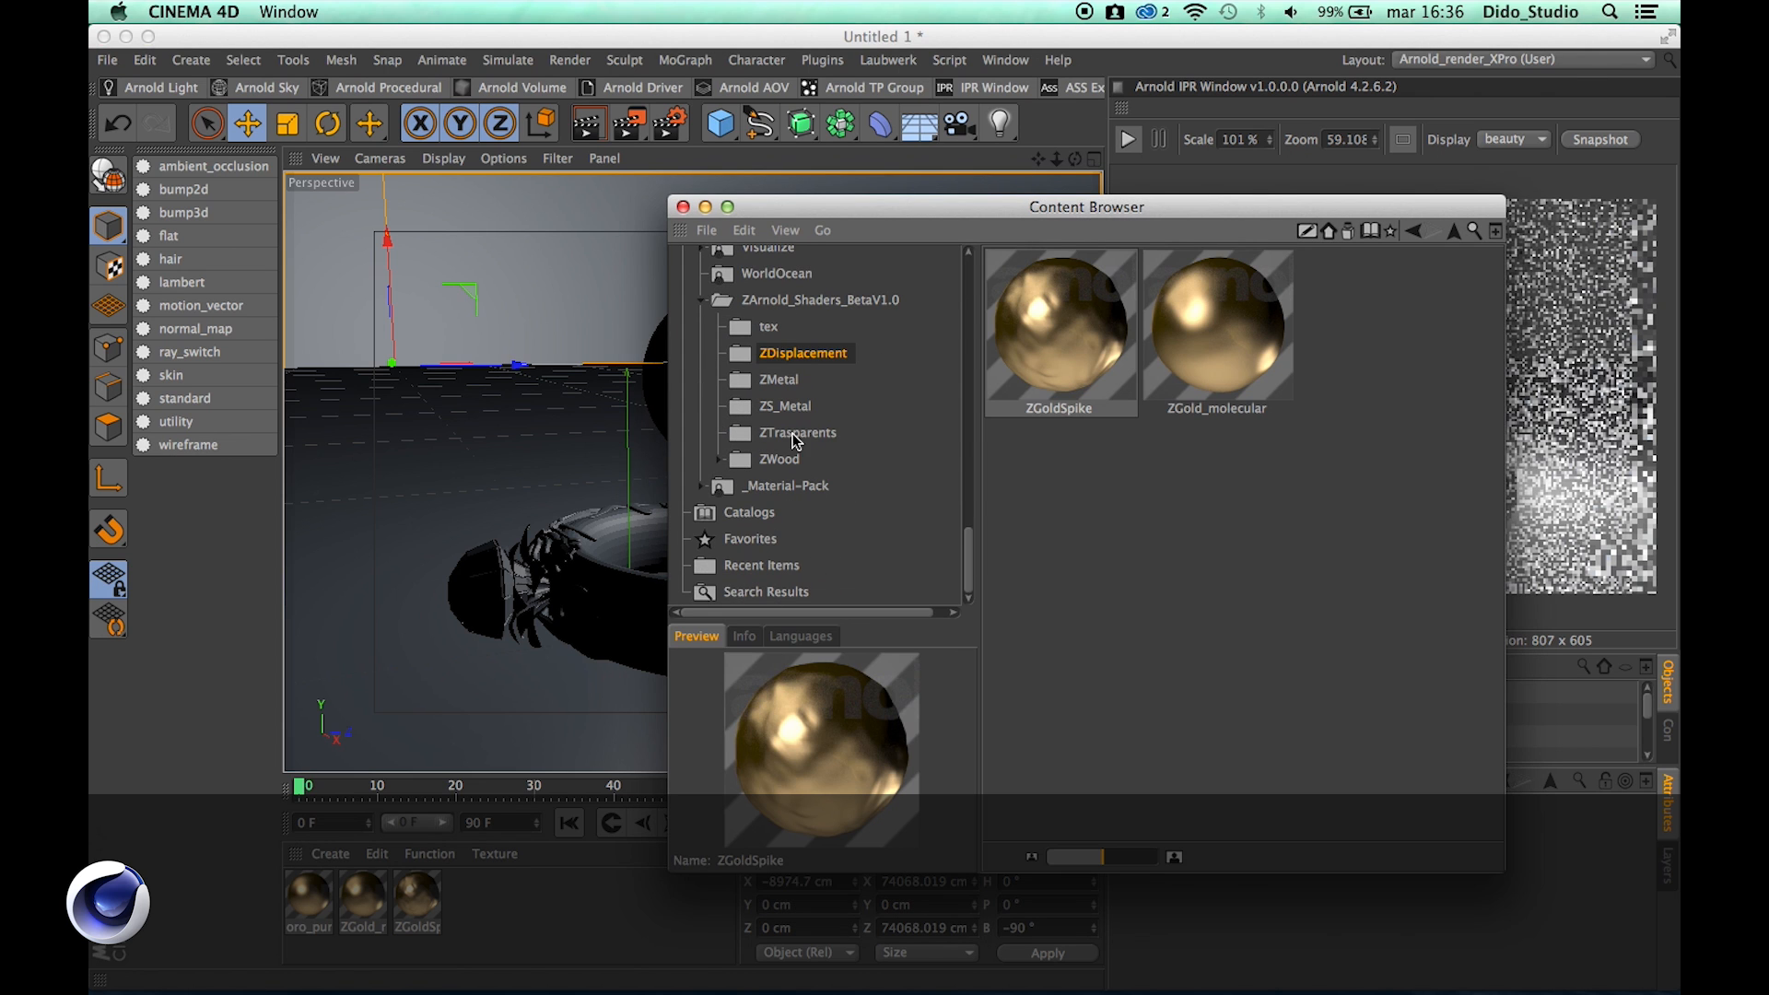
left_click(798, 432)
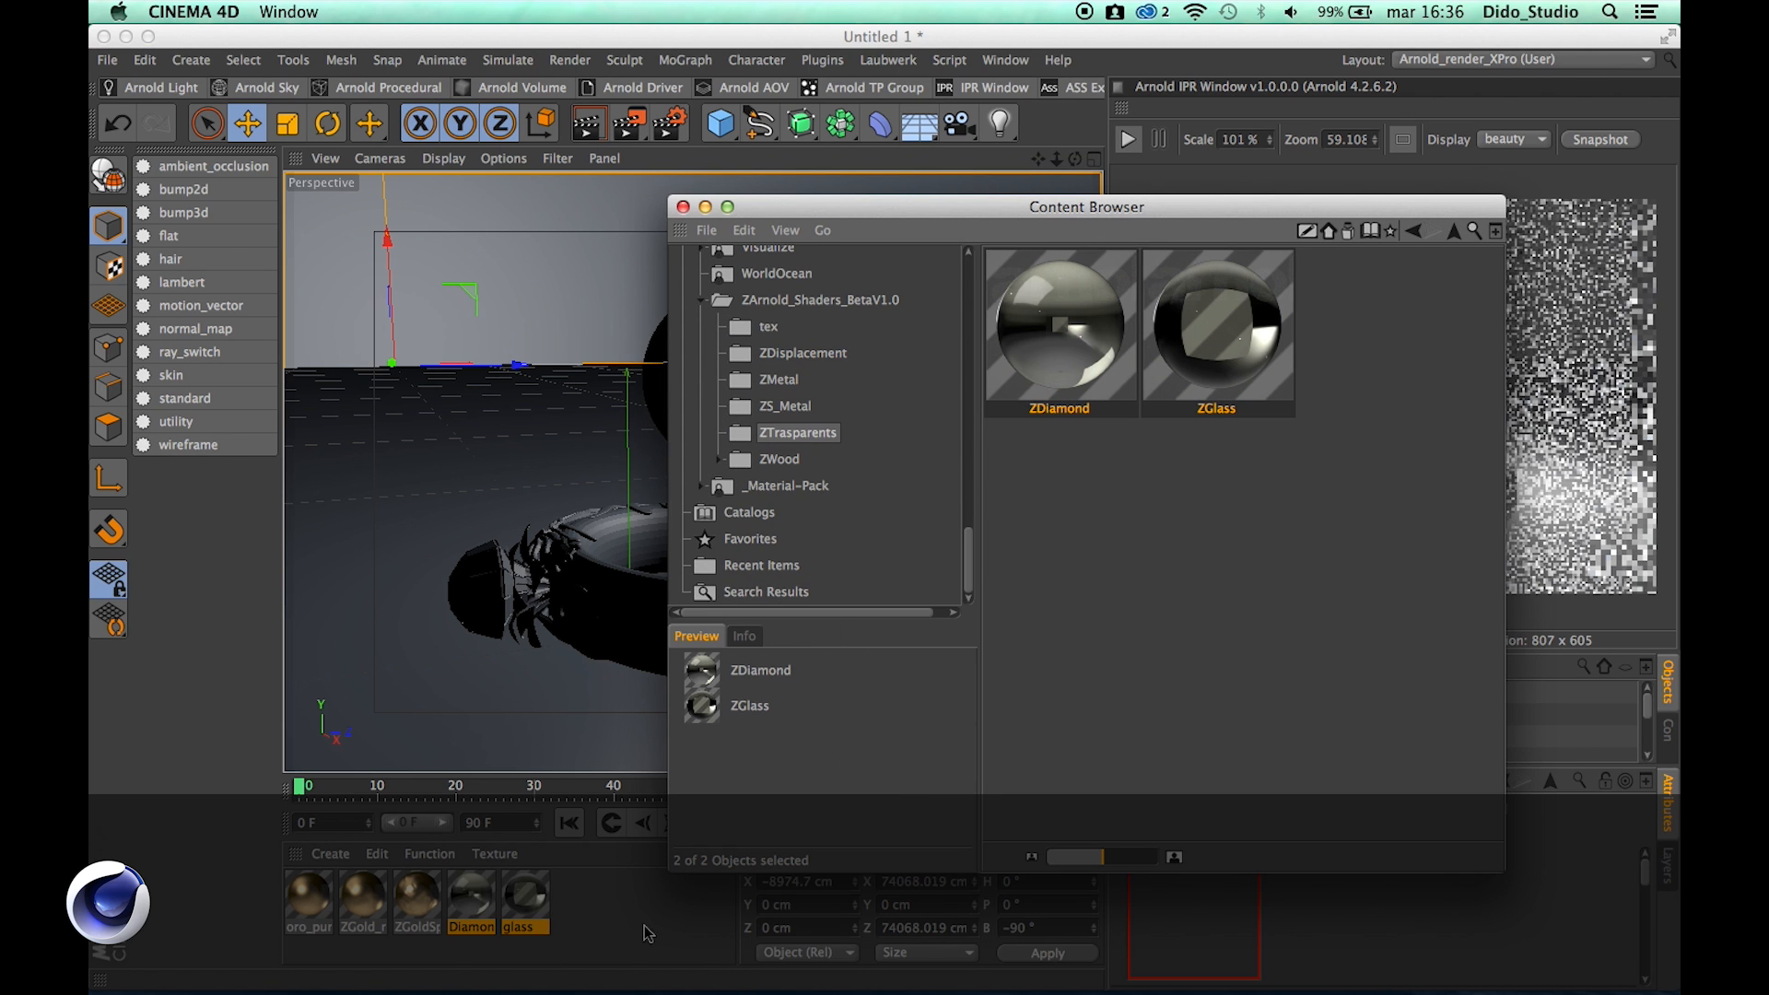
left_click(682, 206)
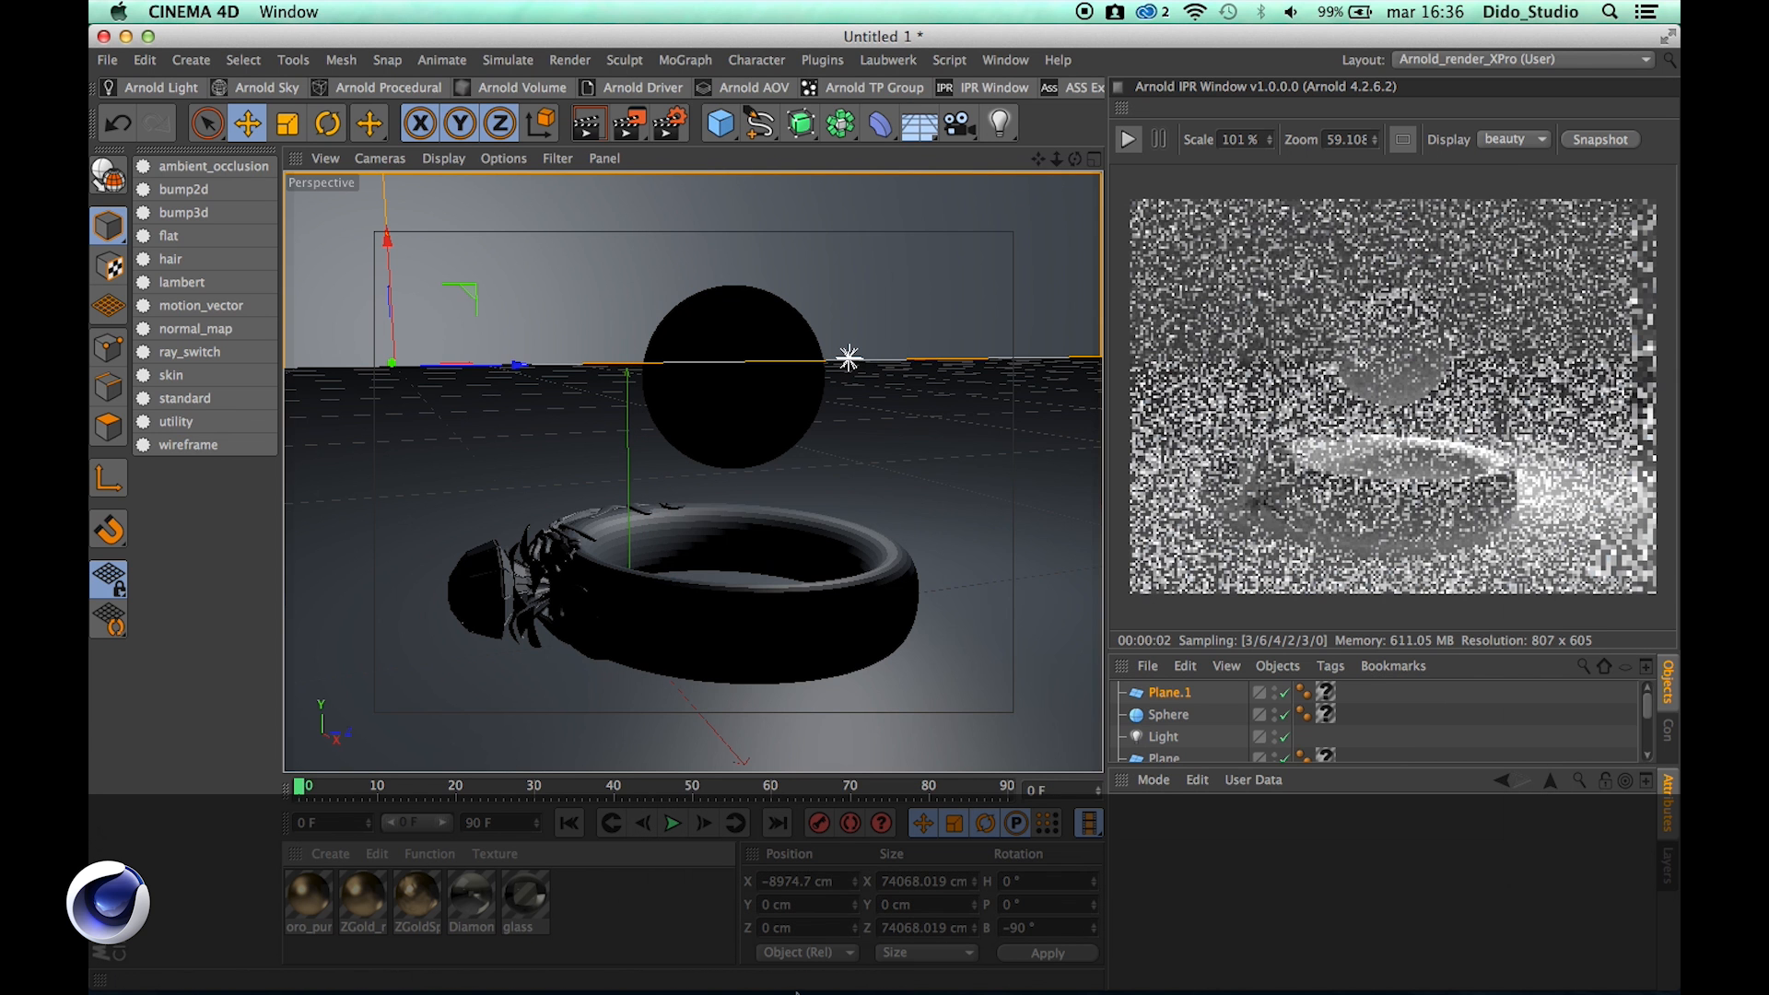
Start the Arnold IPR render and apply the Diamond and glass materials to the ring's stone and scene
left_click(1127, 138)
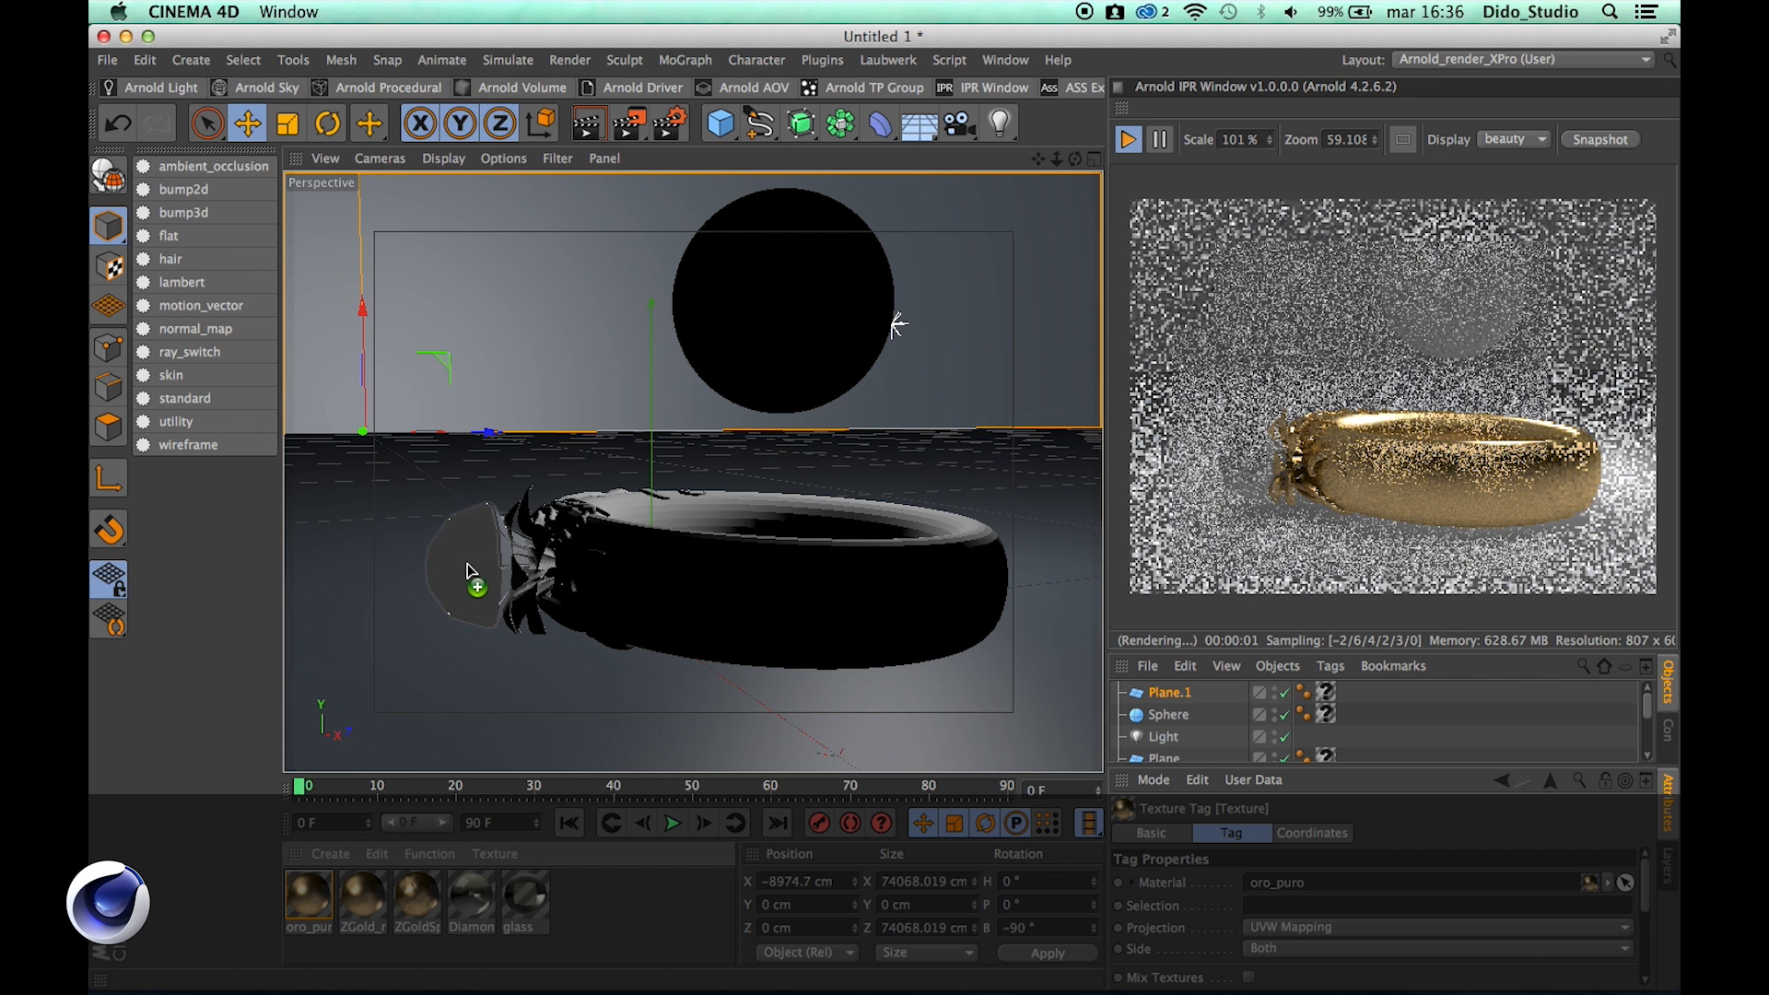
left_click(470, 893)
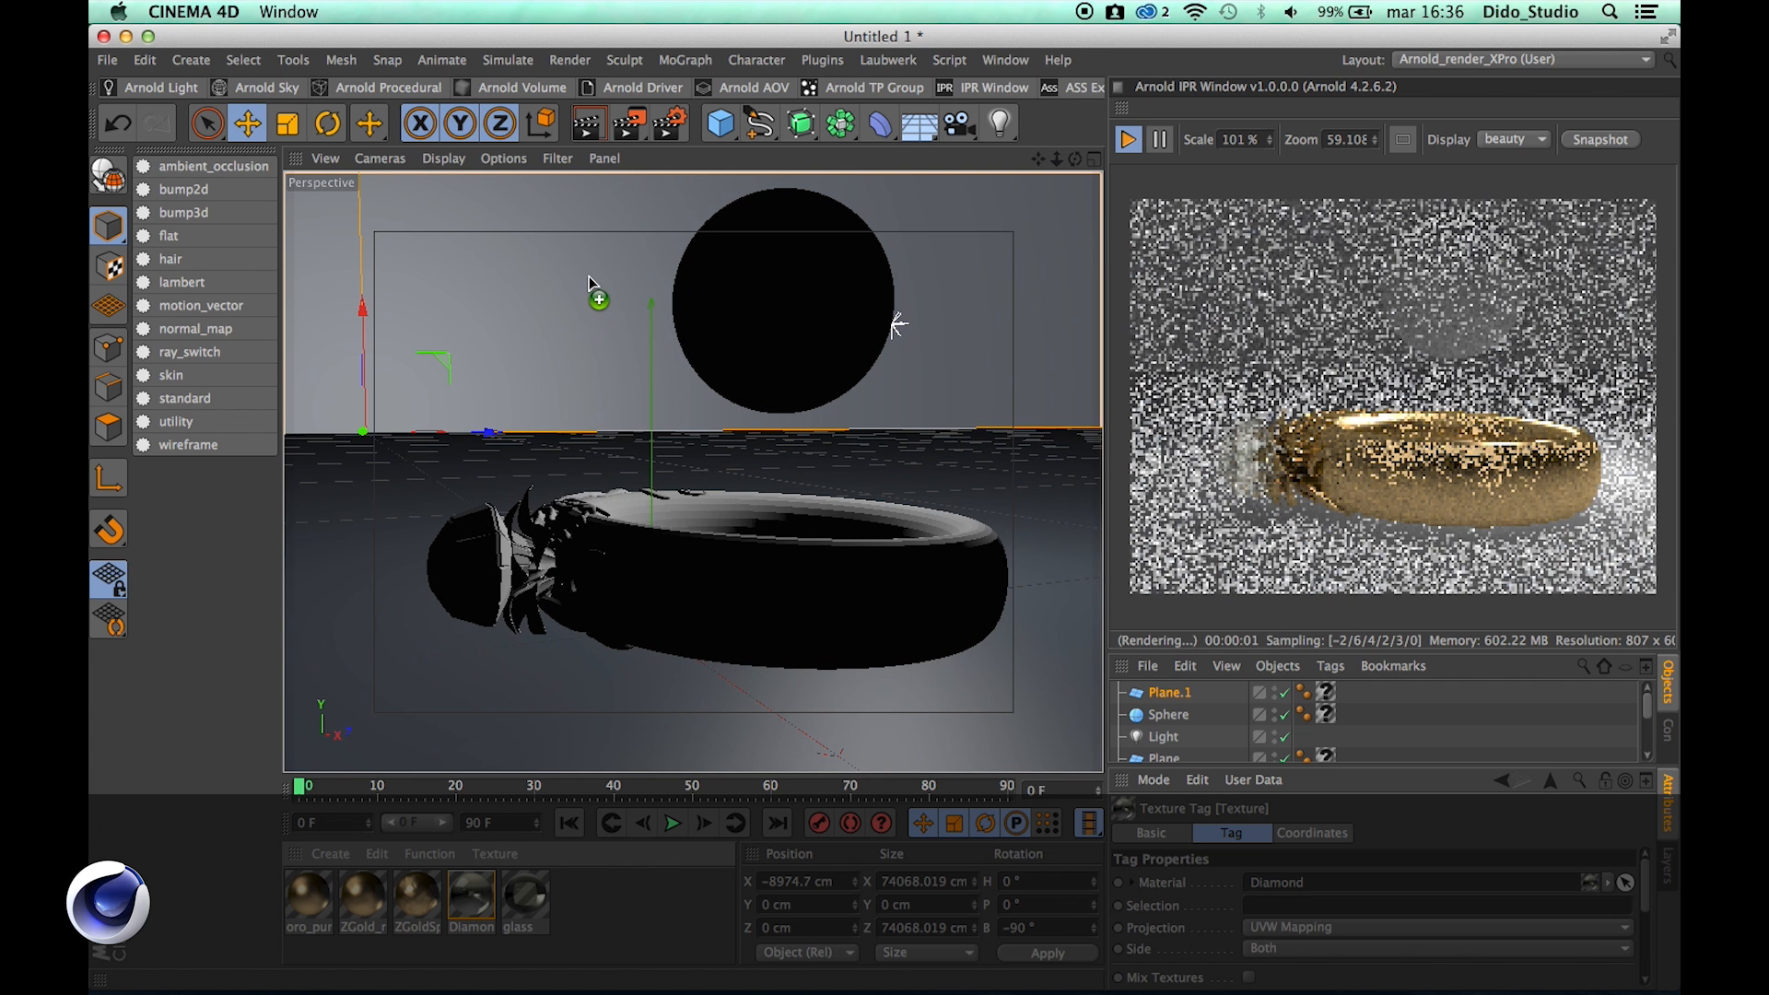
left_click(520, 898)
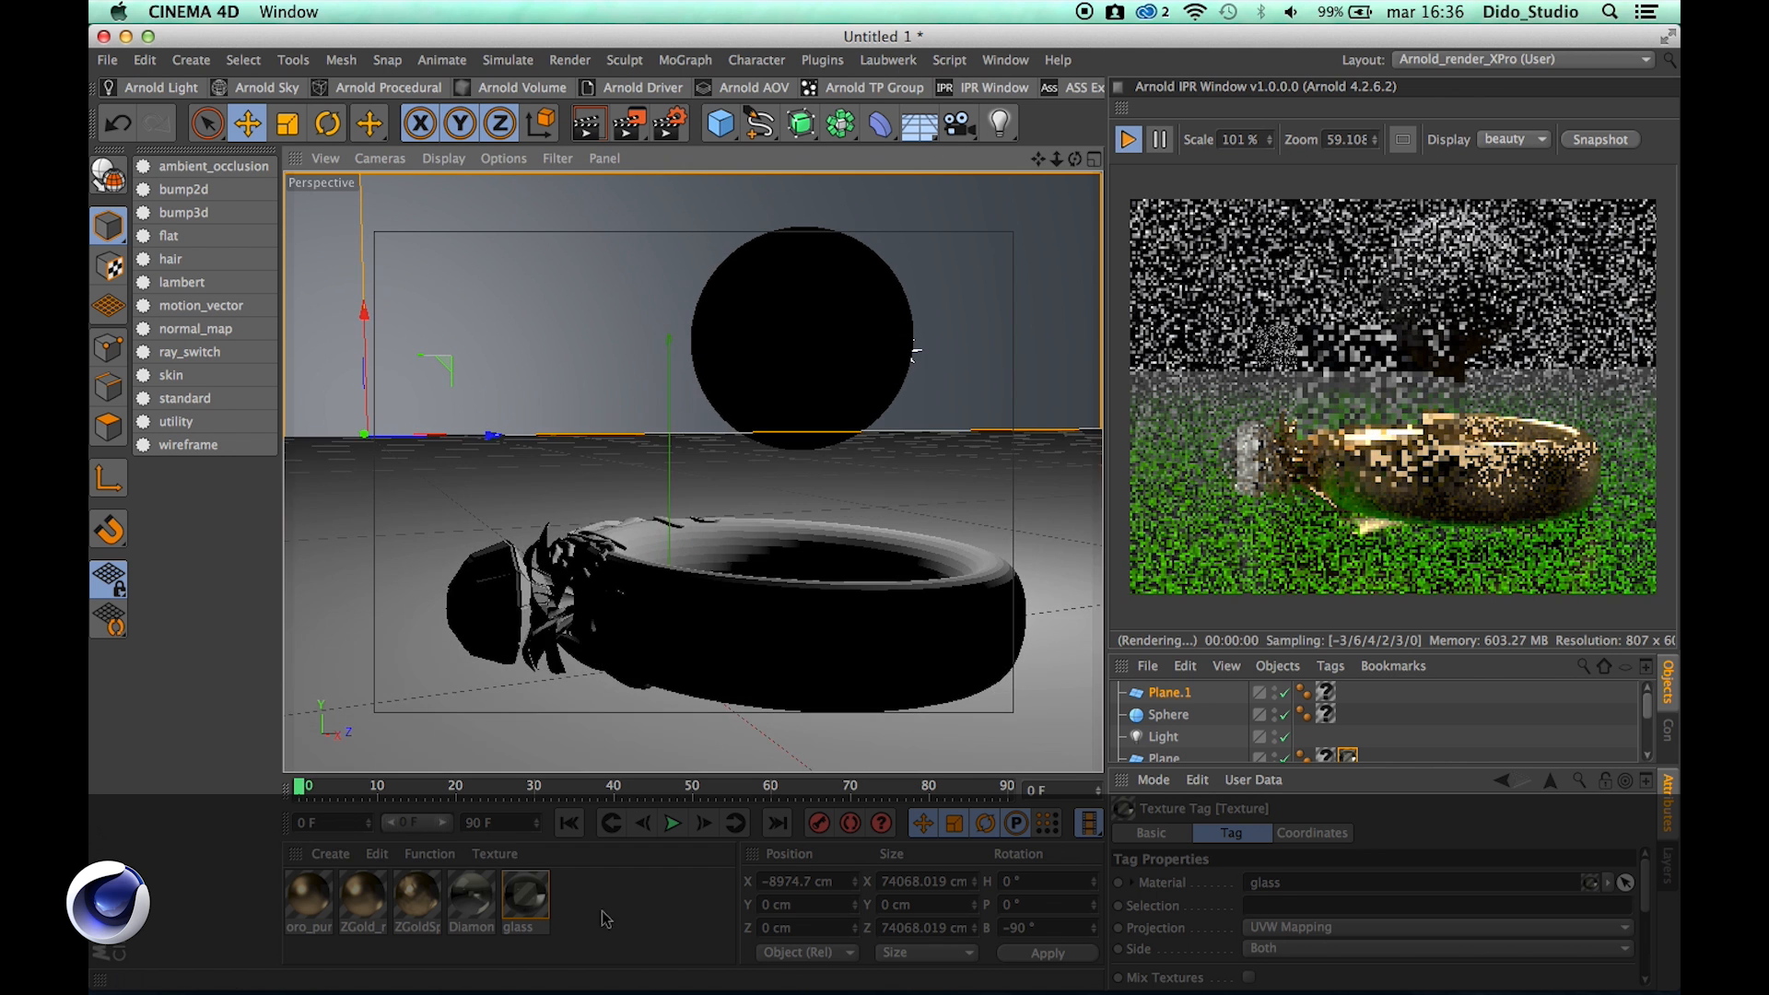
Inspect the glass material's standard shader sections in the Material Editor, then close it
double_click(518, 898)
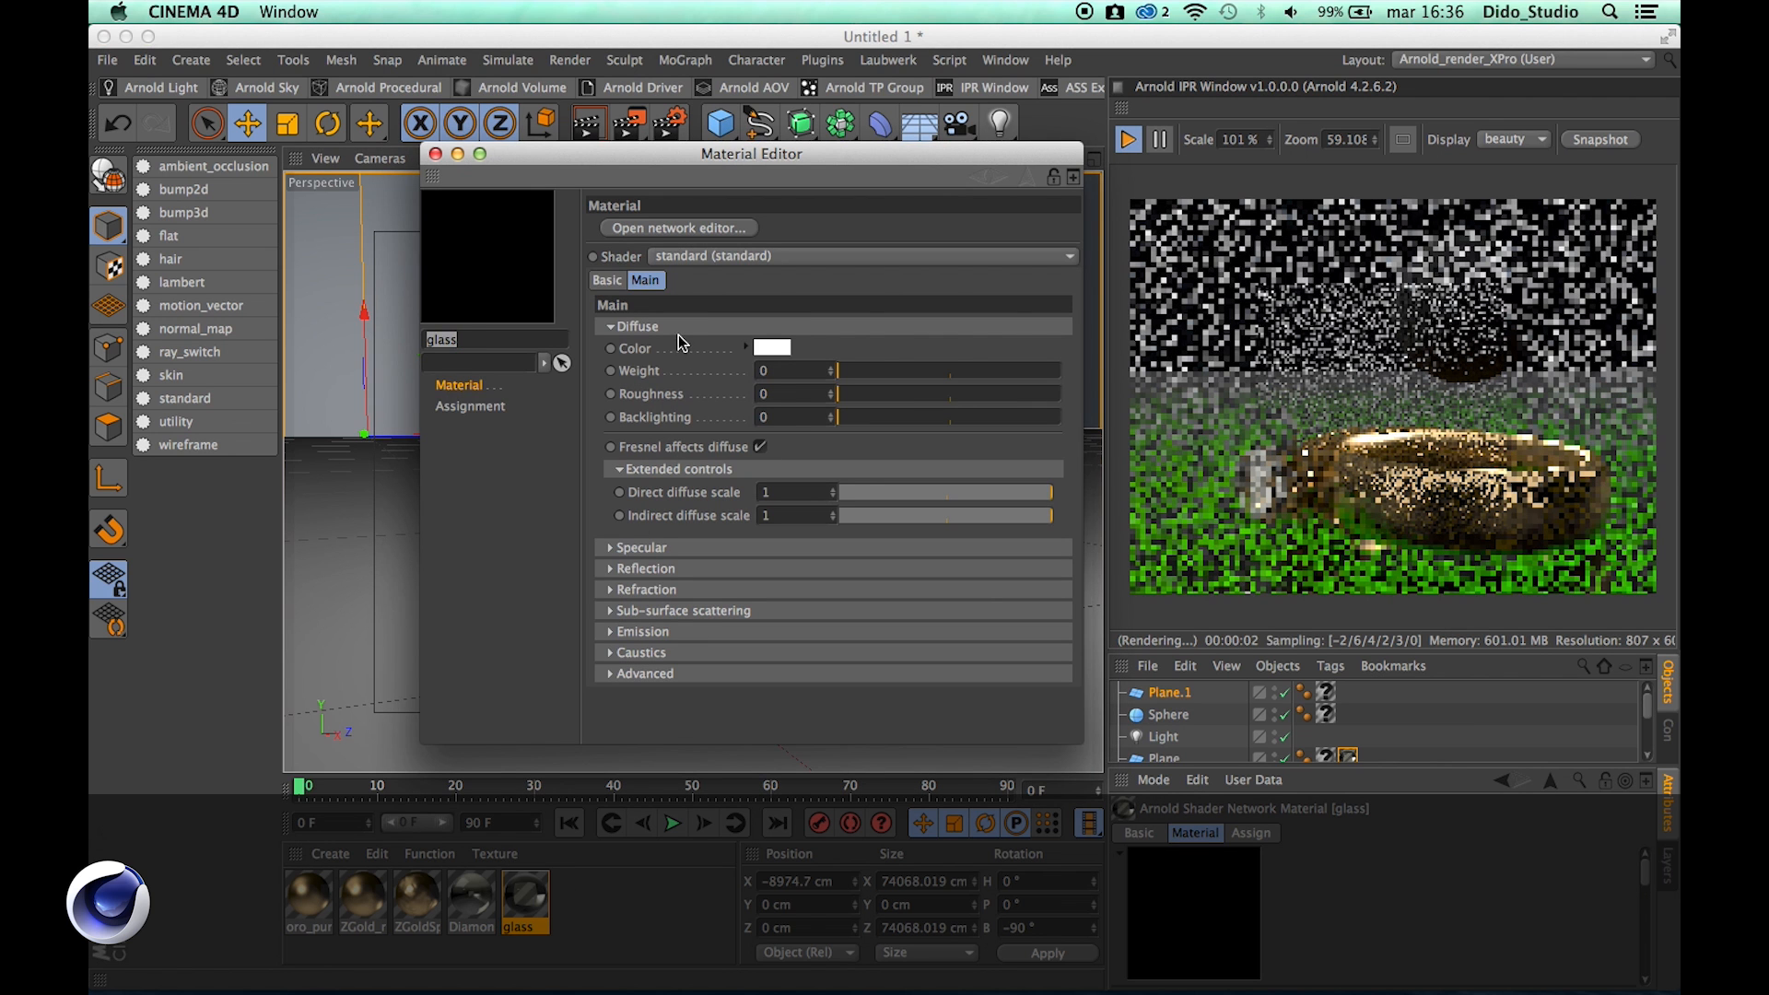
left_click(433, 155)
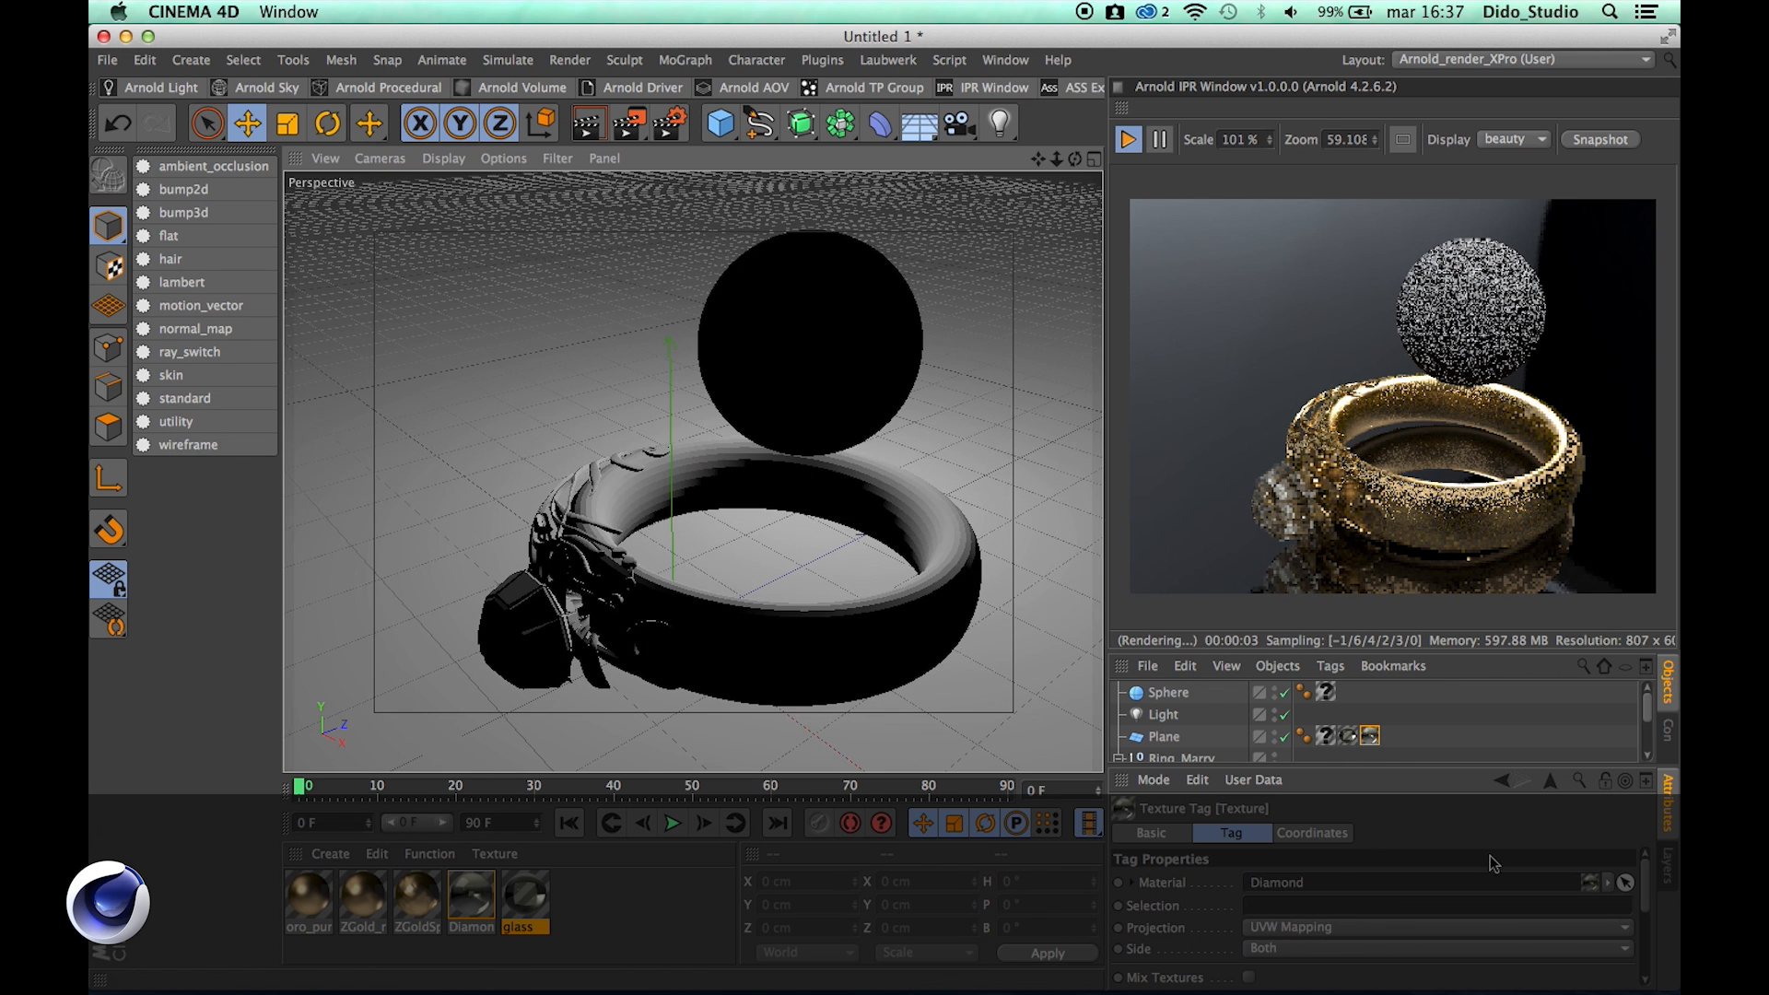
left_click(1163, 715)
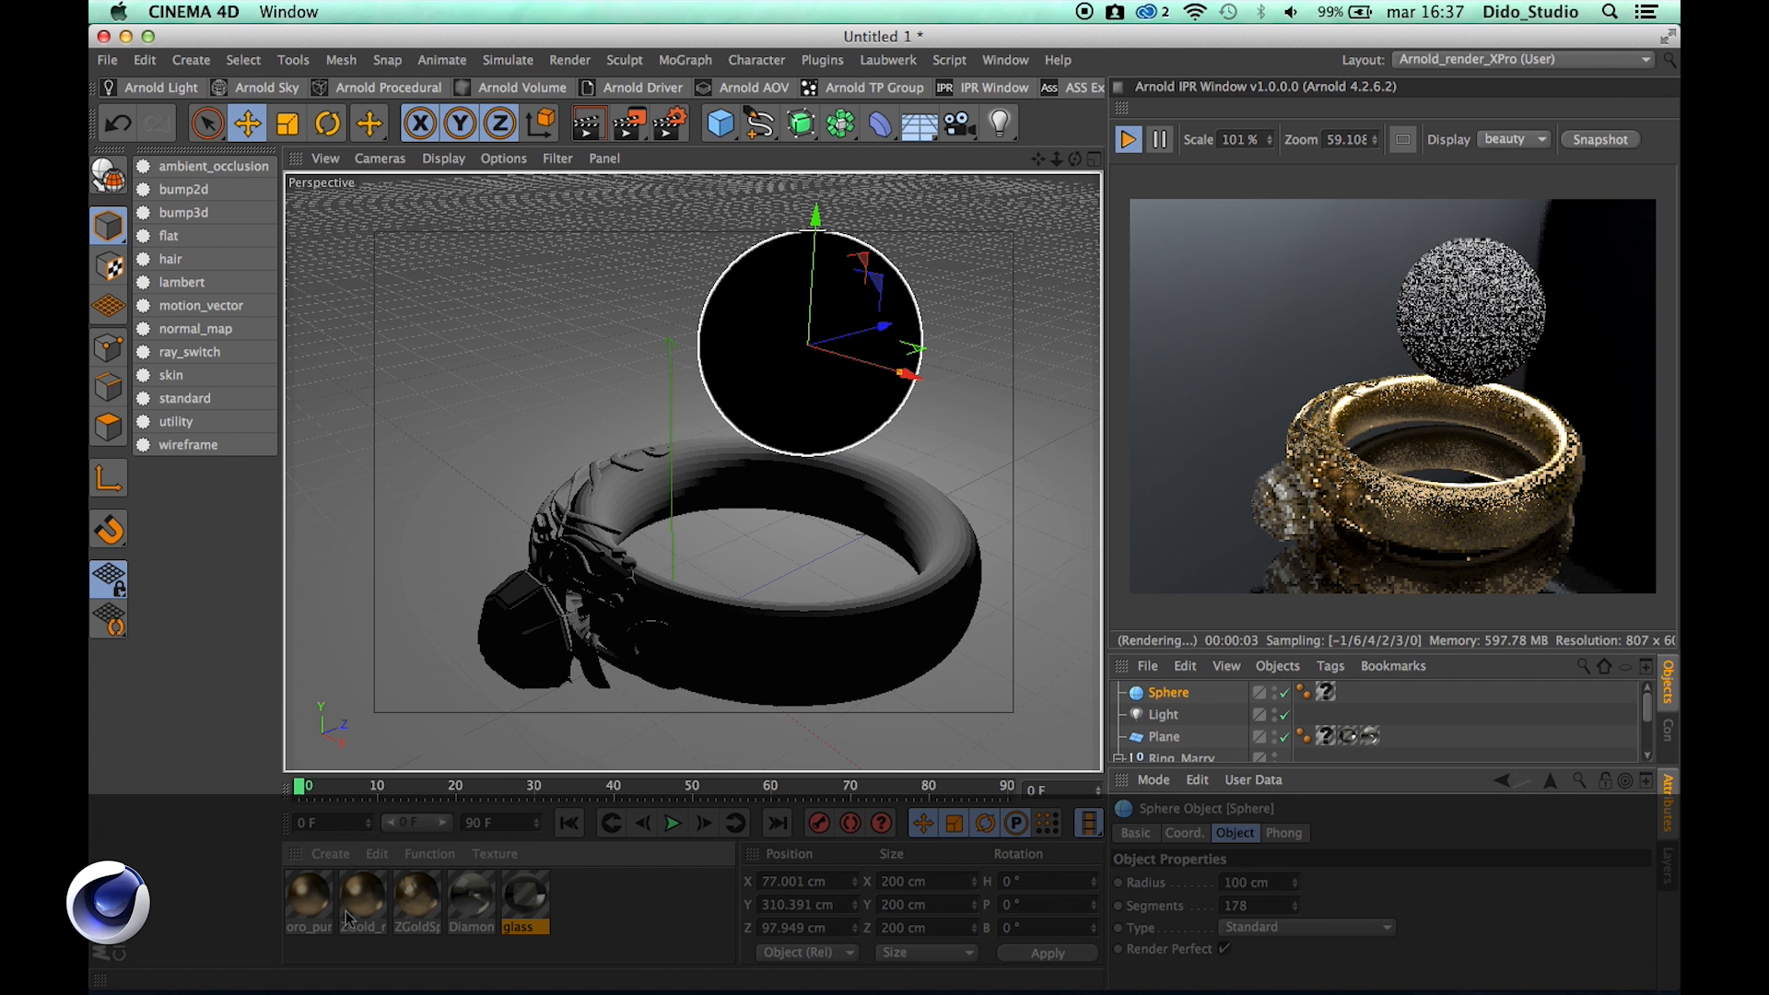
Apply ZGold_molecular to the floating sphere and raise its Segments to 316 for a lumpy gold render
left_click(361, 896)
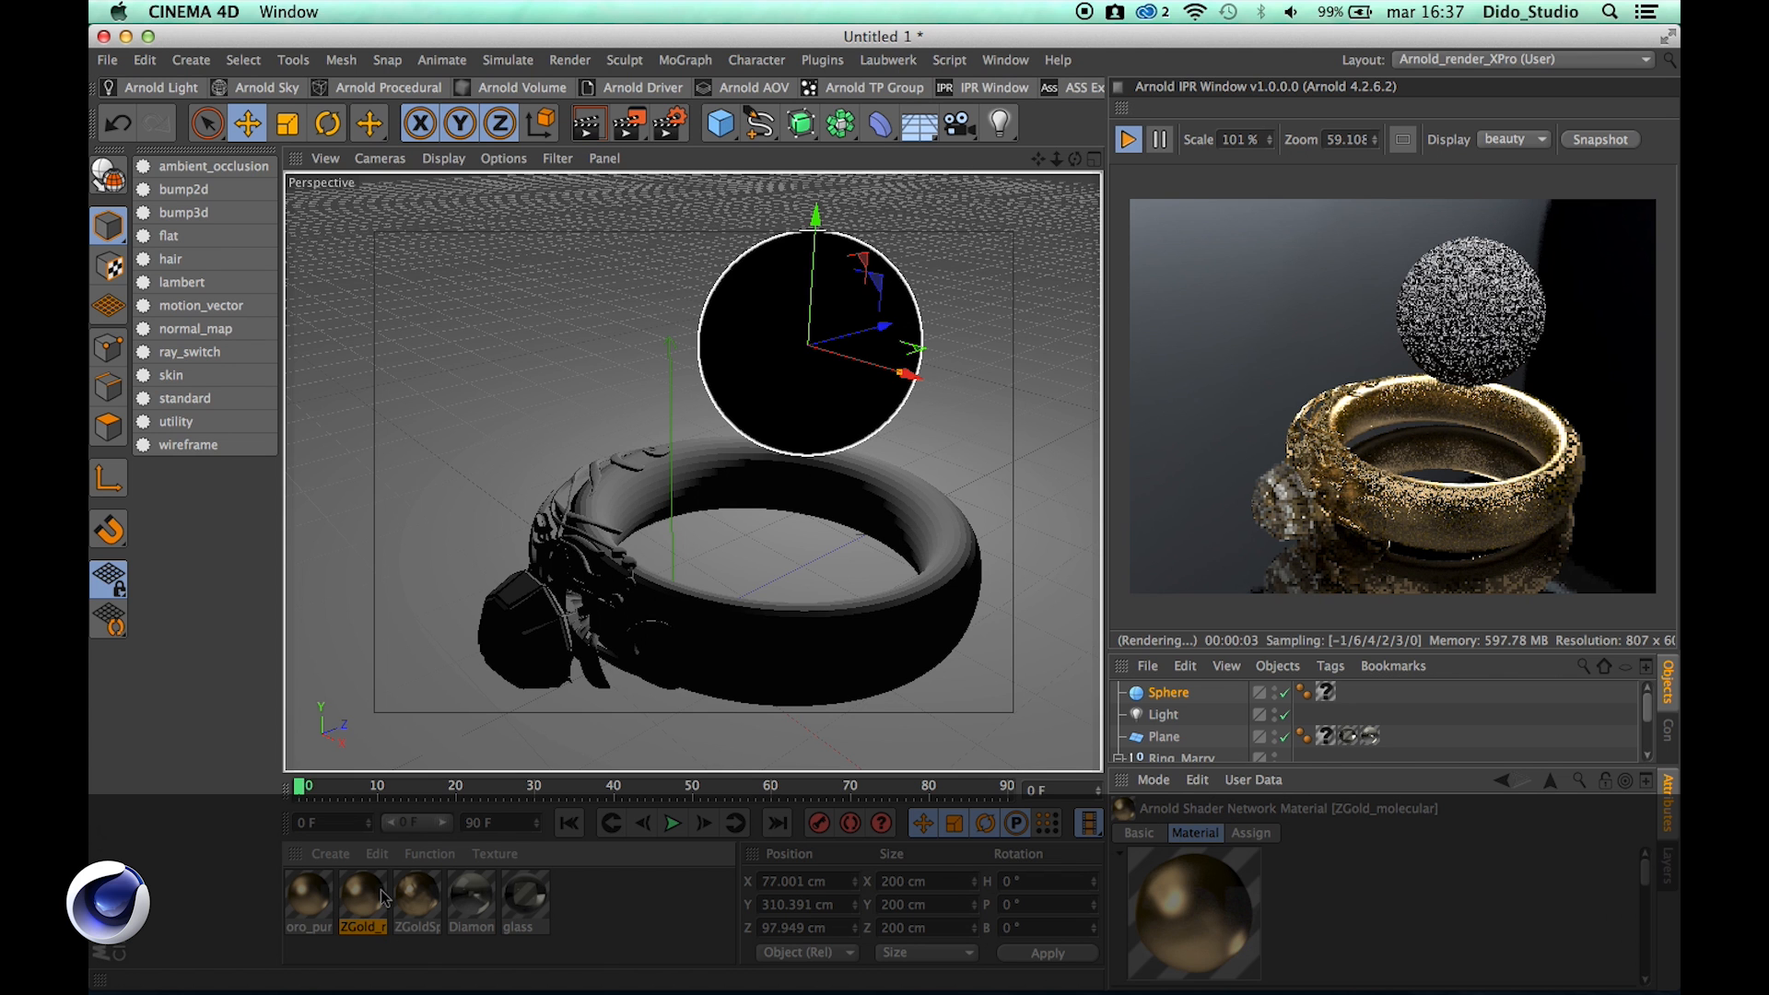
left_click(1345, 691)
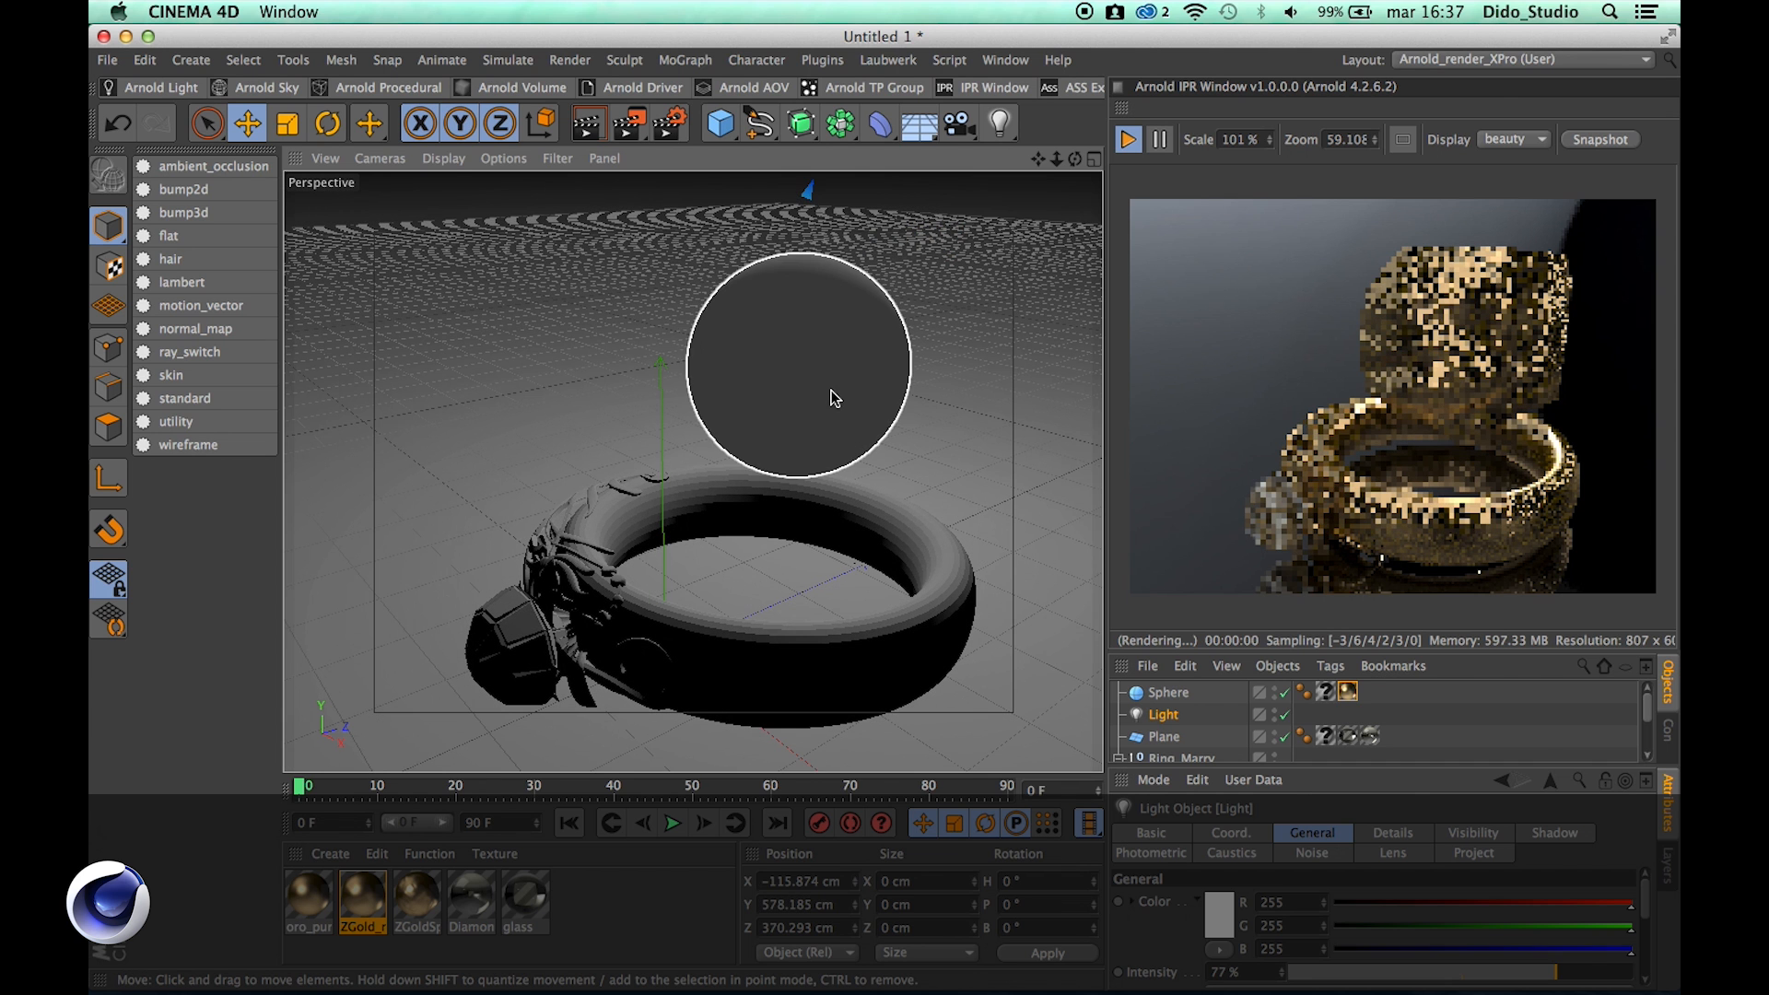
left_click(798, 367)
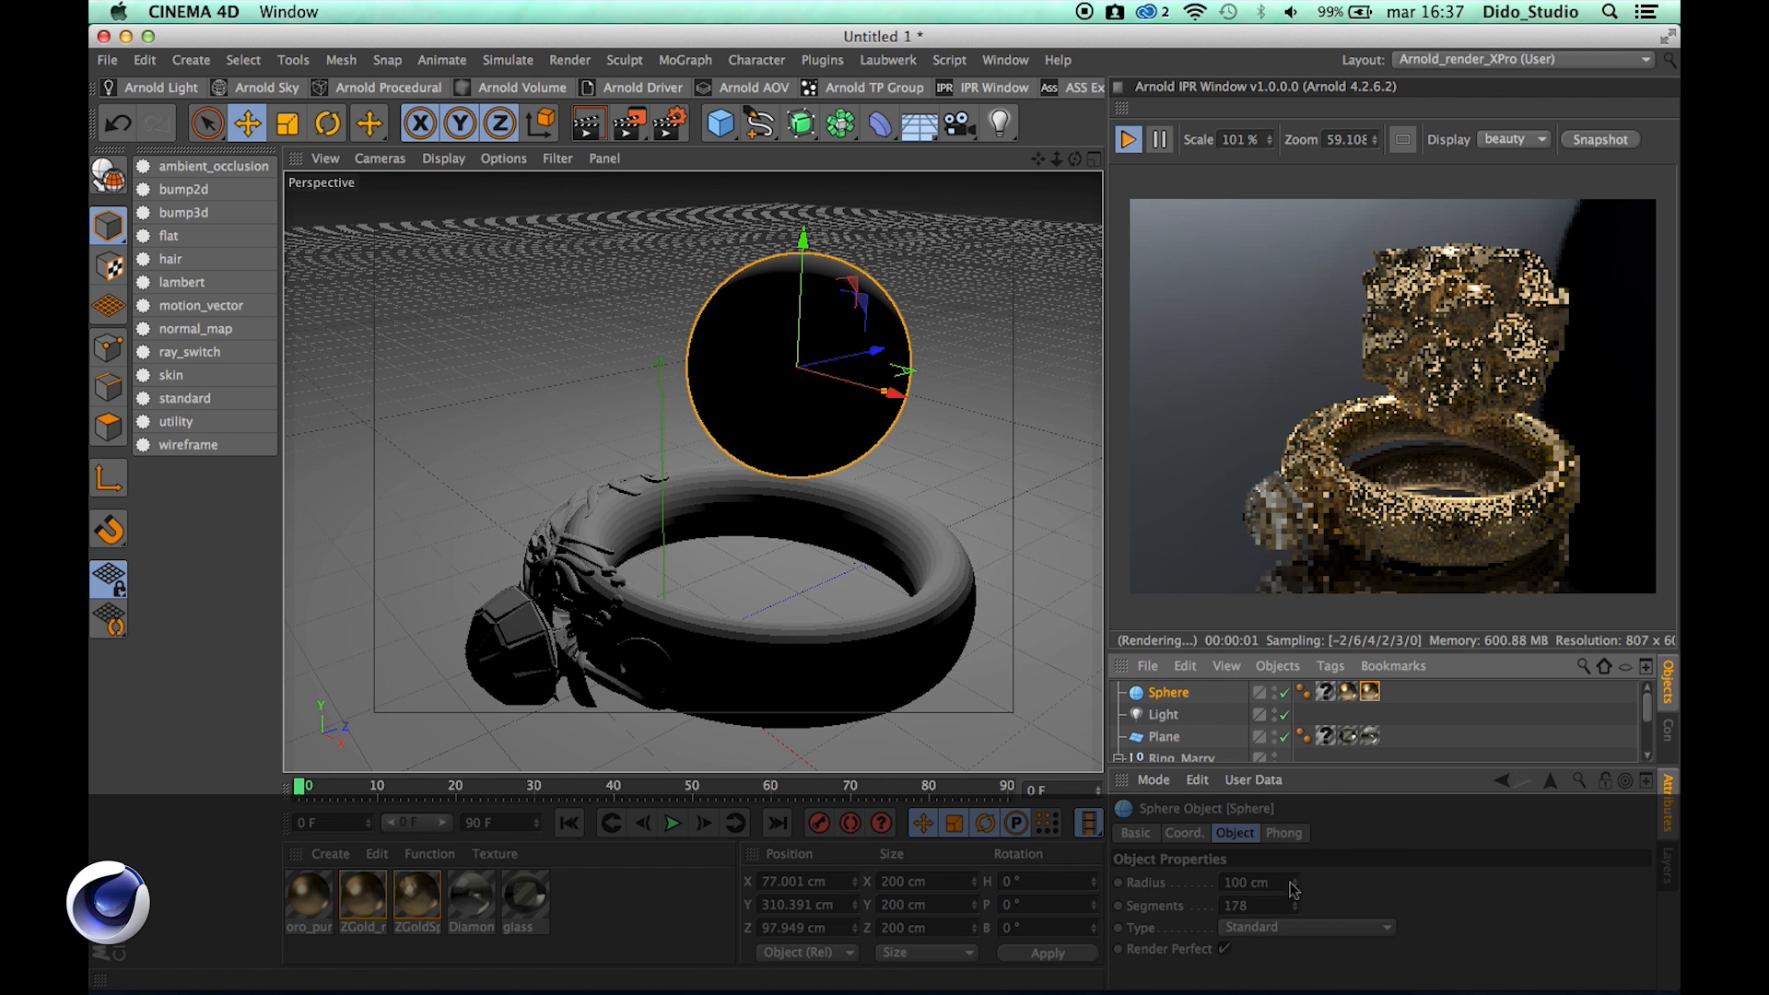
left_click(1295, 907)
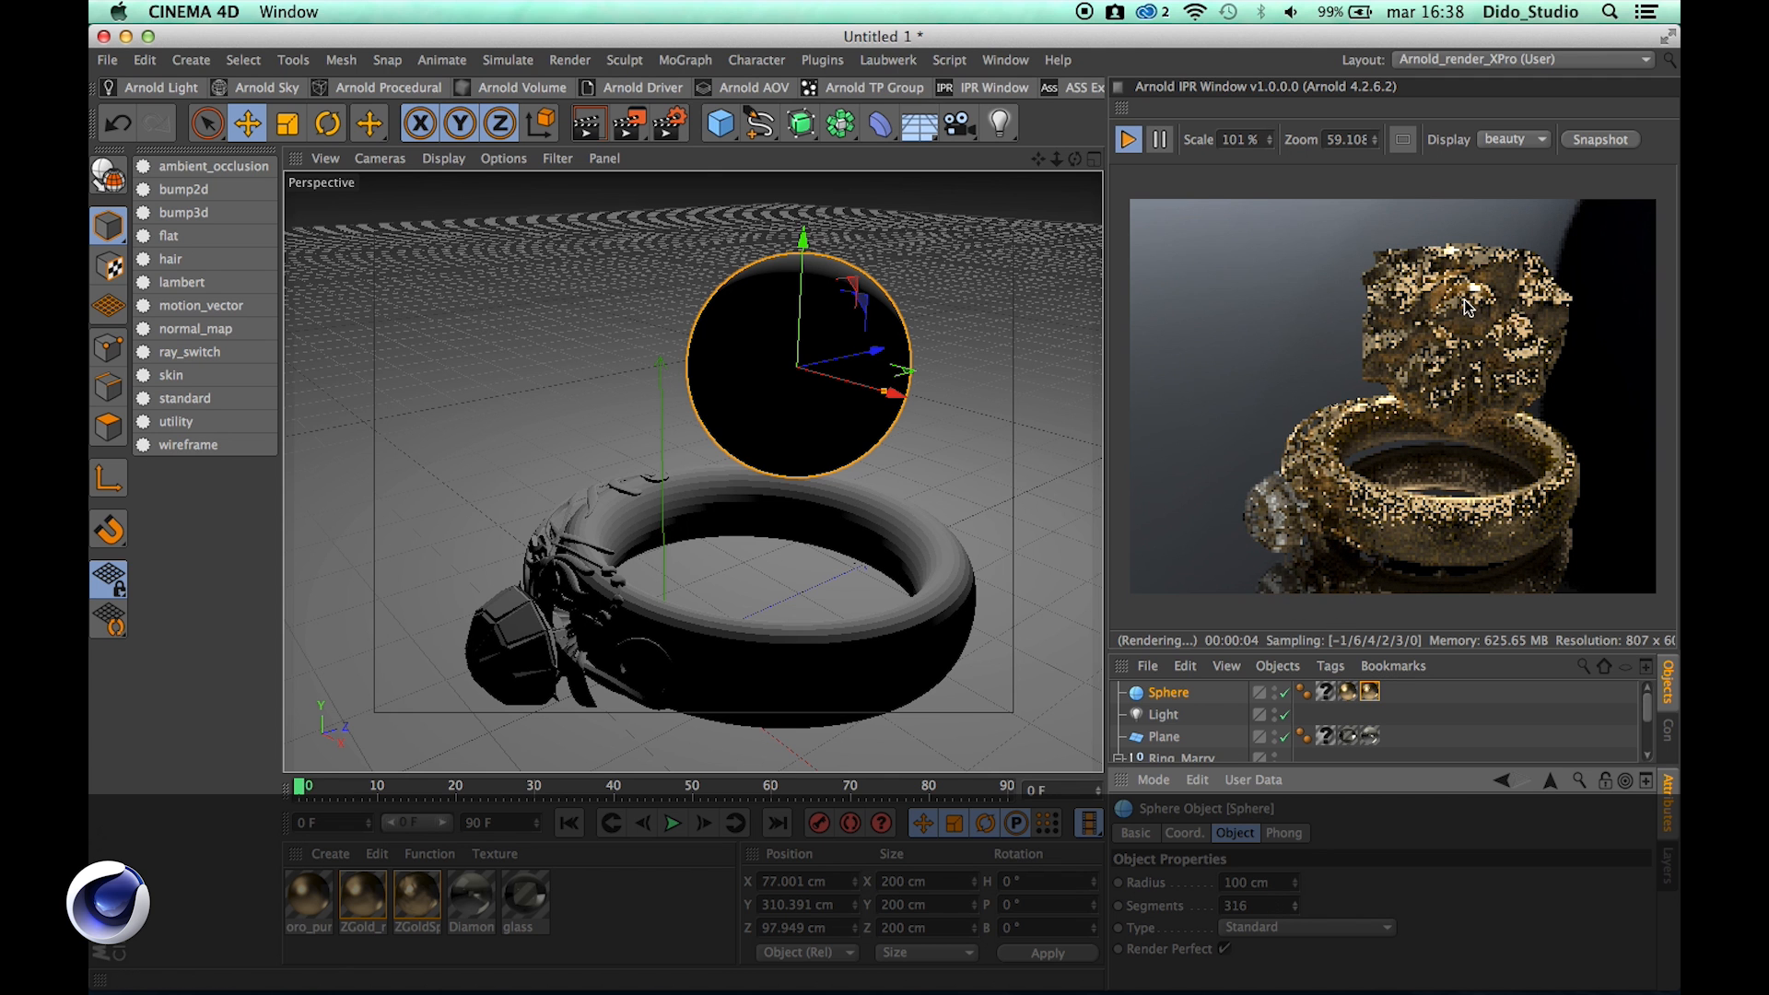
left_click(995, 396)
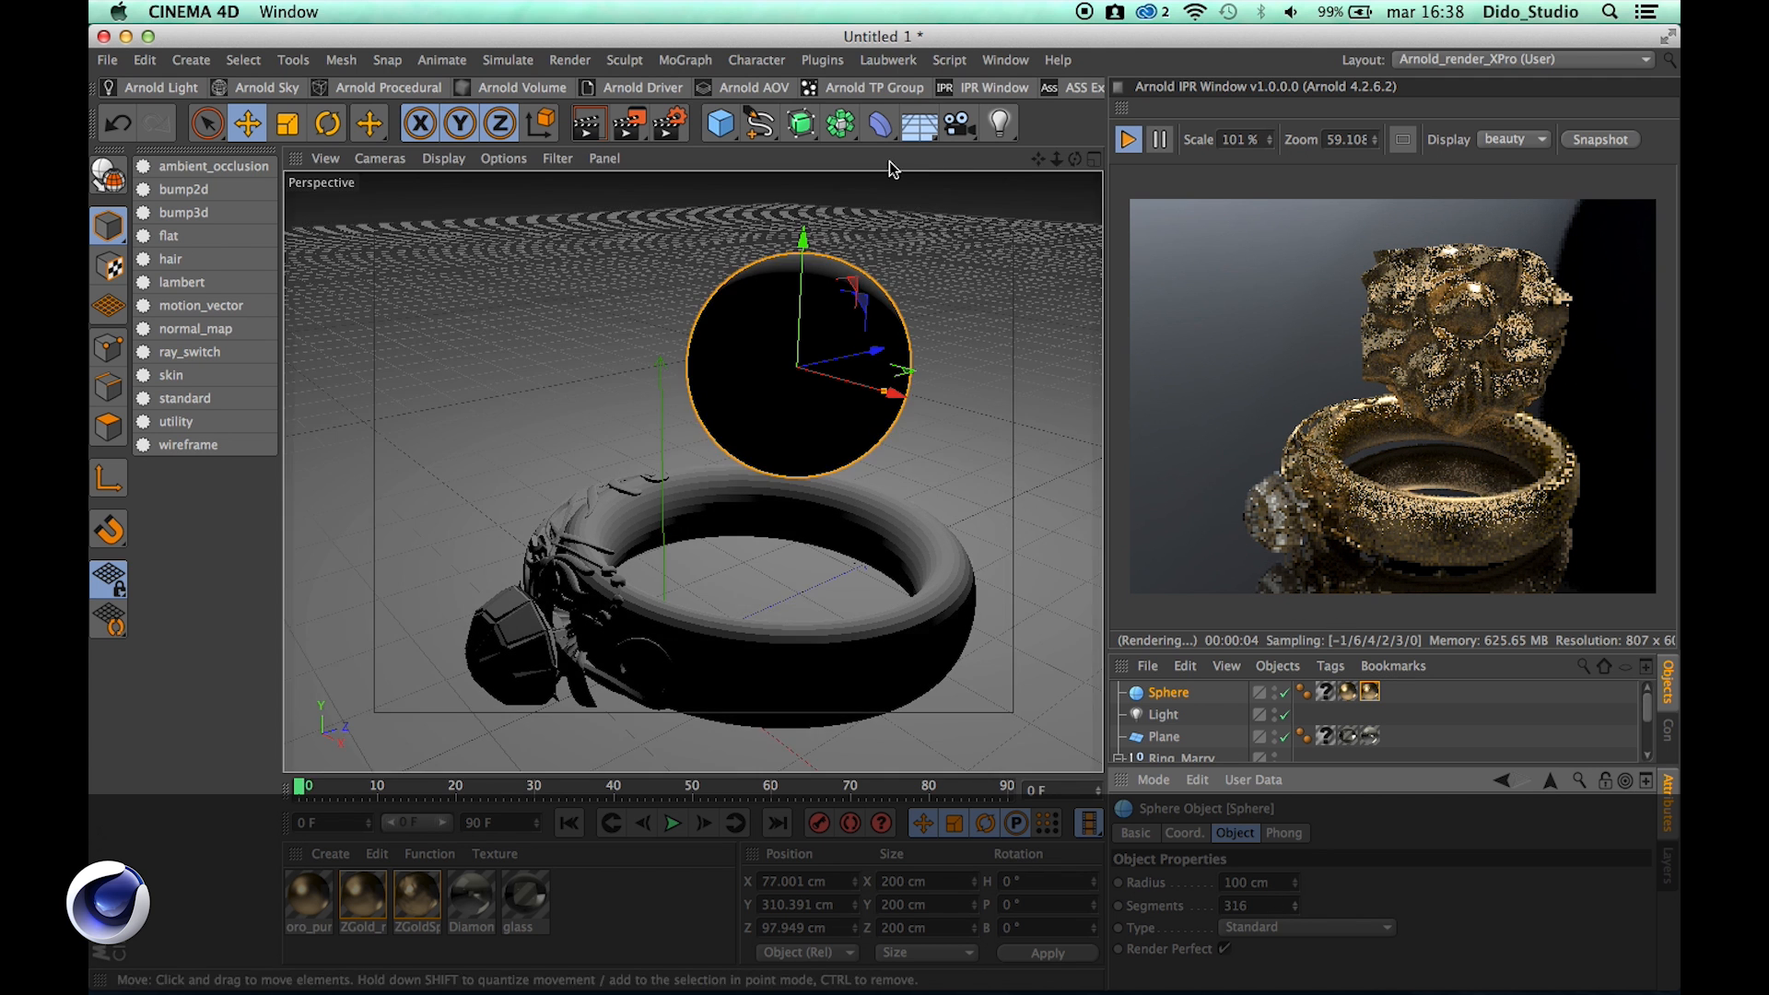
Compare the coral-like and lumpy gold renders in Picture Viewer history, then switch to Finder
left_click(984, 470)
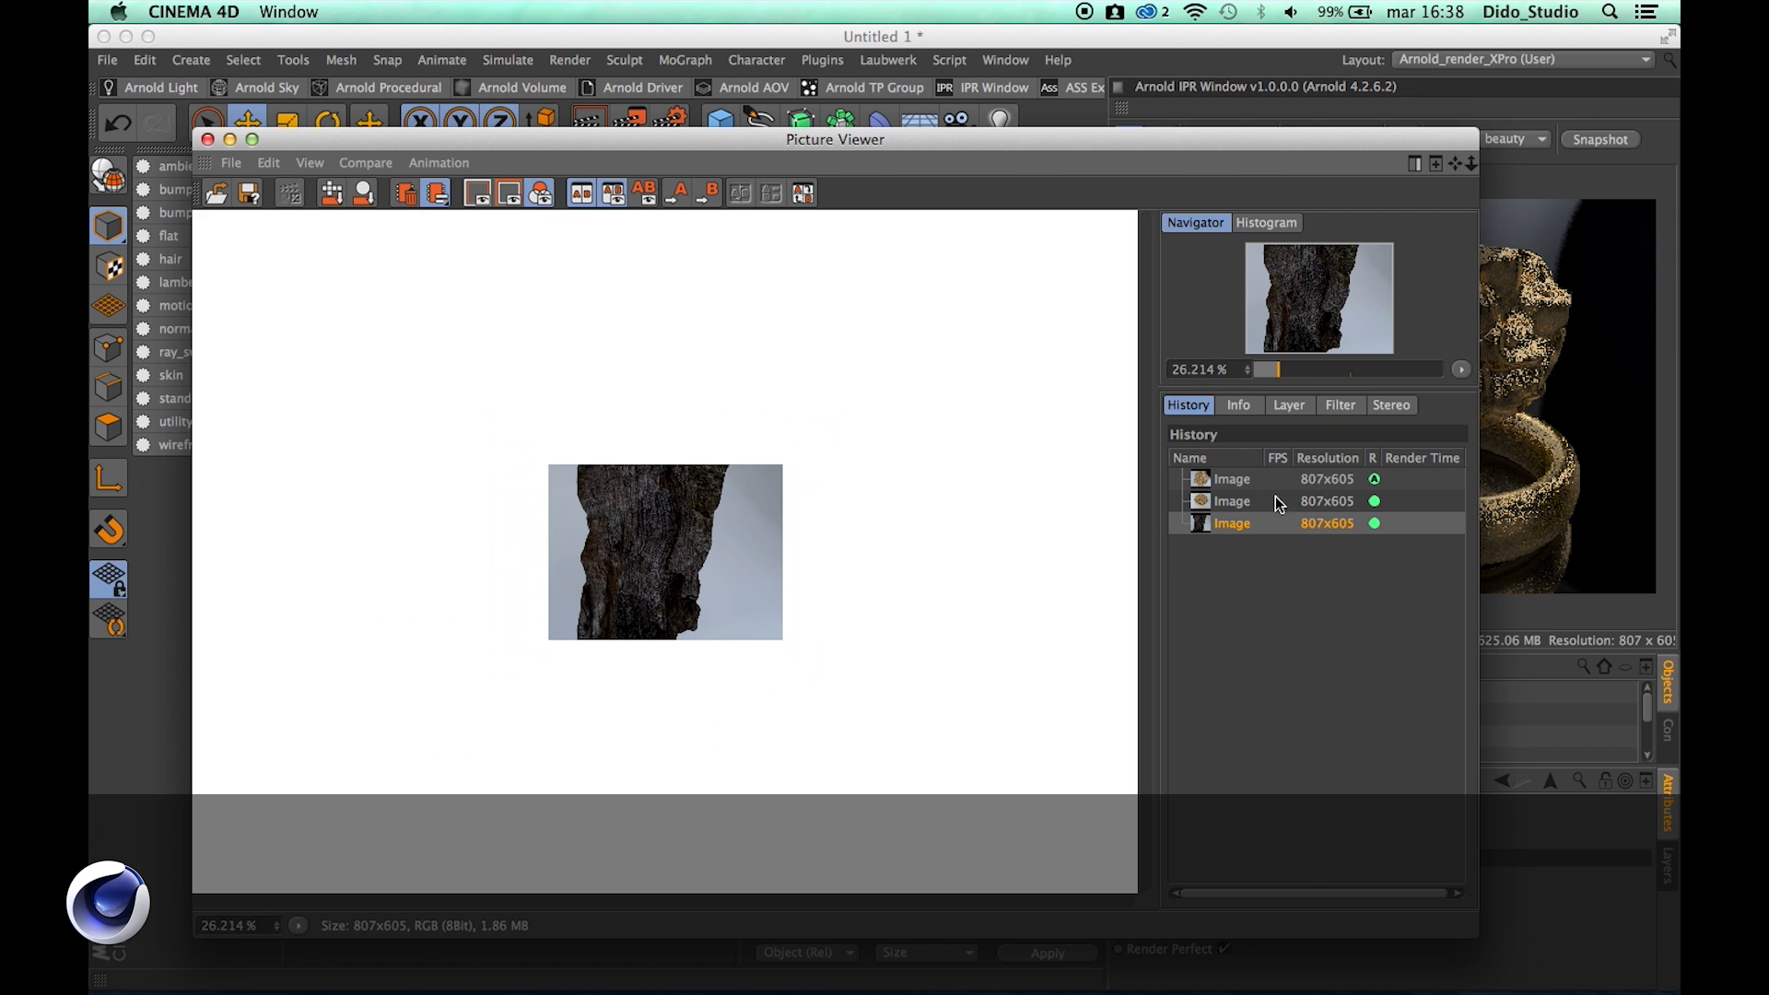
left_click(1231, 502)
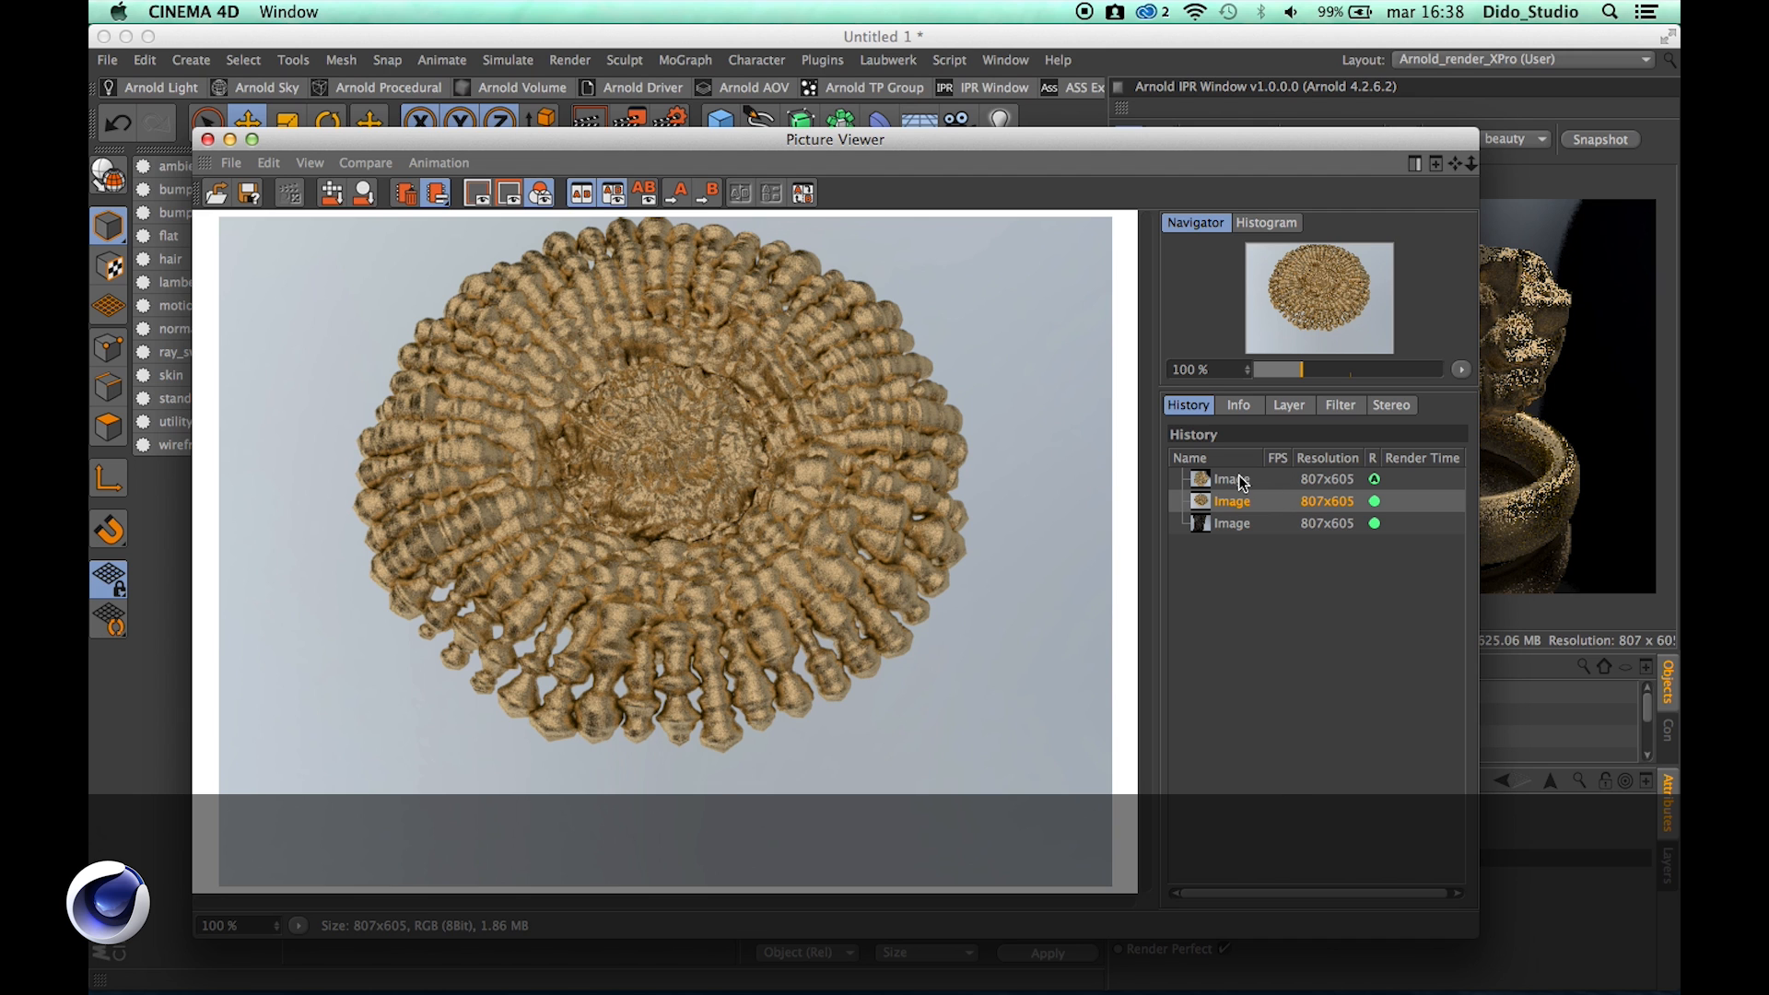
left_click(1233, 479)
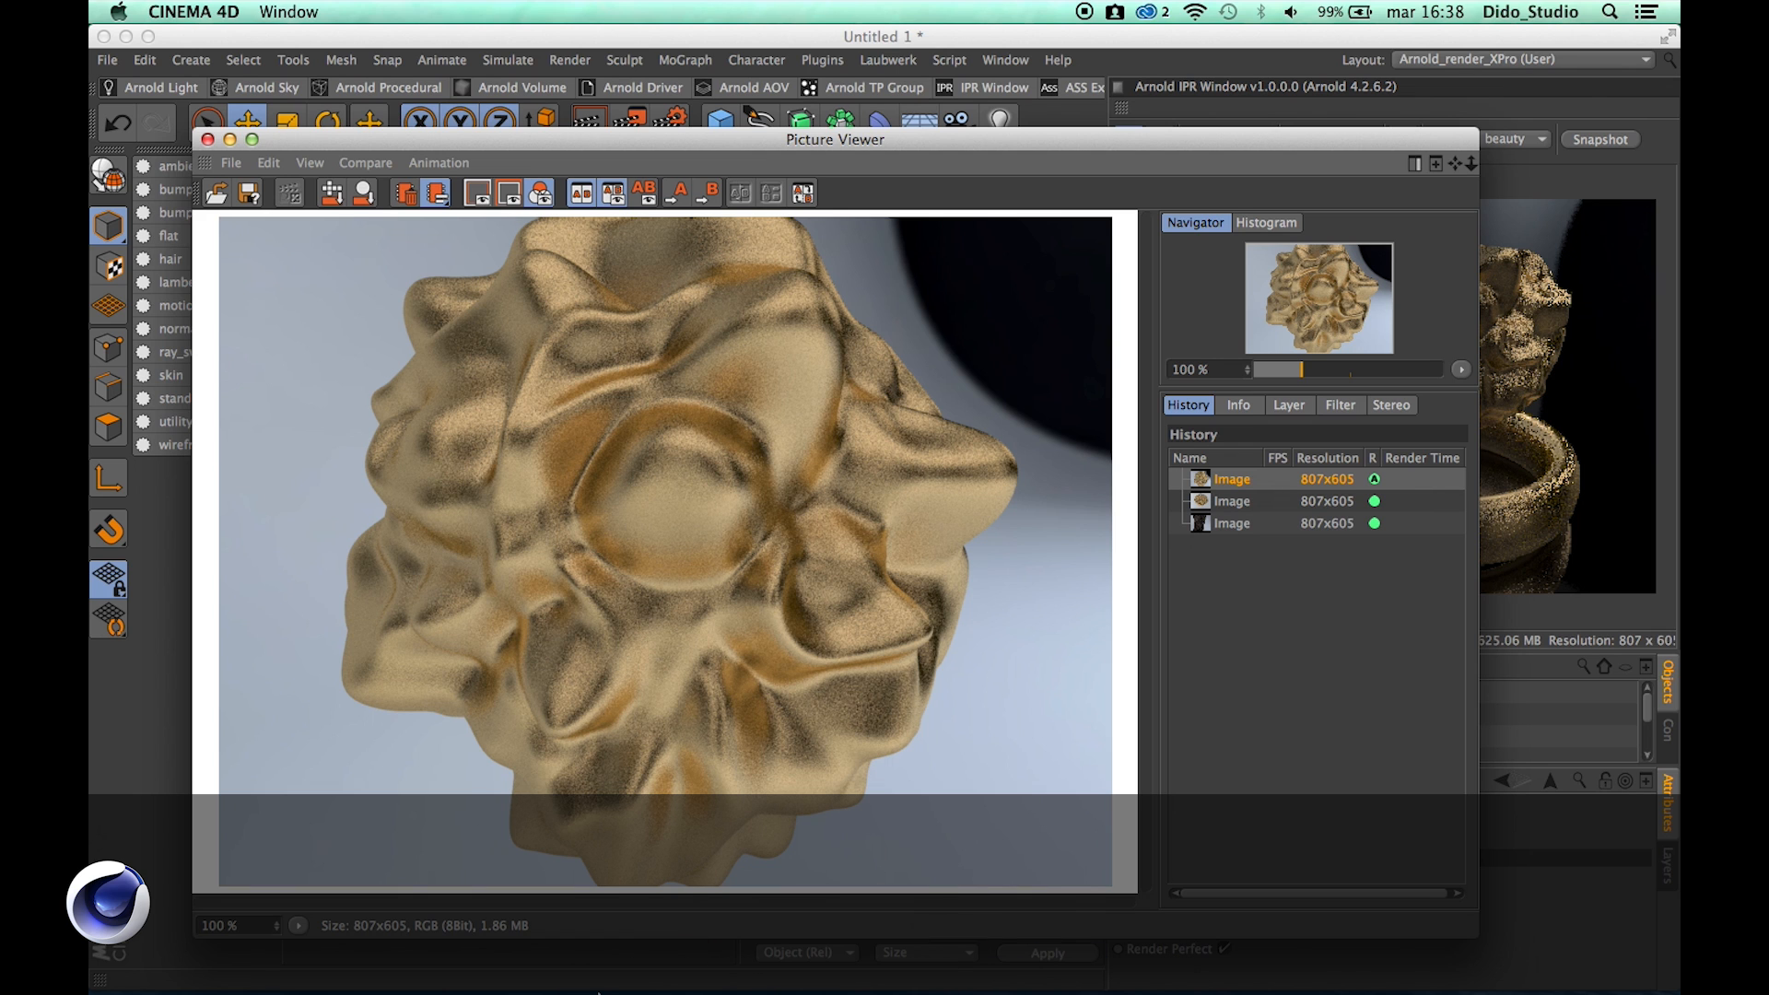
mouse_move(677, 942)
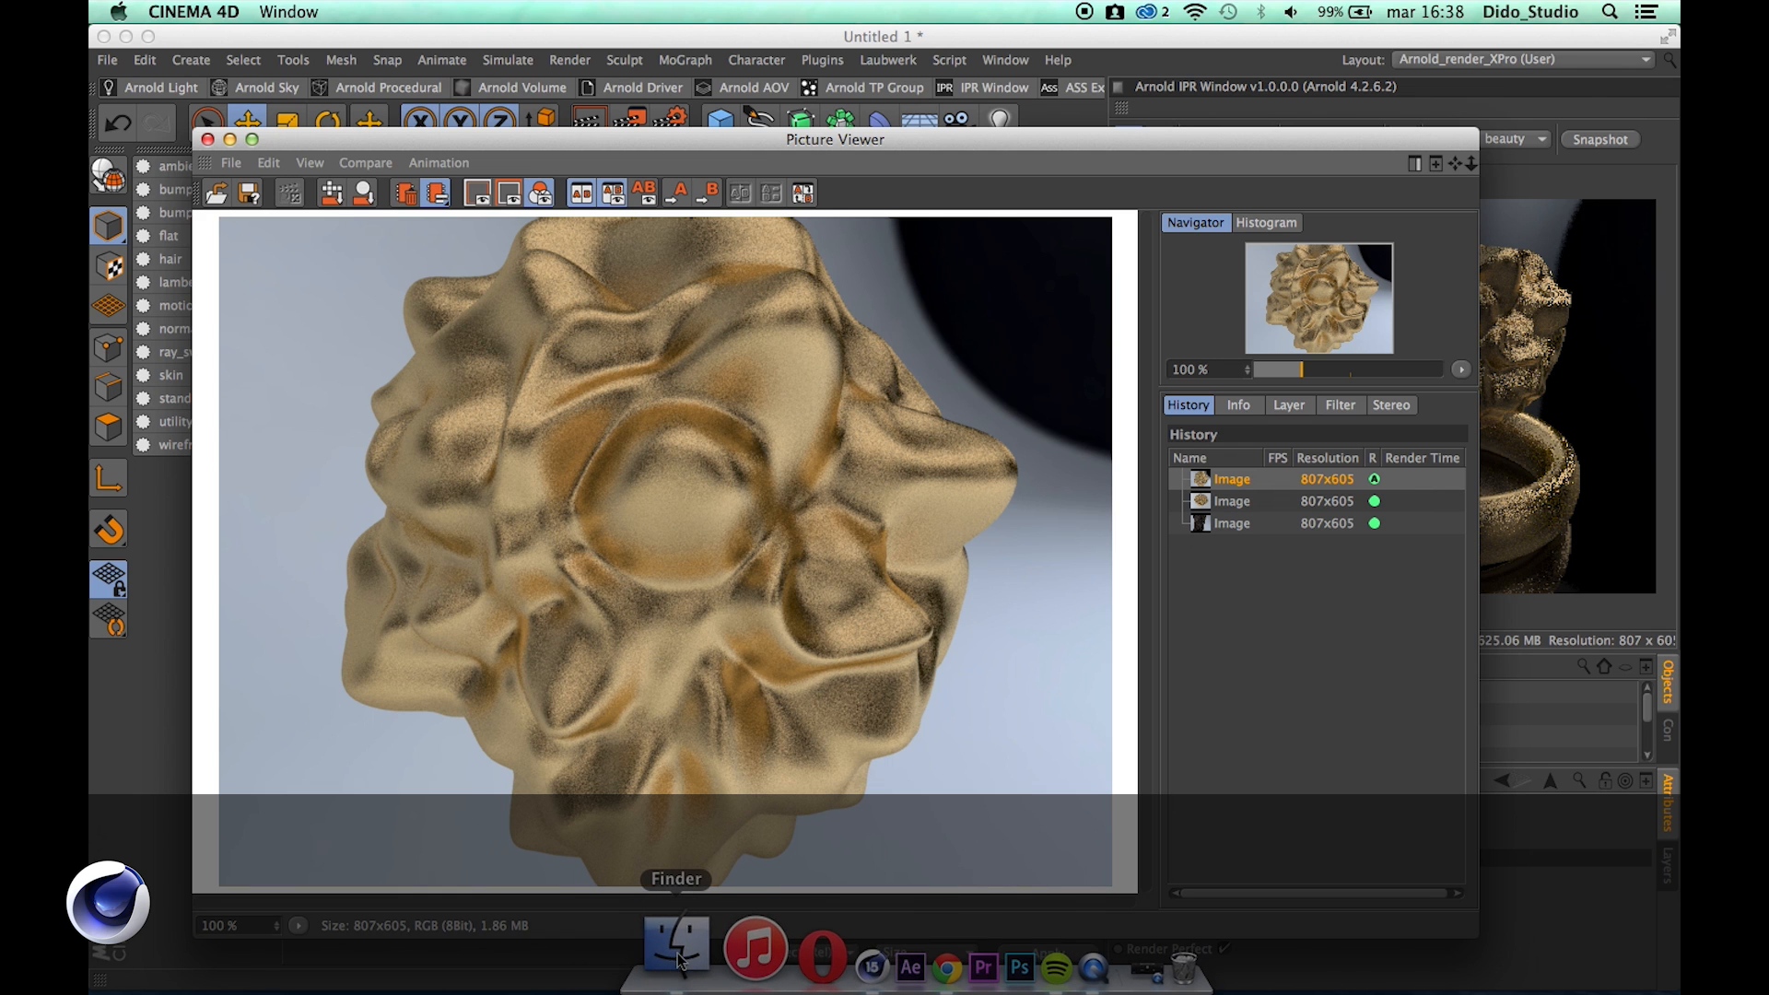
left_click(676, 945)
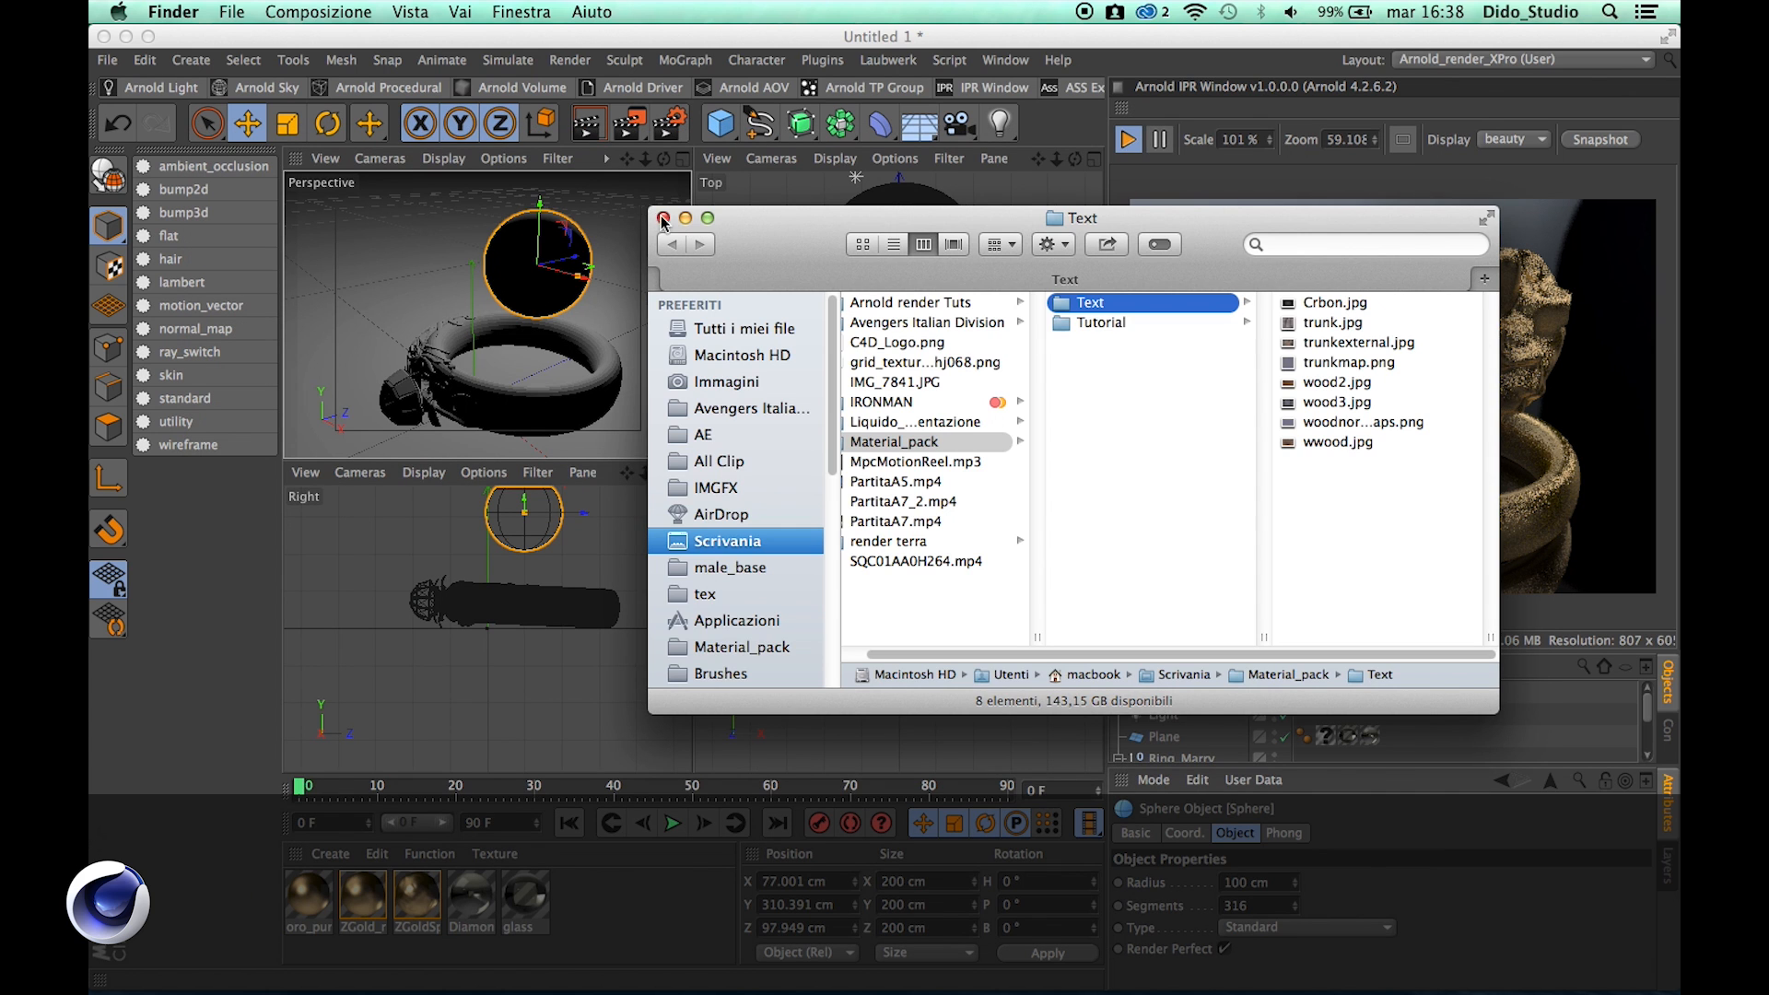
left_click(661, 217)
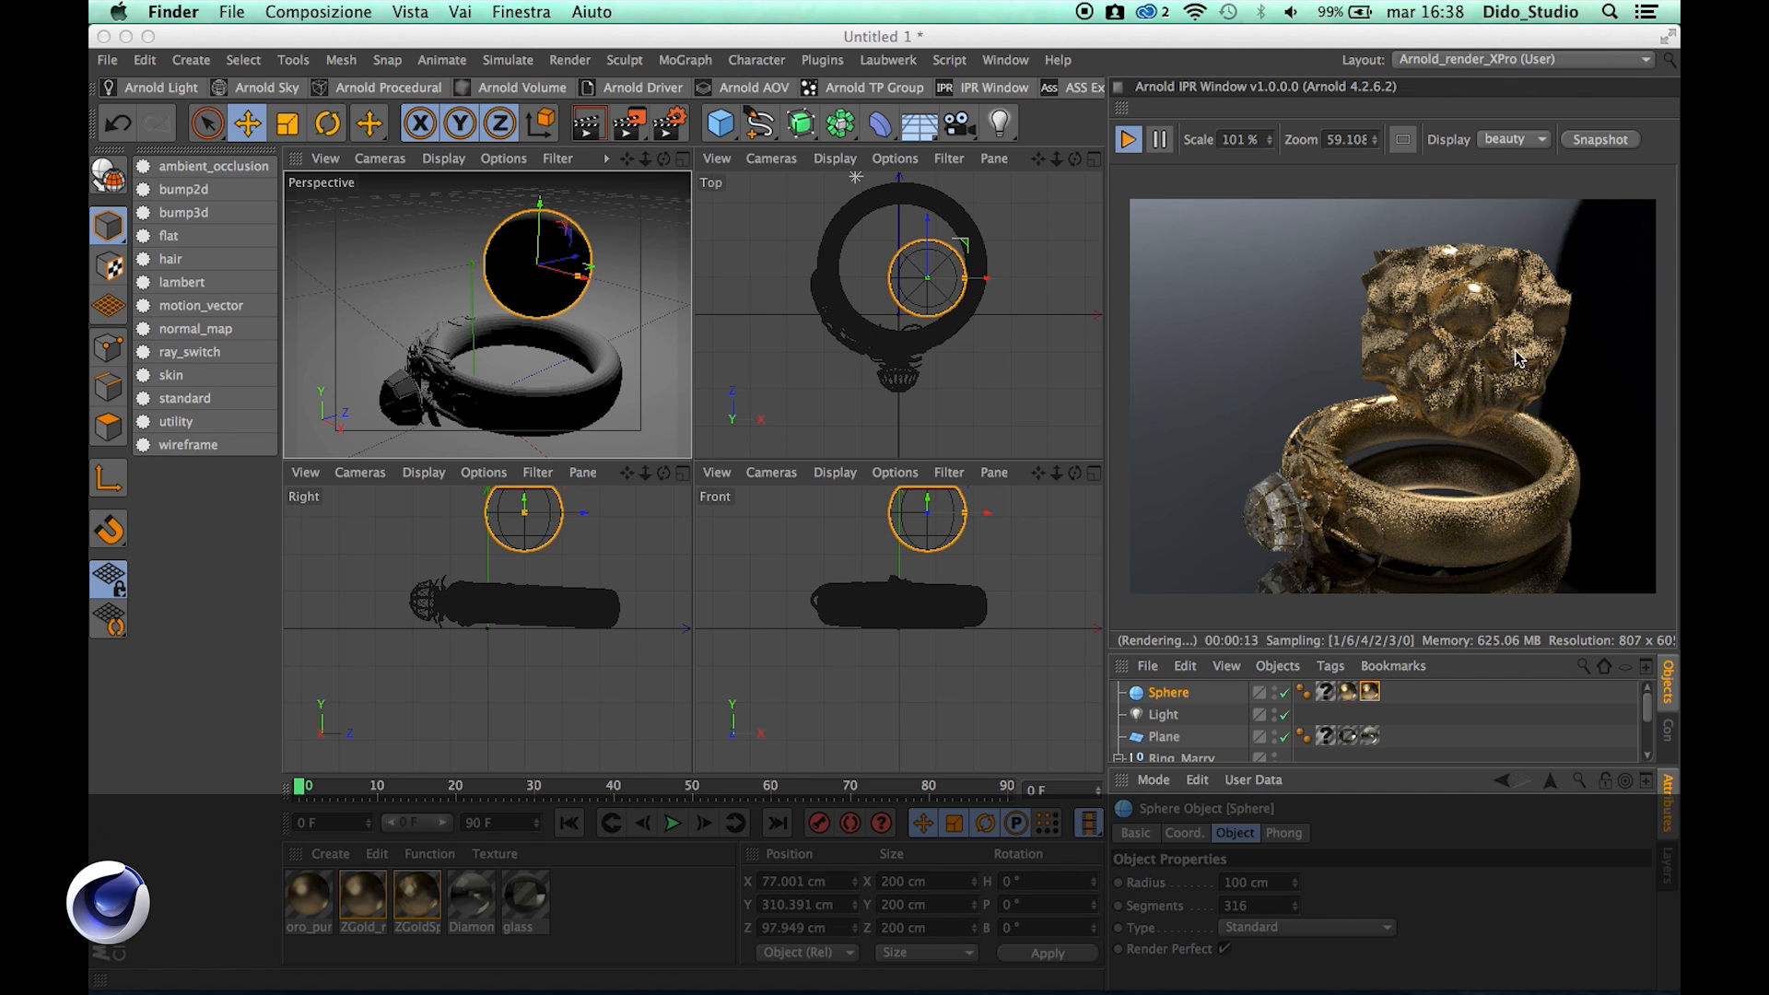
mouse_move(890, 403)
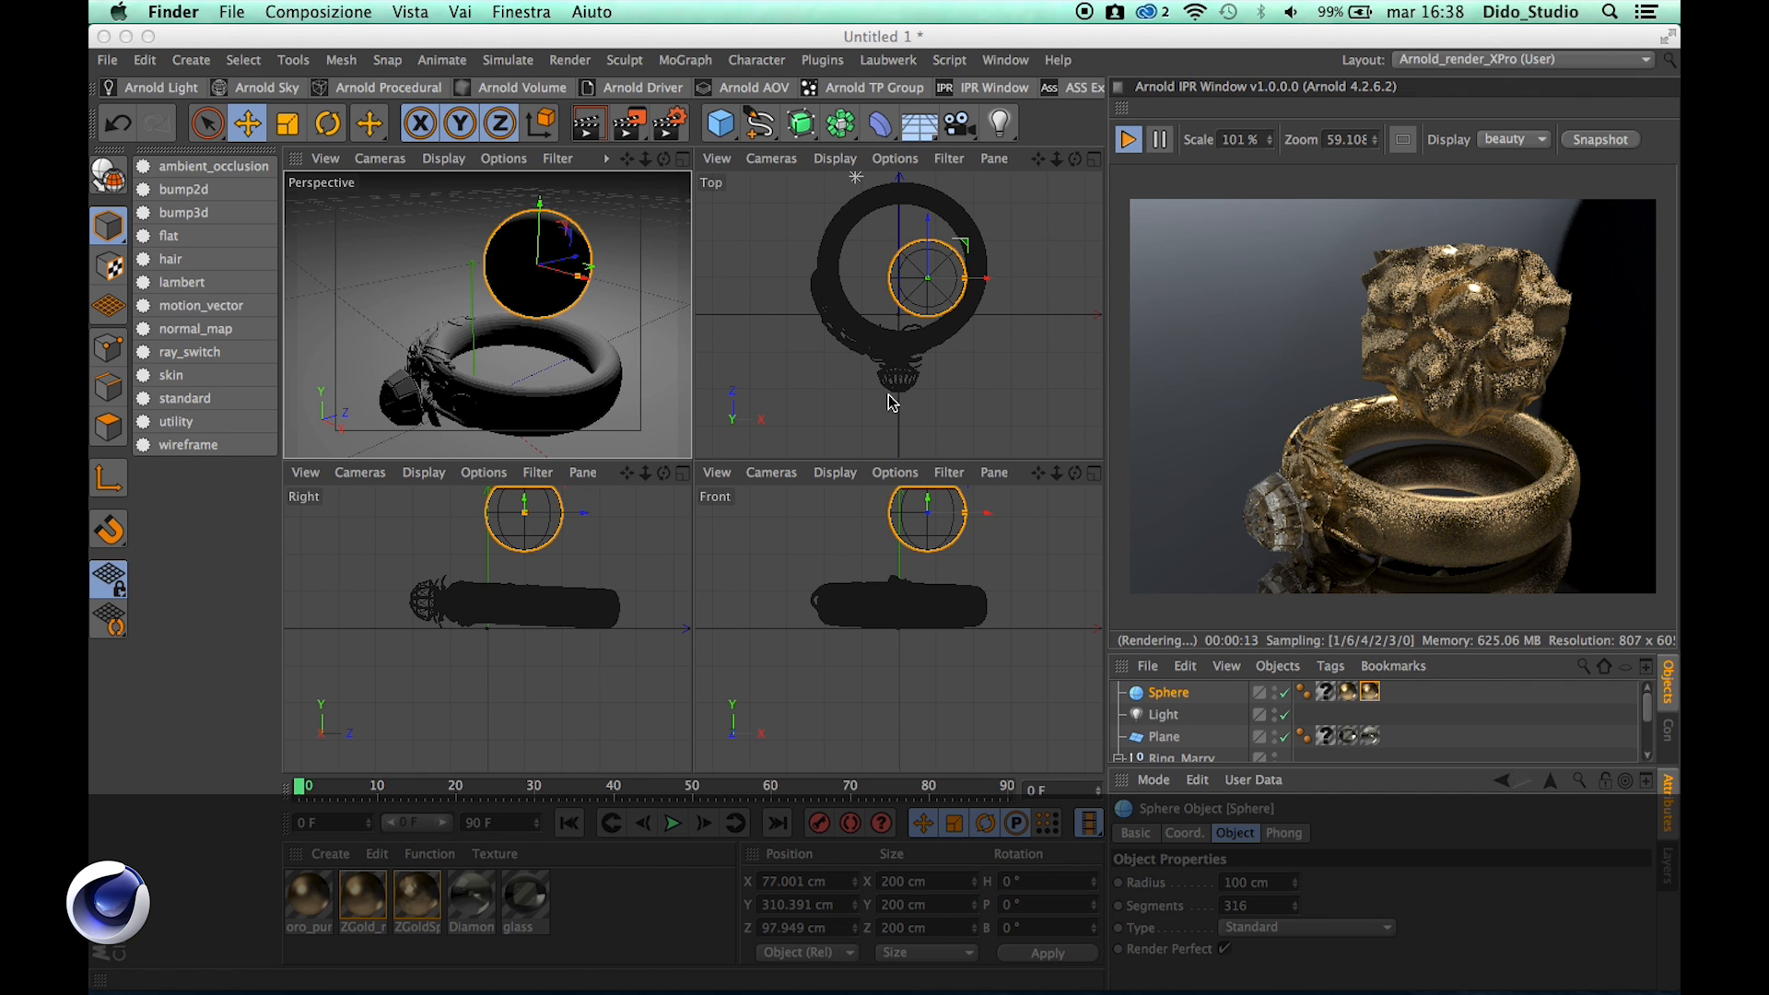
mouse_move(1052, 70)
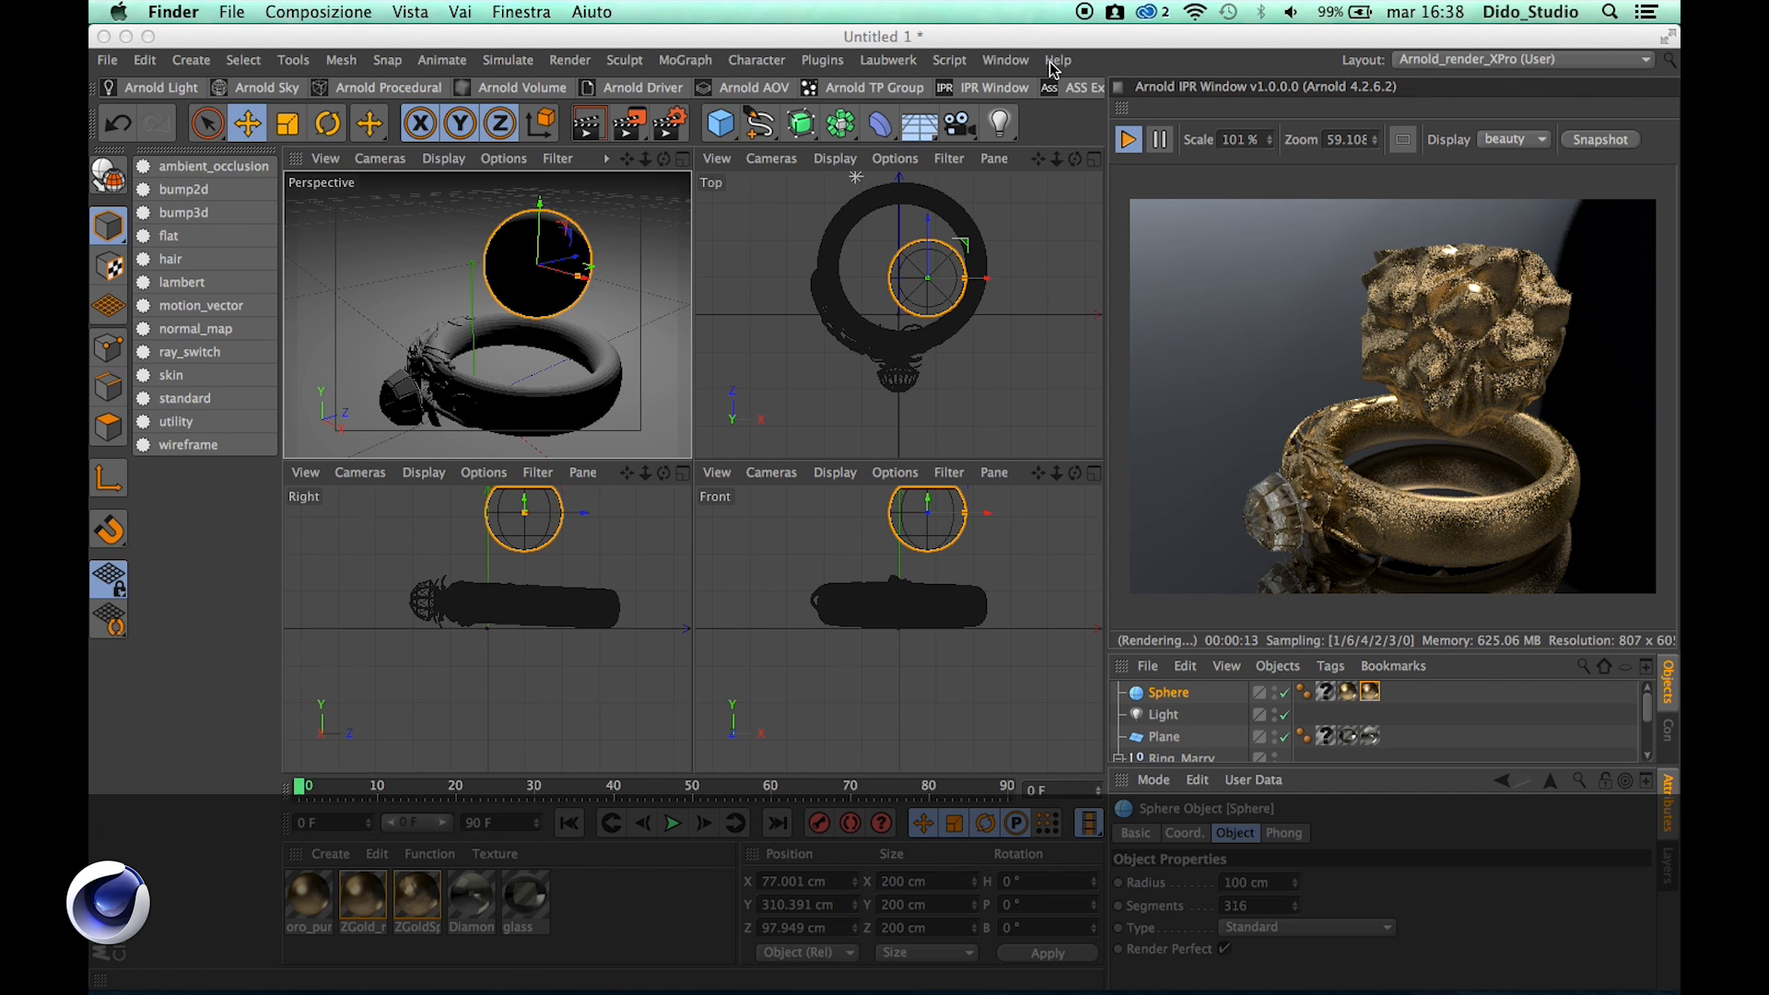
Reopen Content Browser on the ZMetal folder of the ZArnold_Shaders_BetaV1.0 library
left_click(1004, 59)
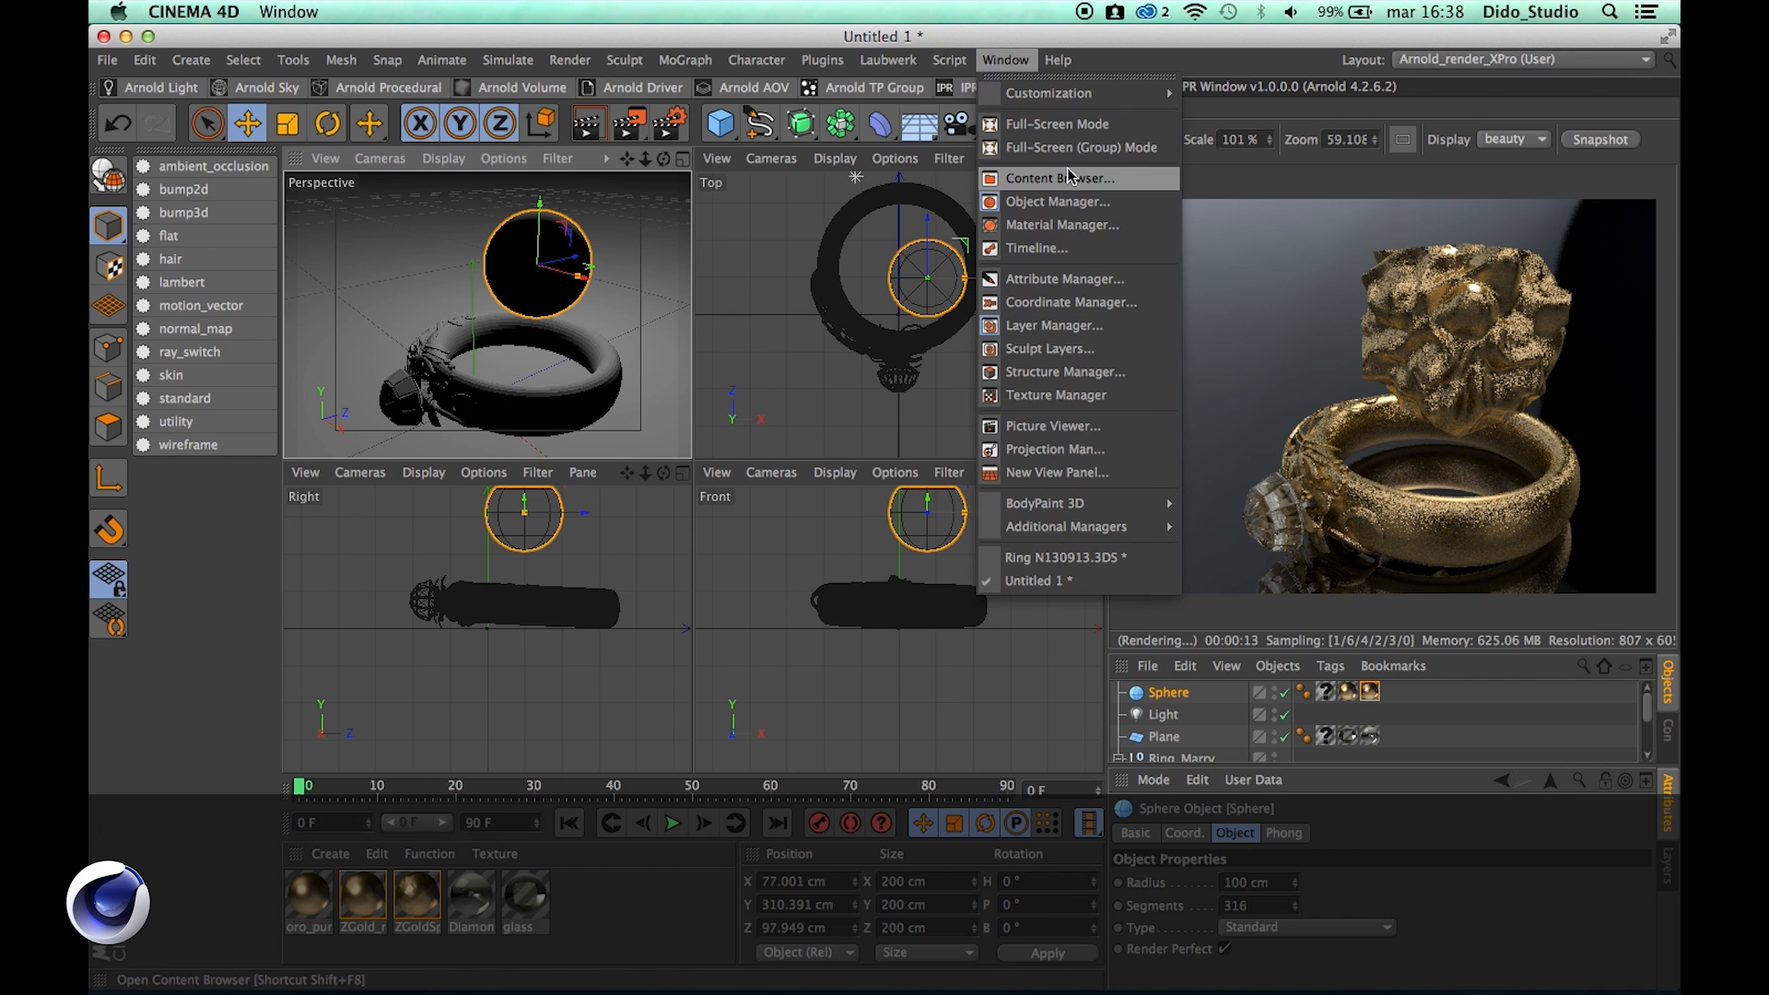
left_click(1059, 178)
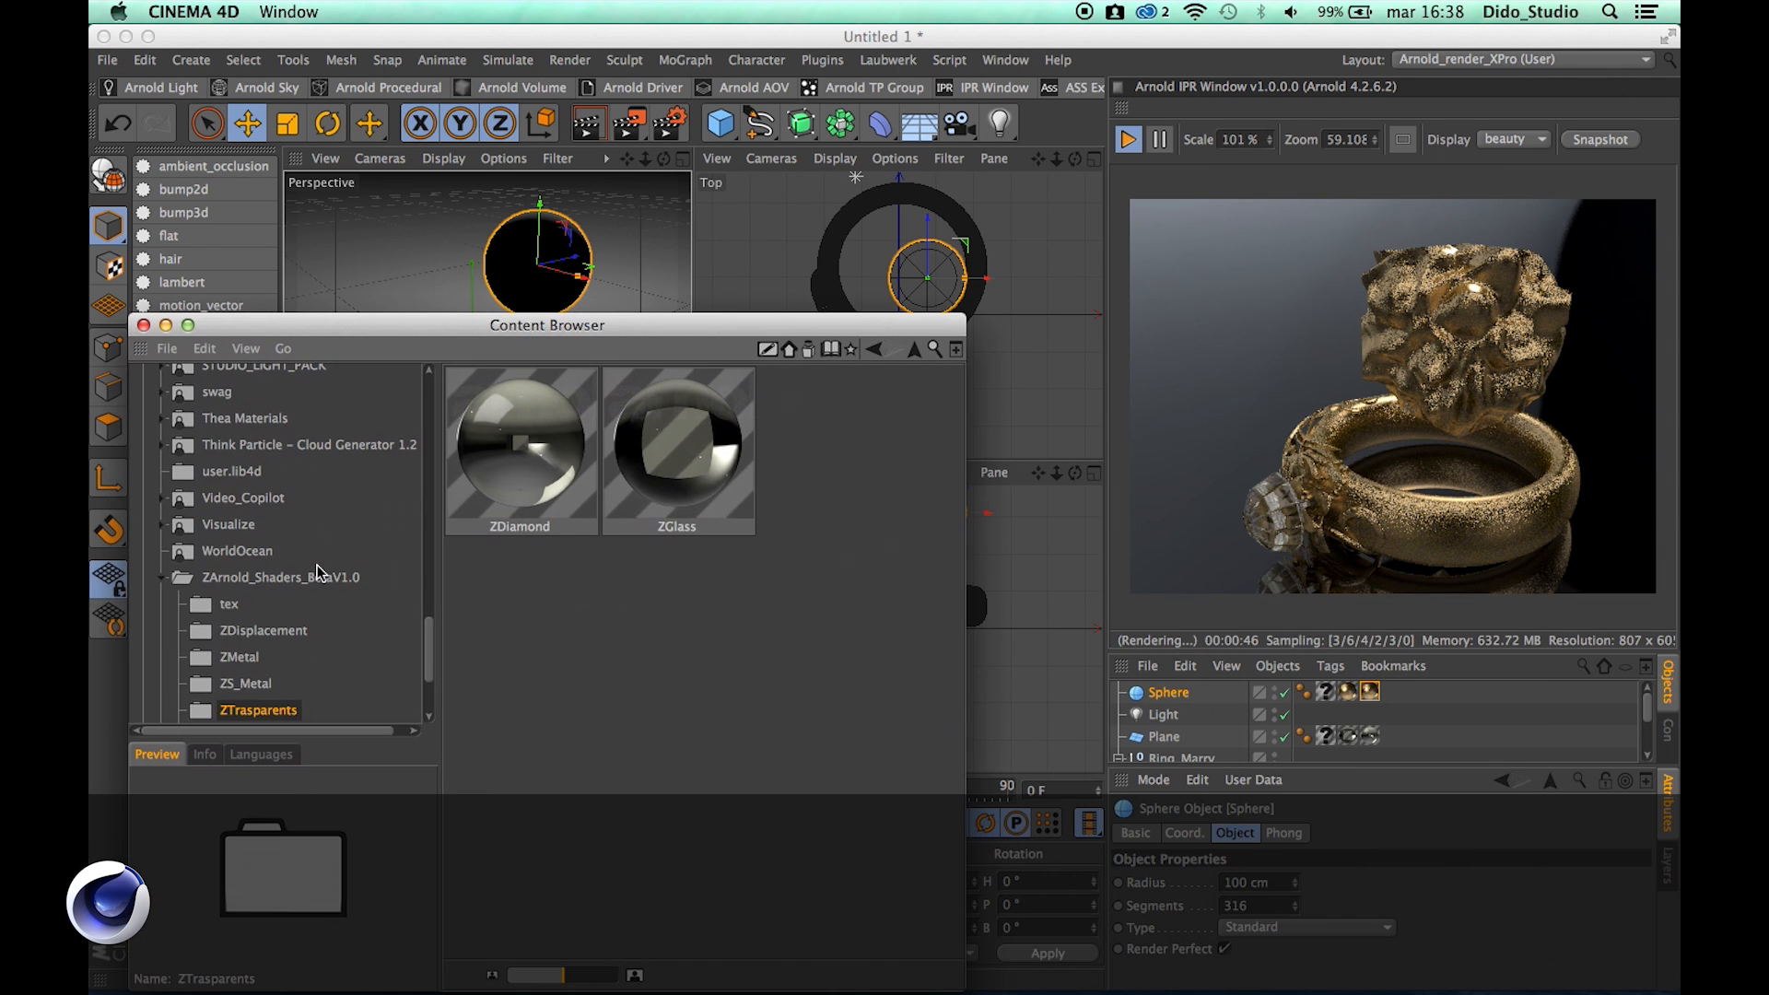
left_click(245, 682)
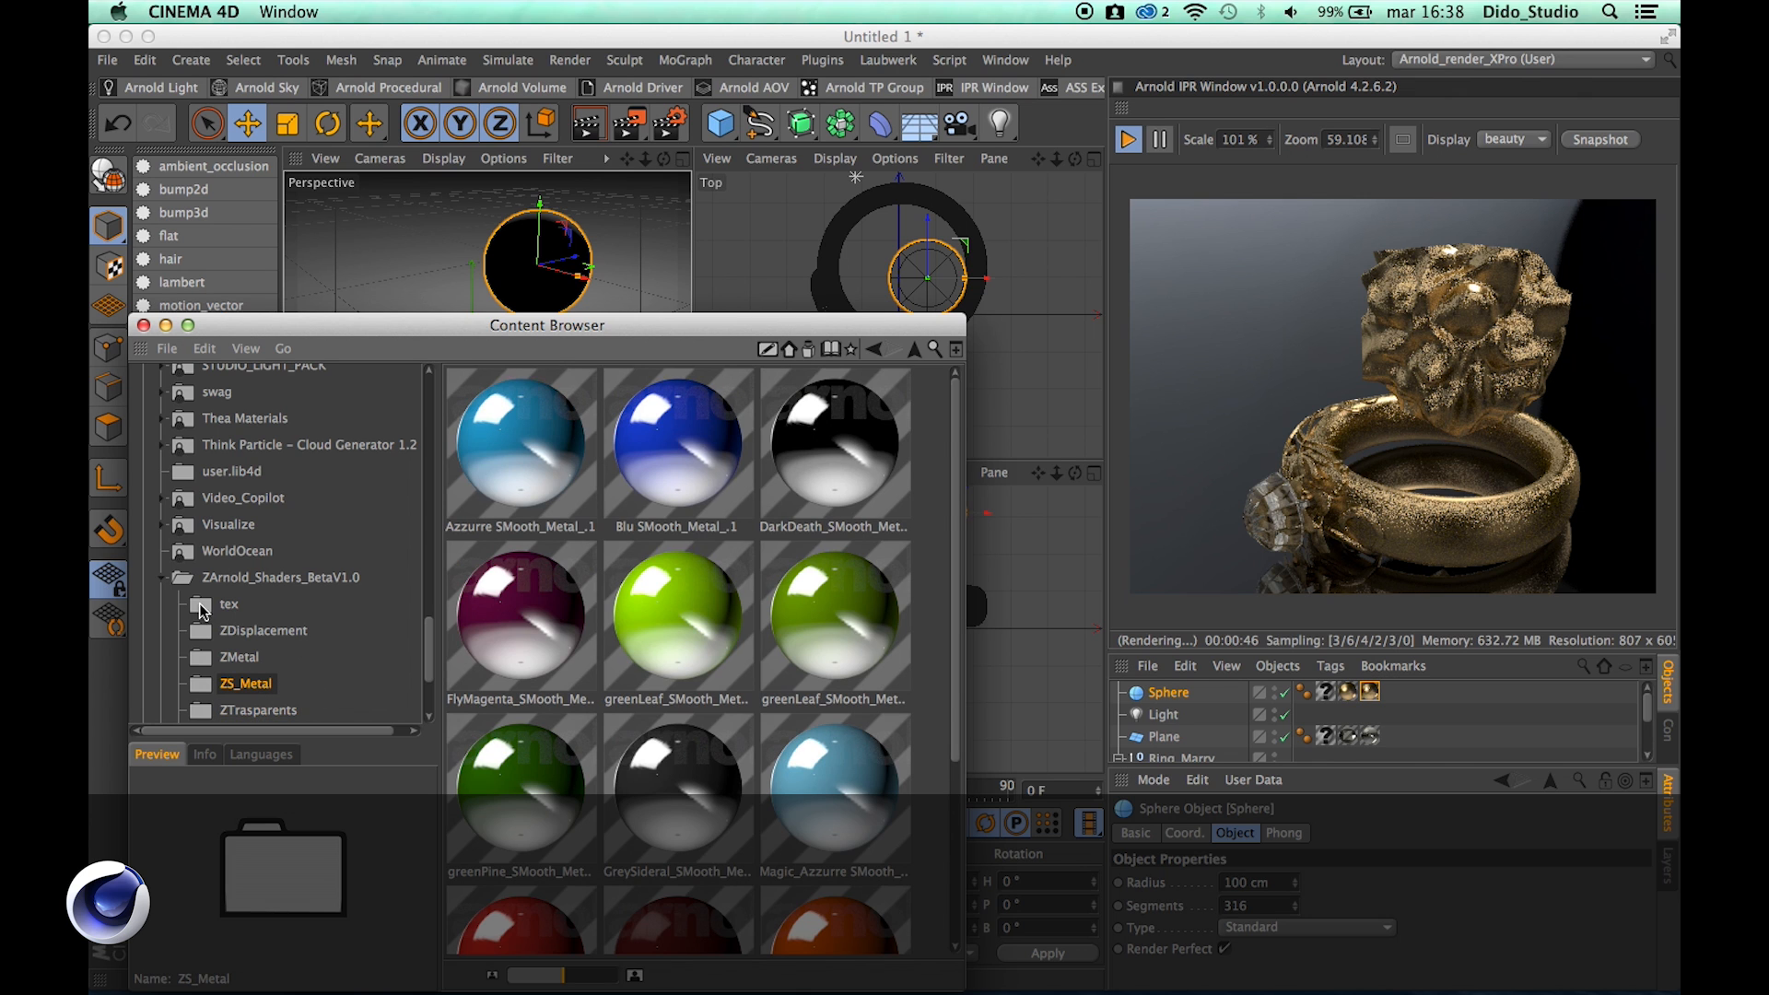
left_click(238, 630)
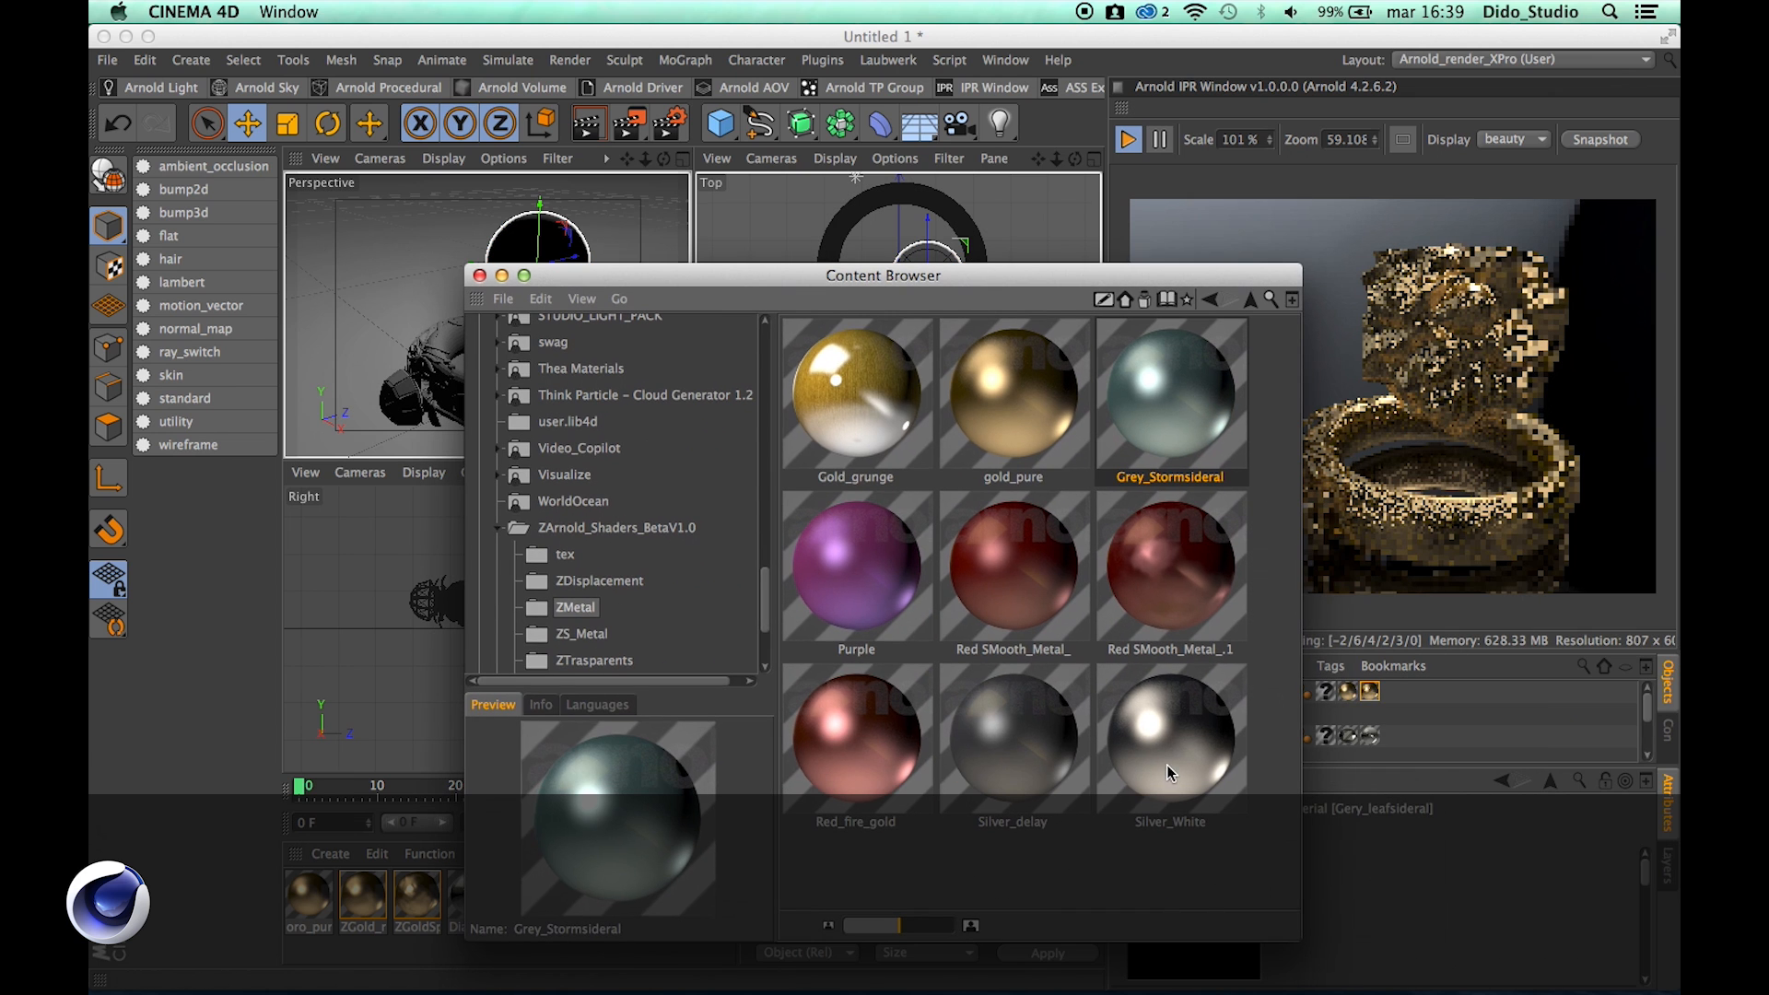
Add the Silver_delay and Gold_grunge metal shaders to the ring scene's materials
left_click(1010, 739)
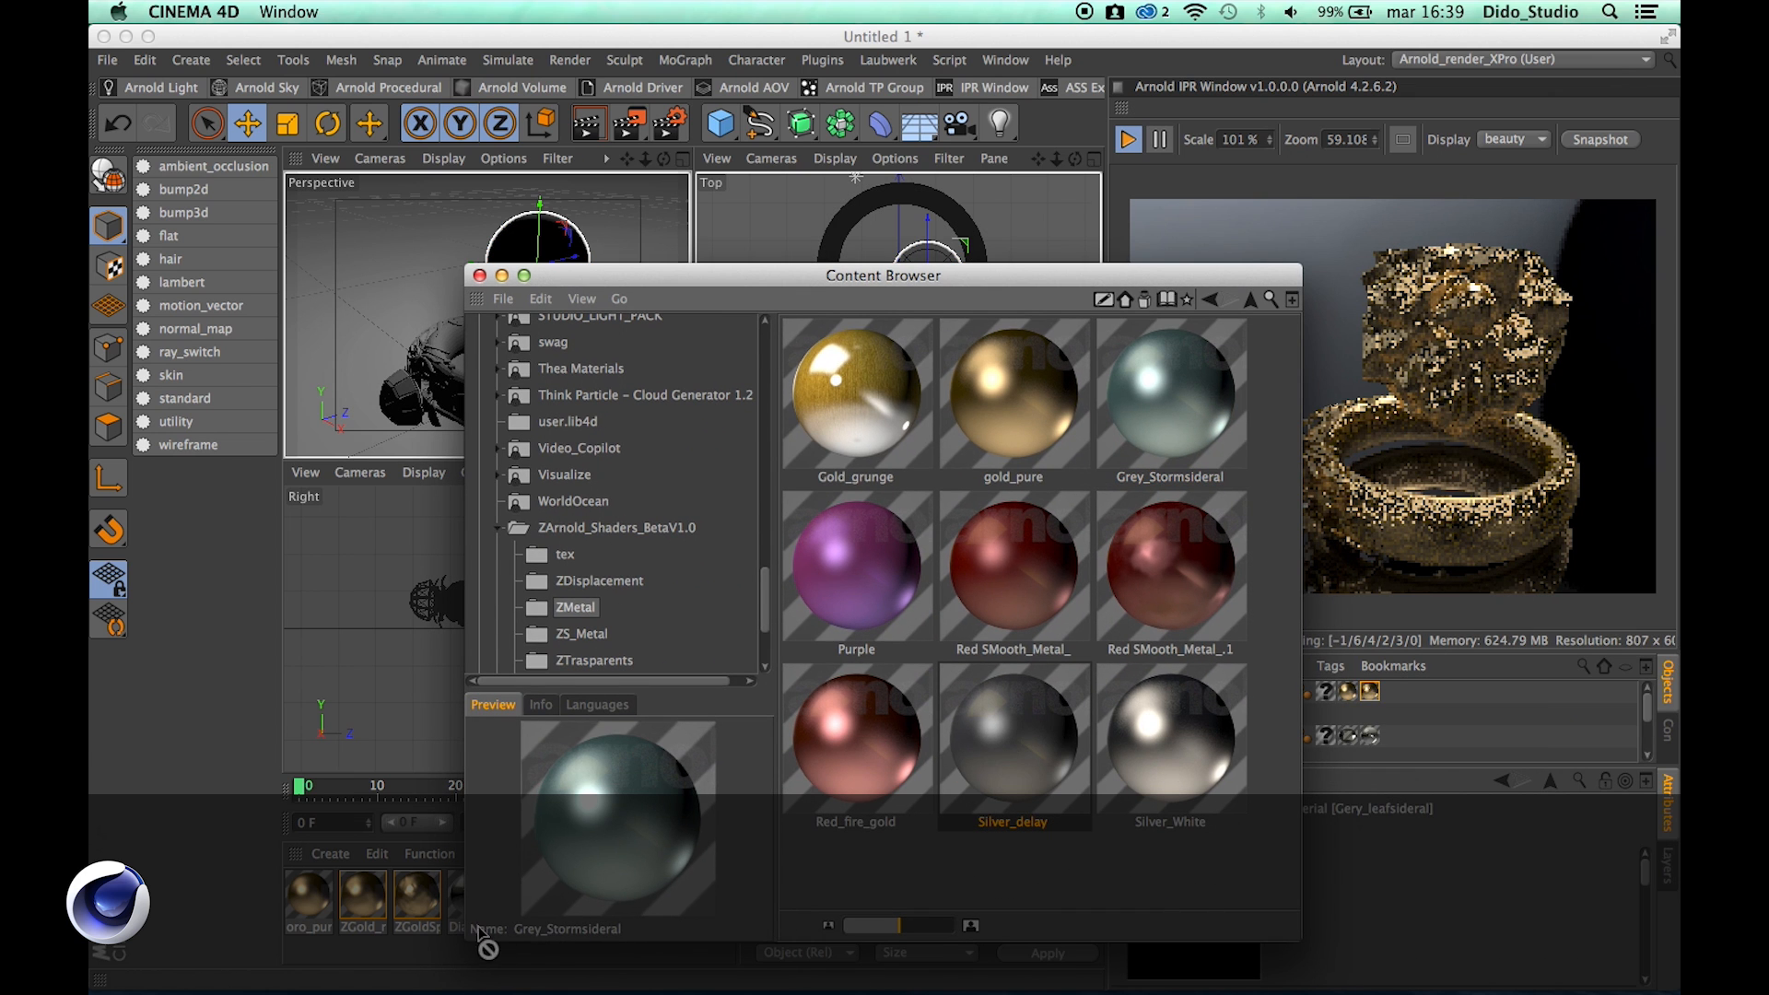
left_click(1012, 739)
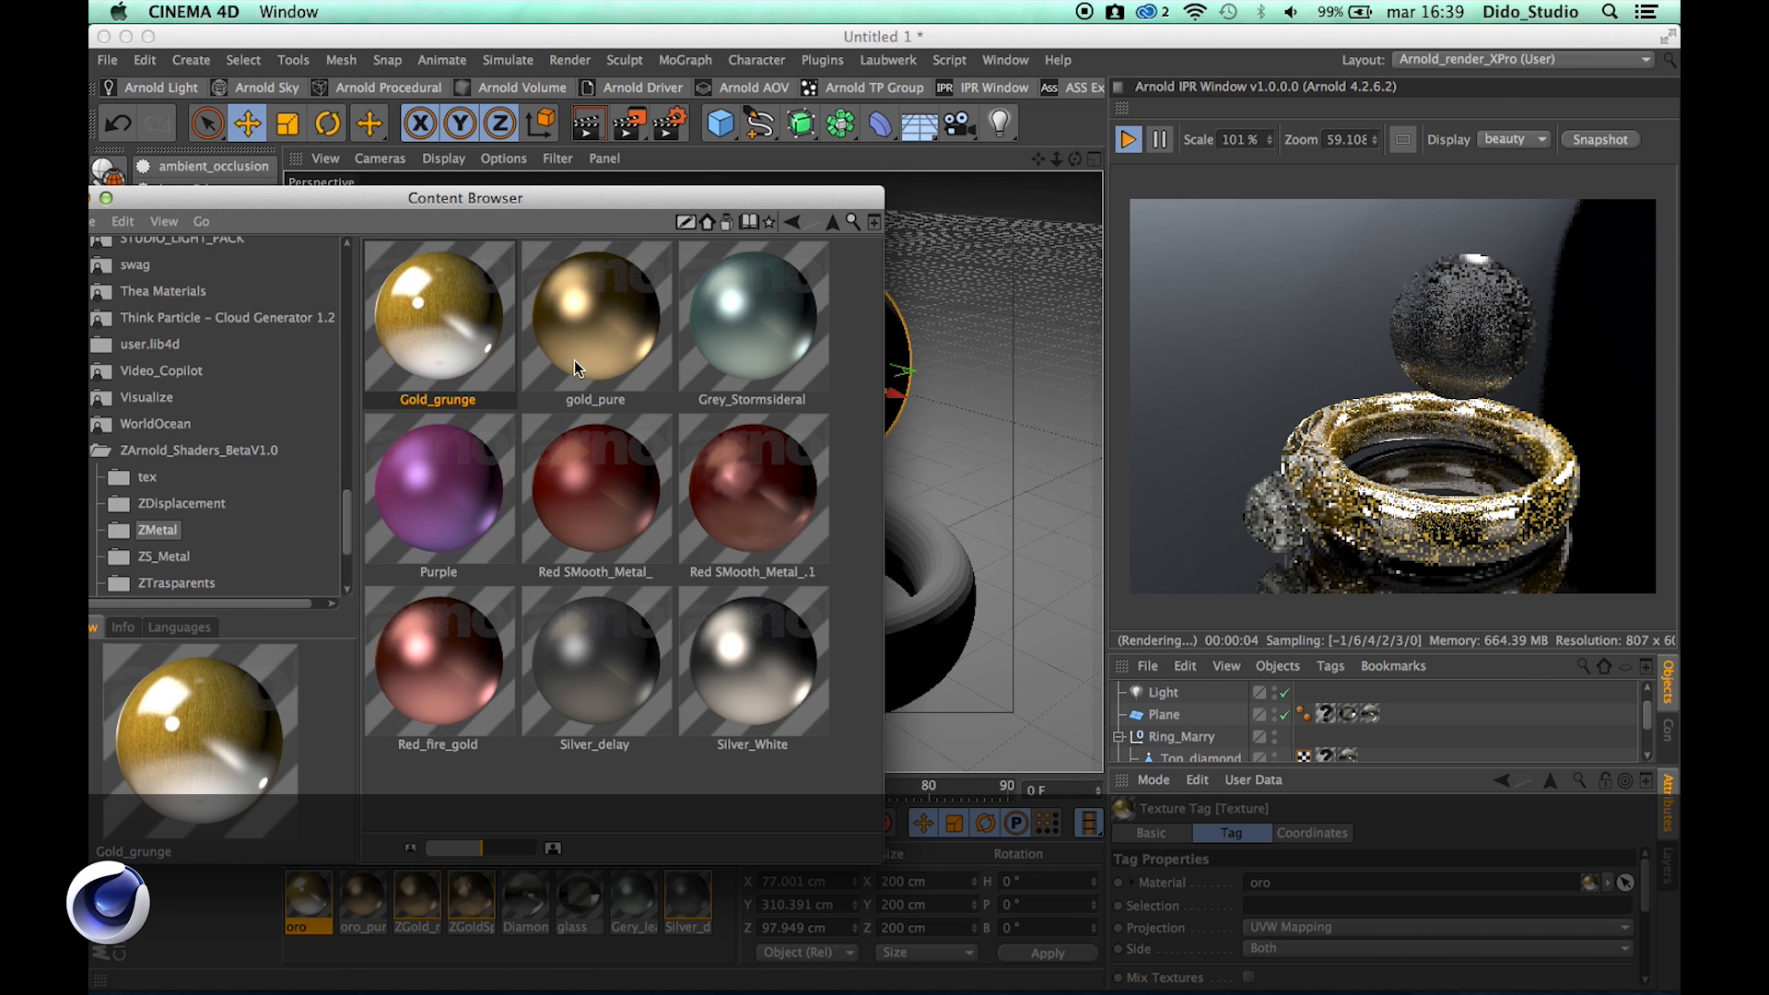
left_click(595, 490)
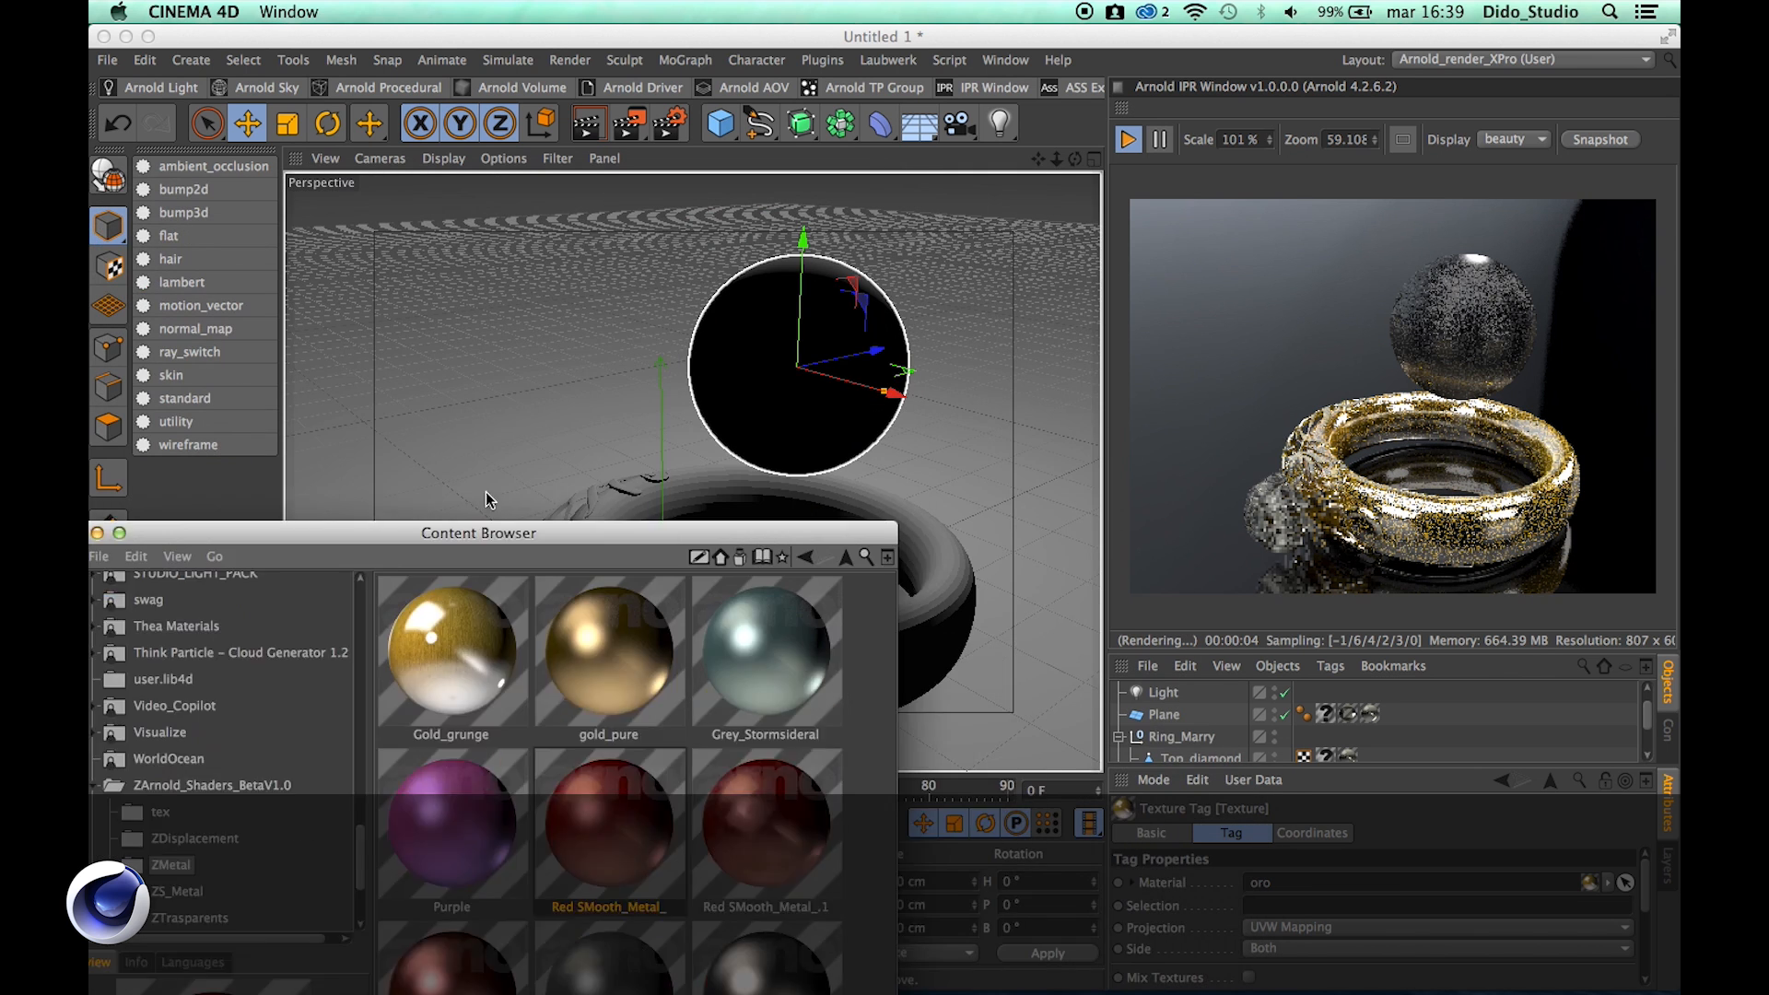
Load the Iron Man .c4d project, start its Arnold IPR render and select the helmet piece
left_click(107, 59)
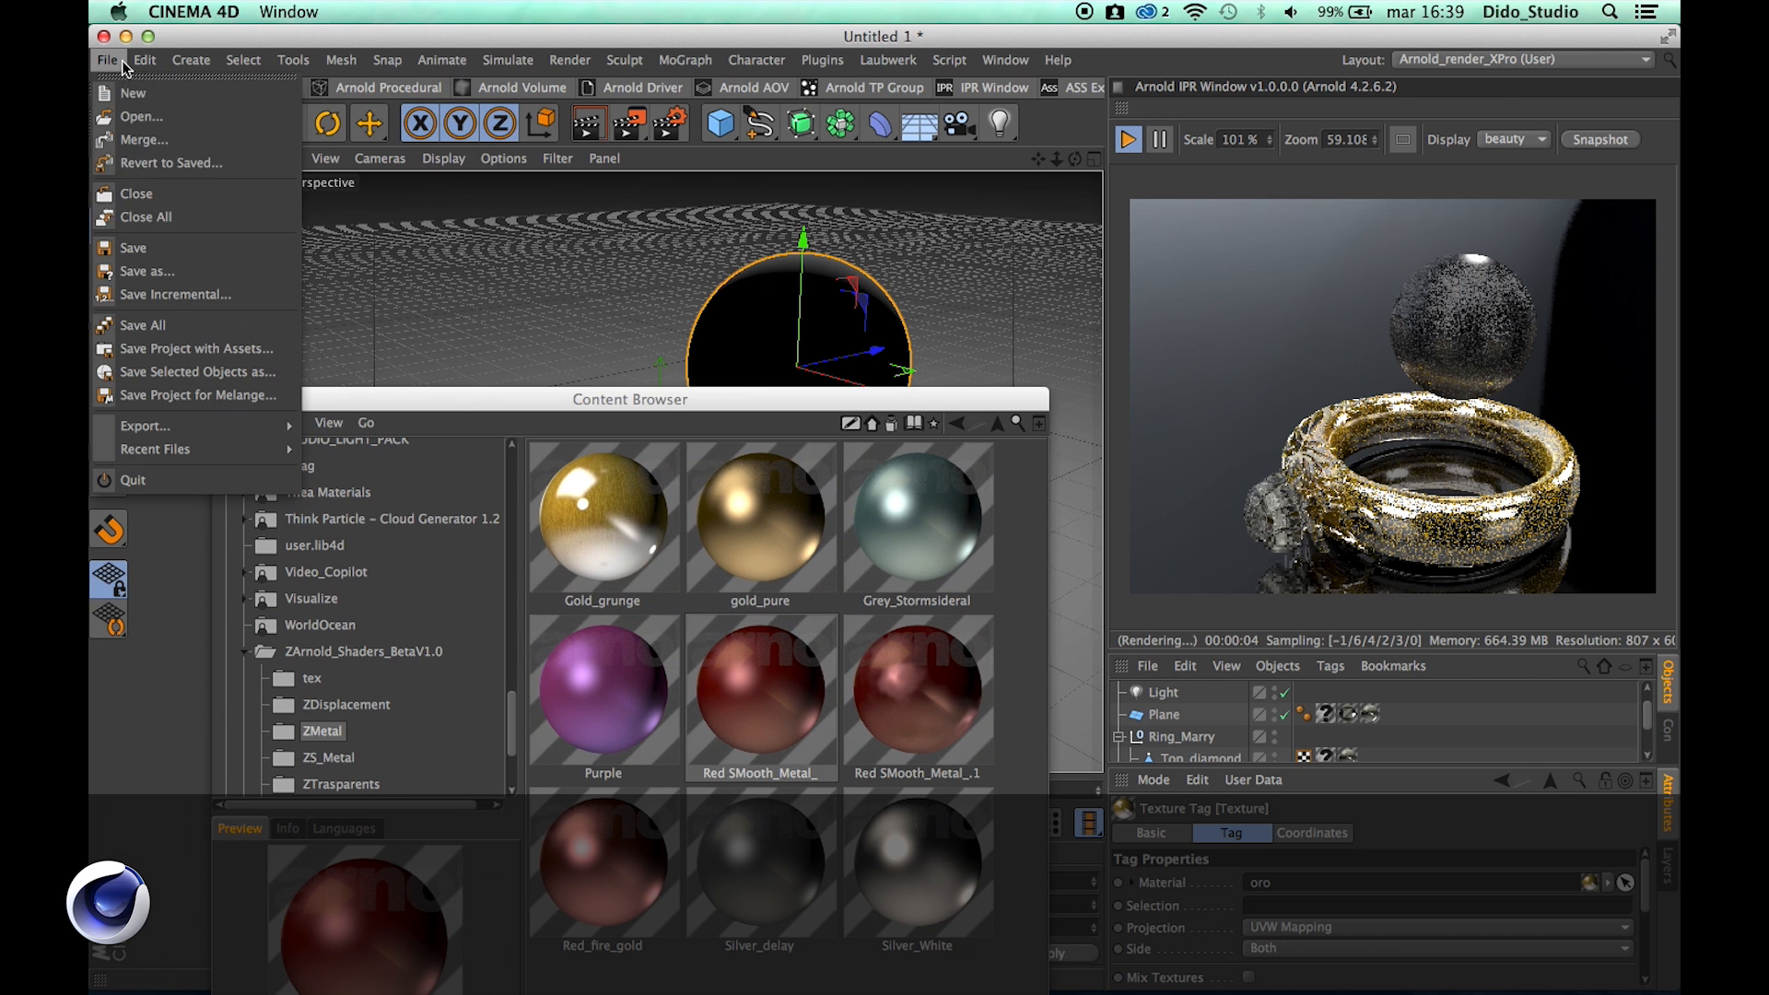
mouse_move(1133, 147)
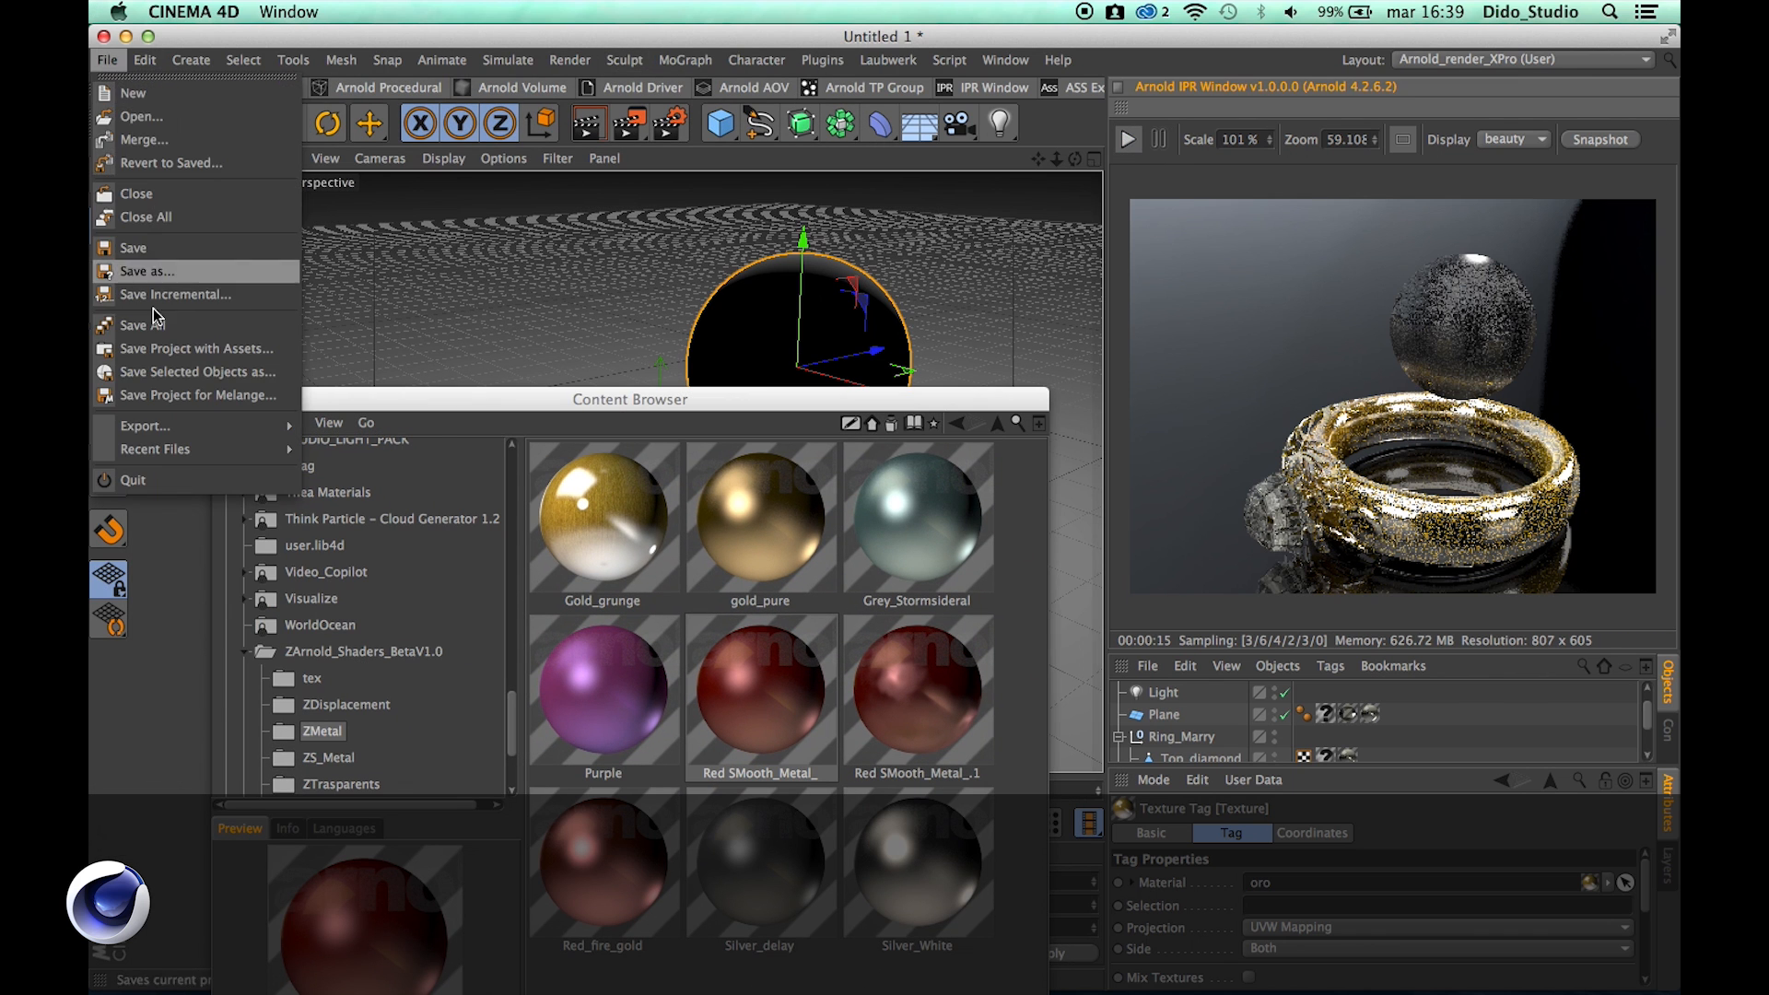
left_click(155, 449)
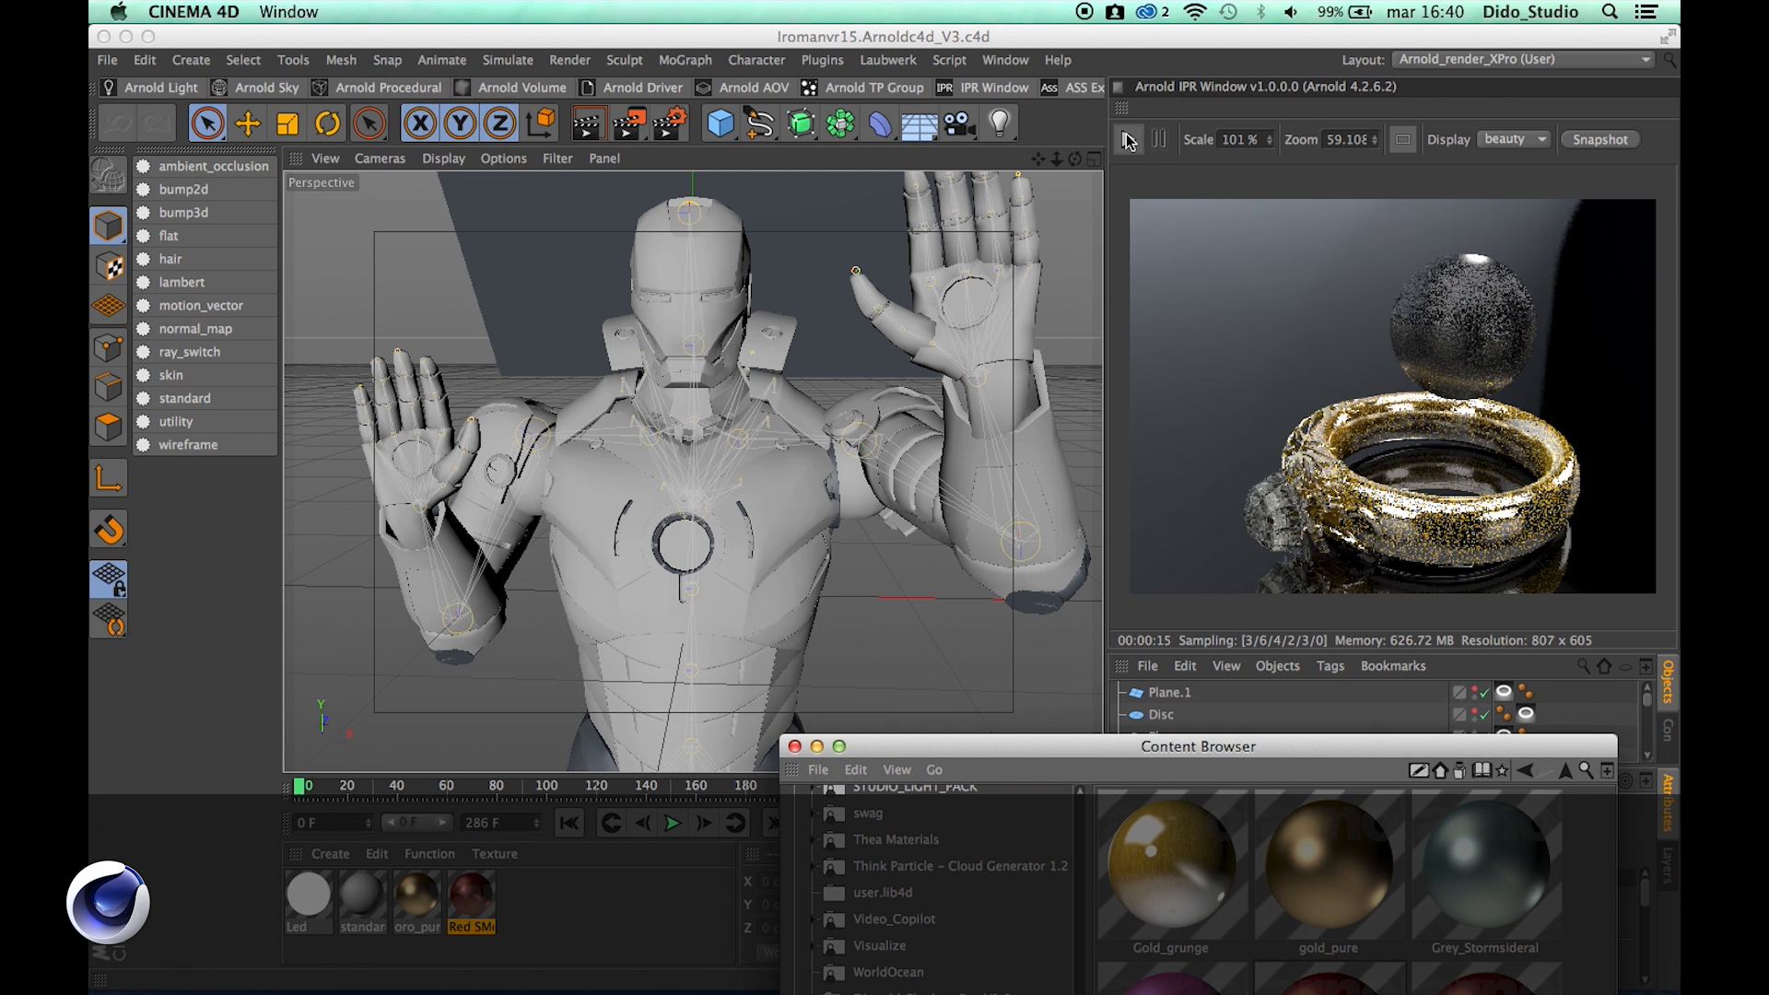
left_click(1128, 138)
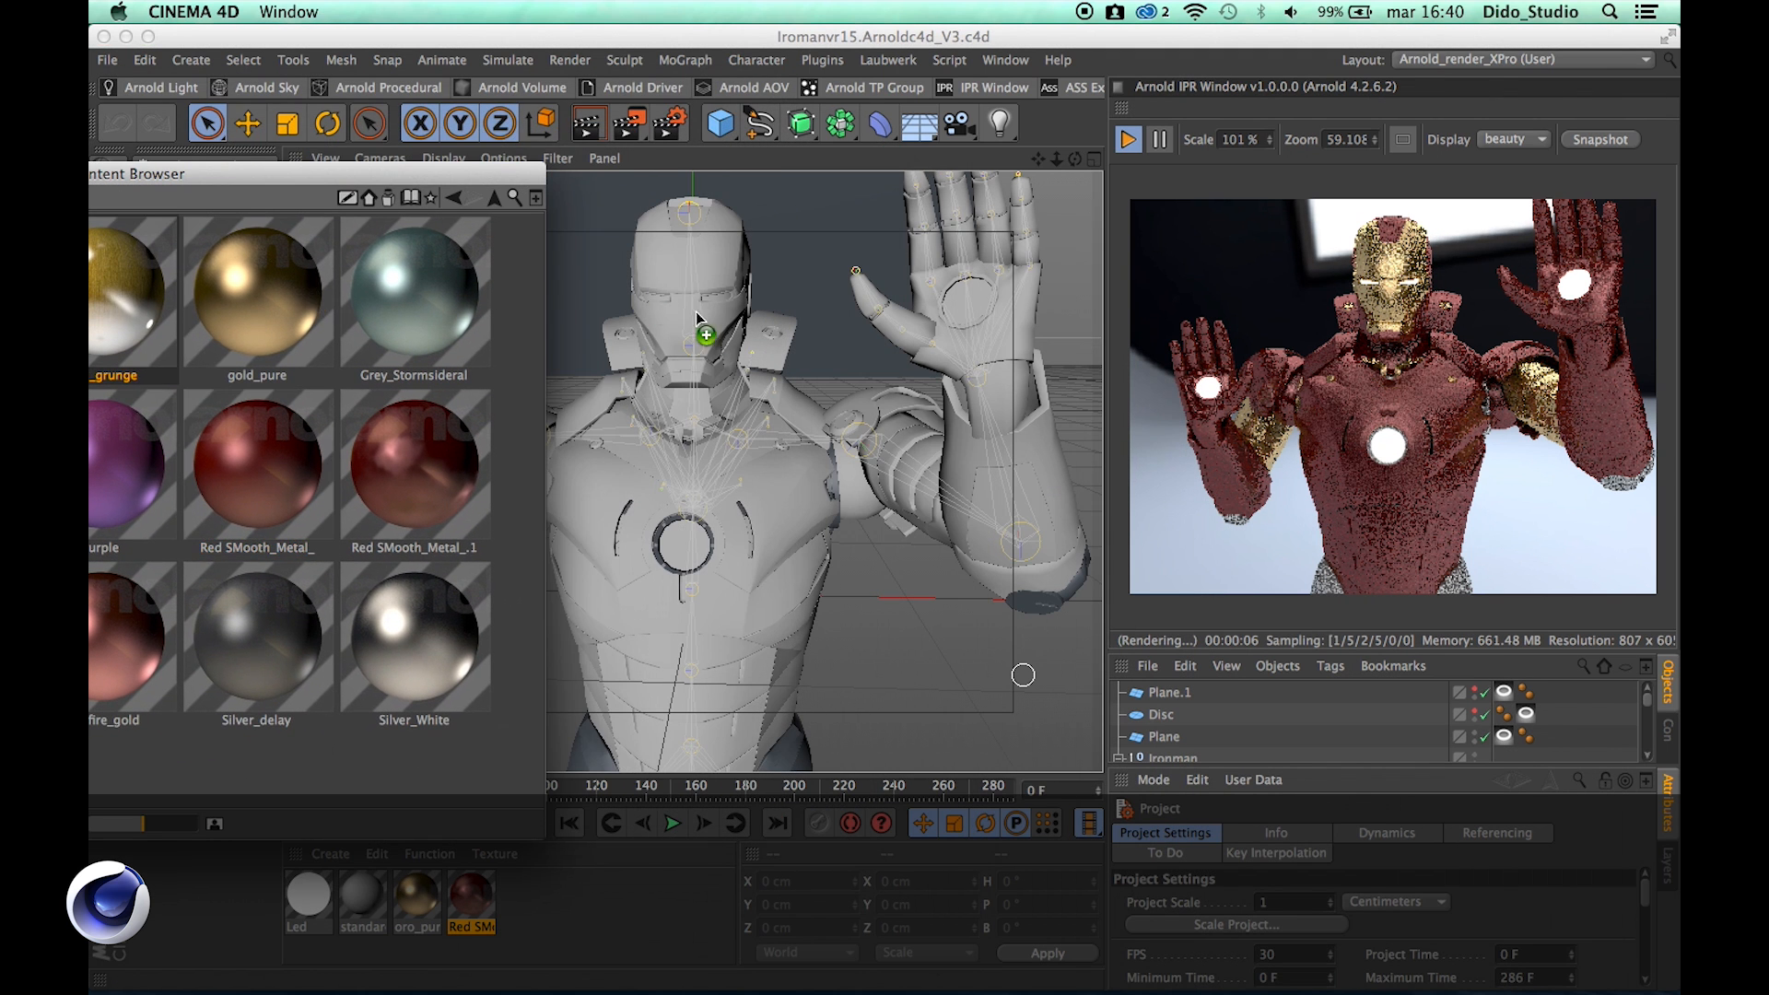
left_click(700, 334)
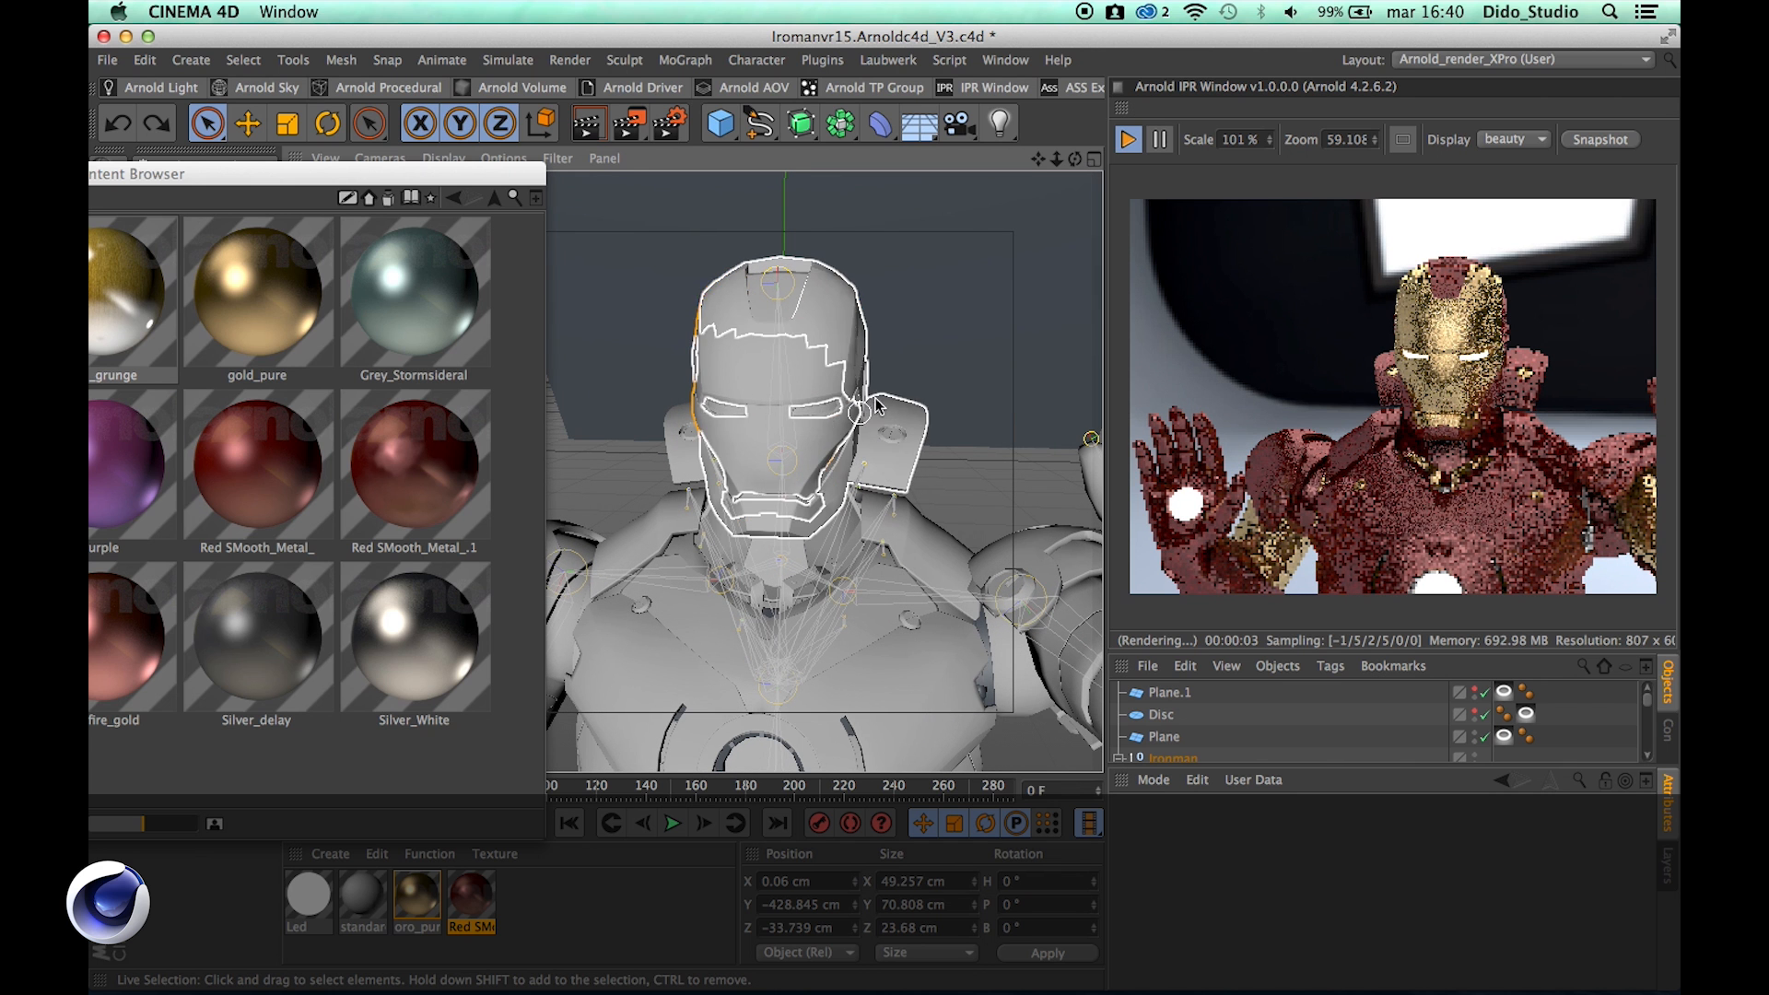
left_click(807, 431)
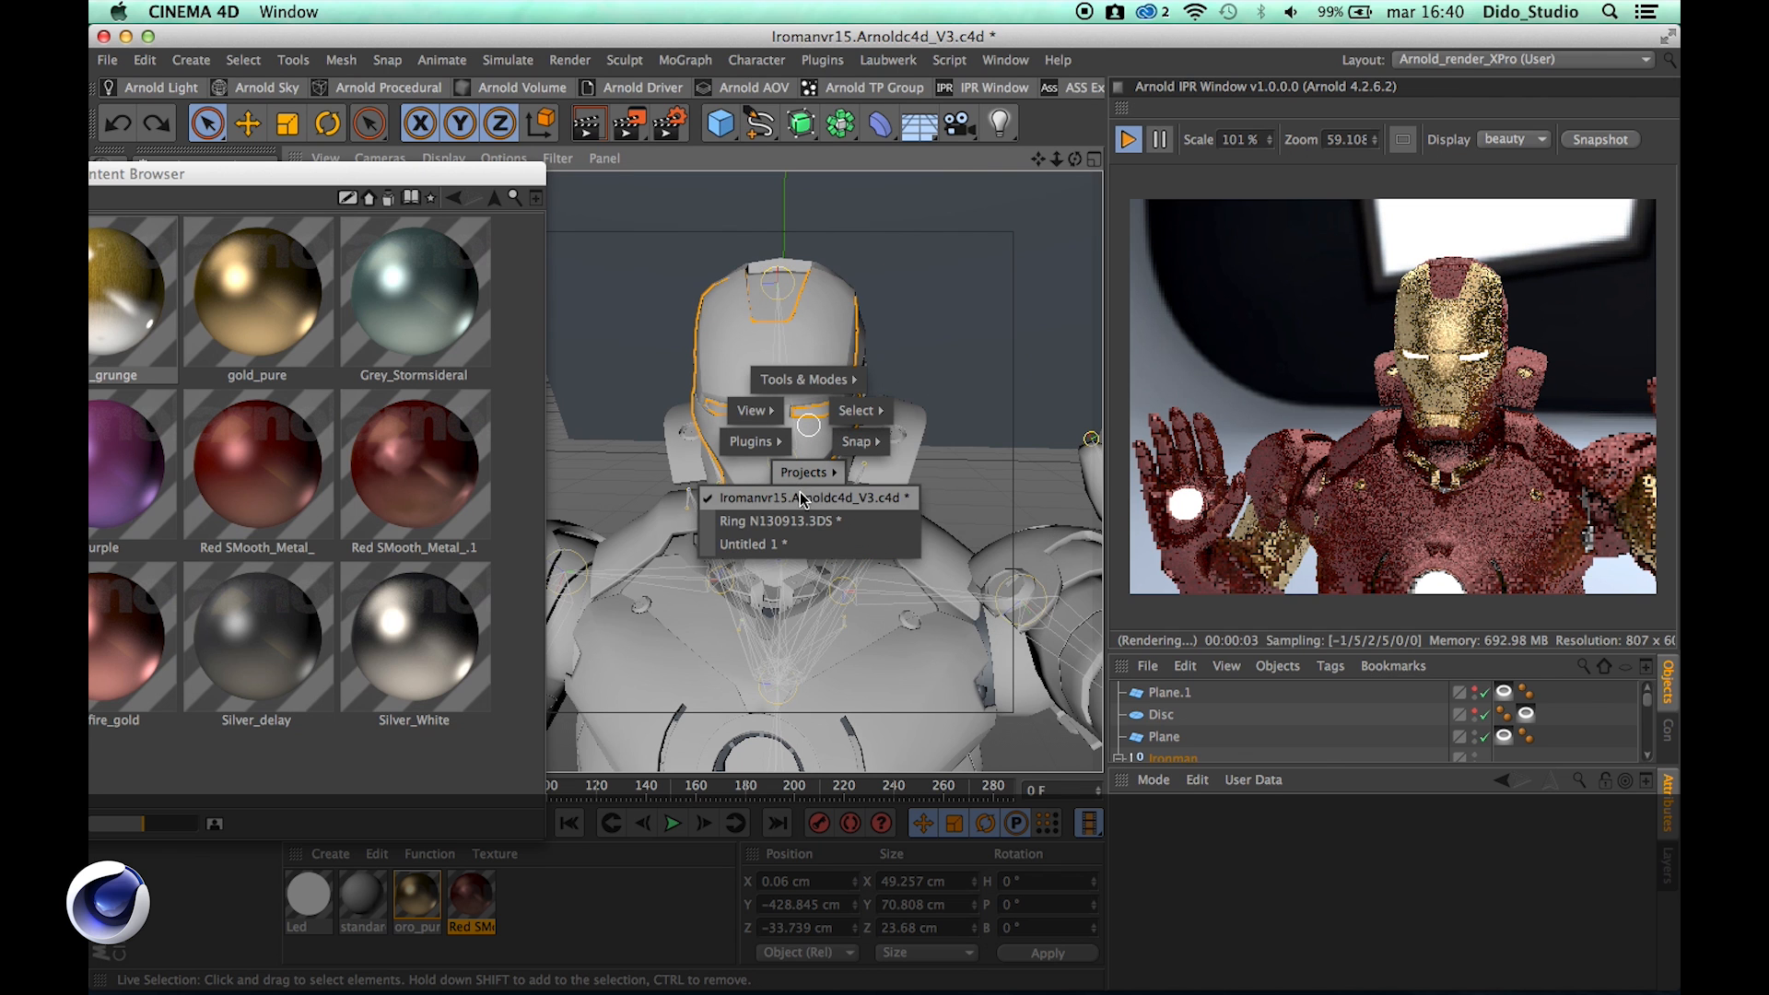
Switch back to the Untitled 1 ring project and give the ring and sphere ZWoodClear and ZWoodTrunk2 shaders
left_click(754, 544)
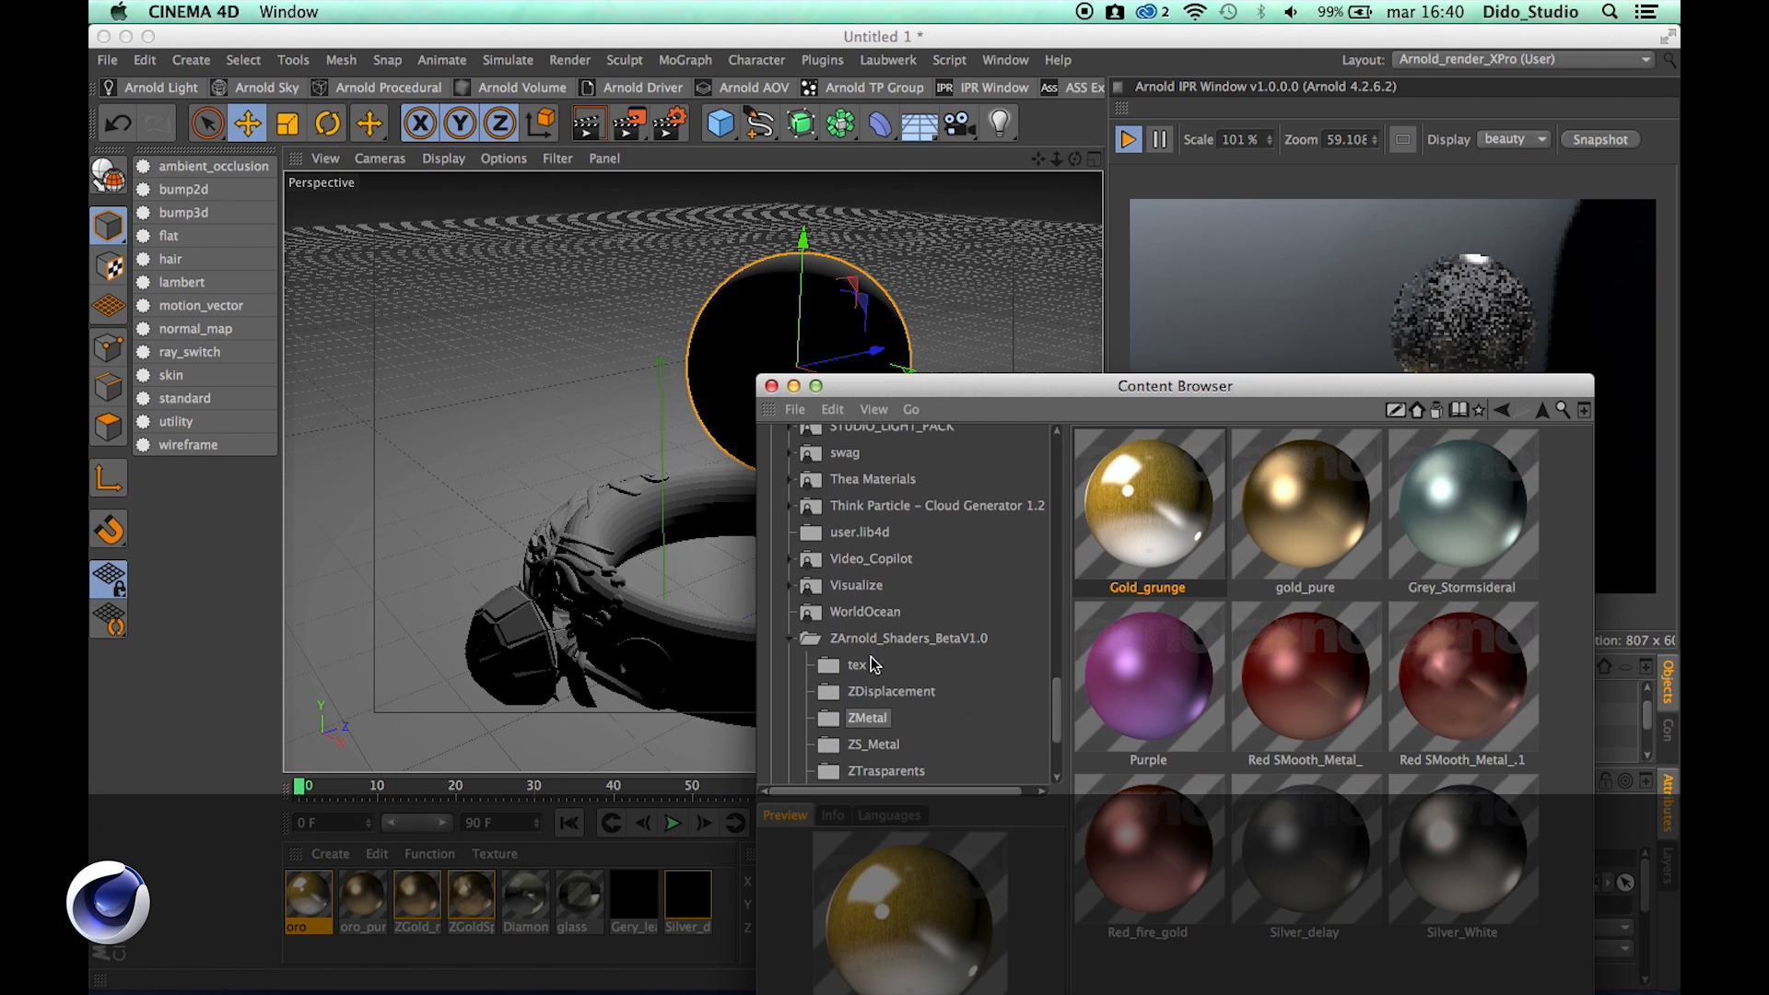
left_click(886, 770)
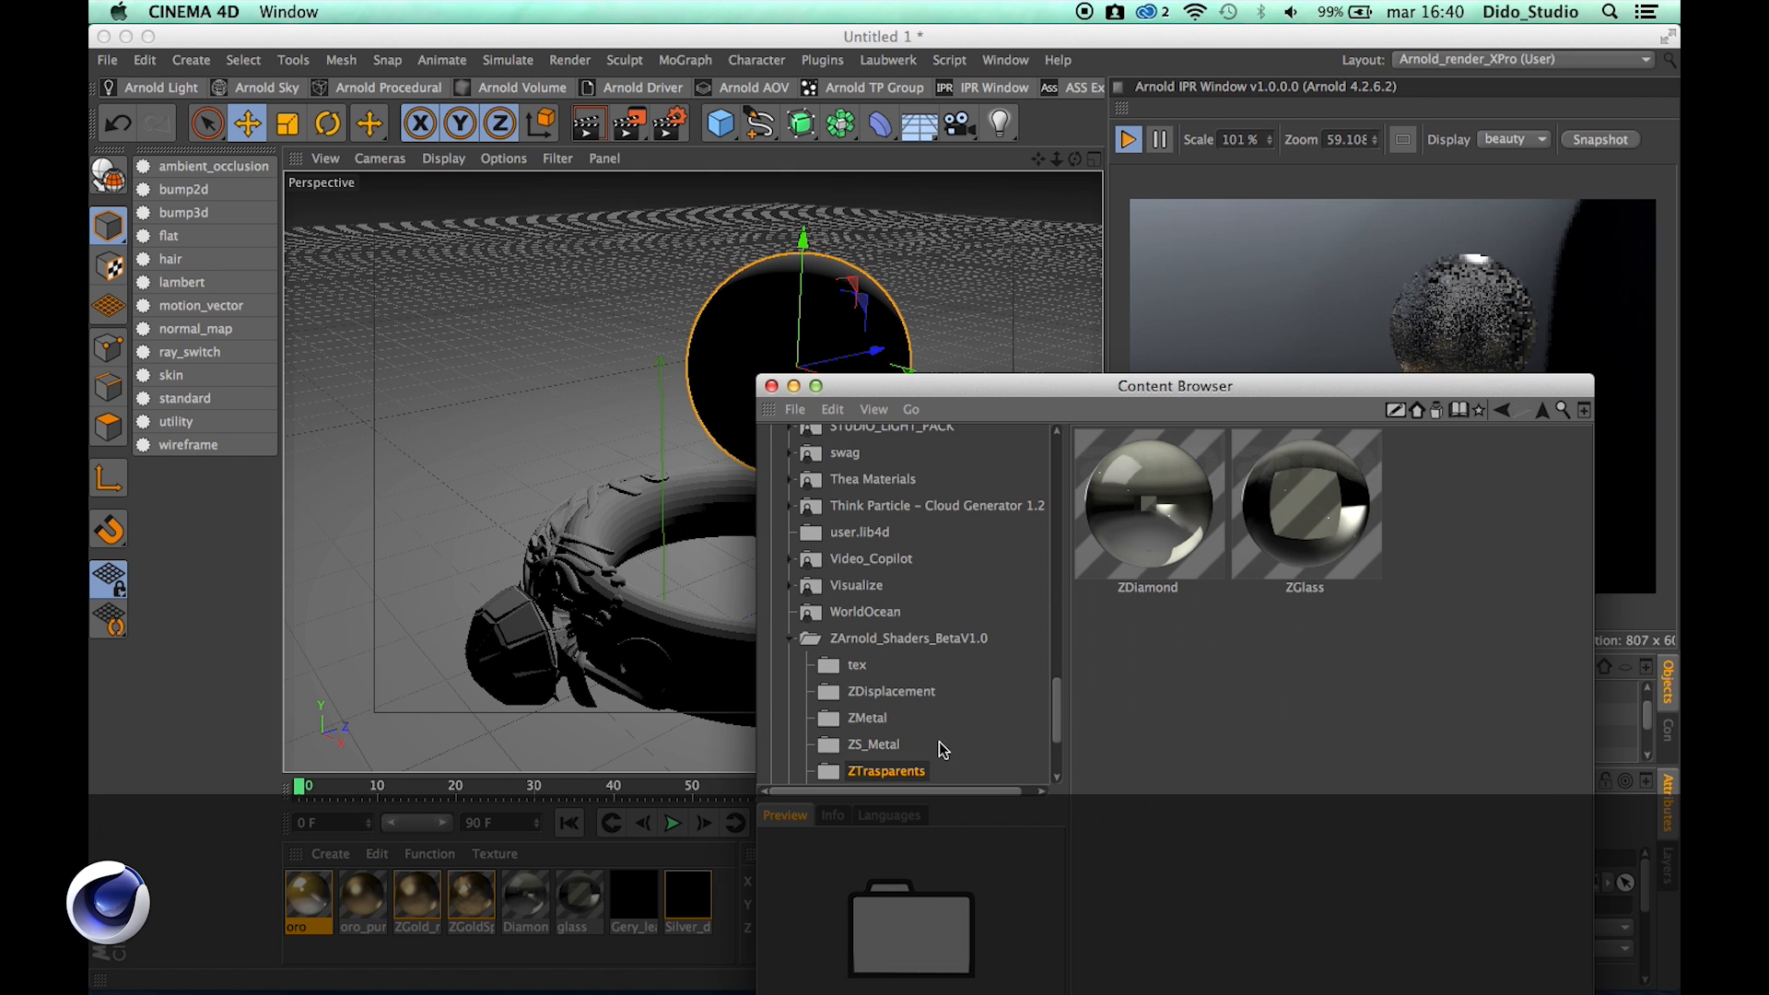
scroll("down", 3)
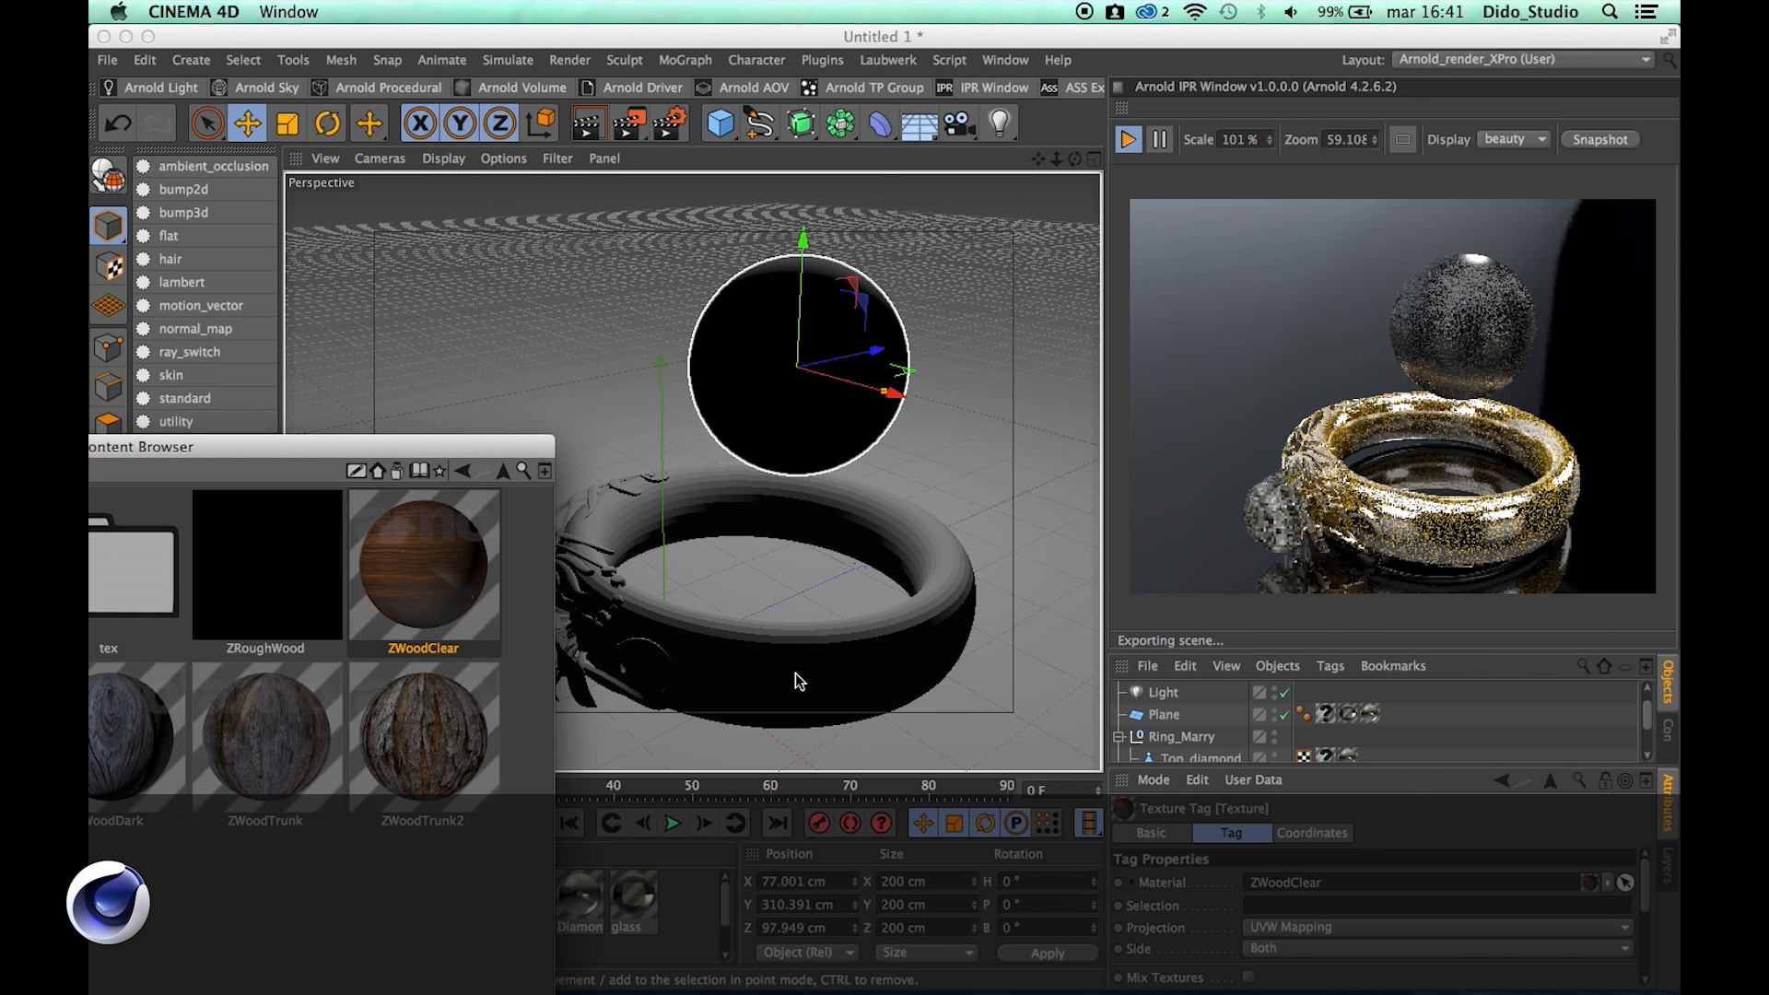
left_click(1128, 140)
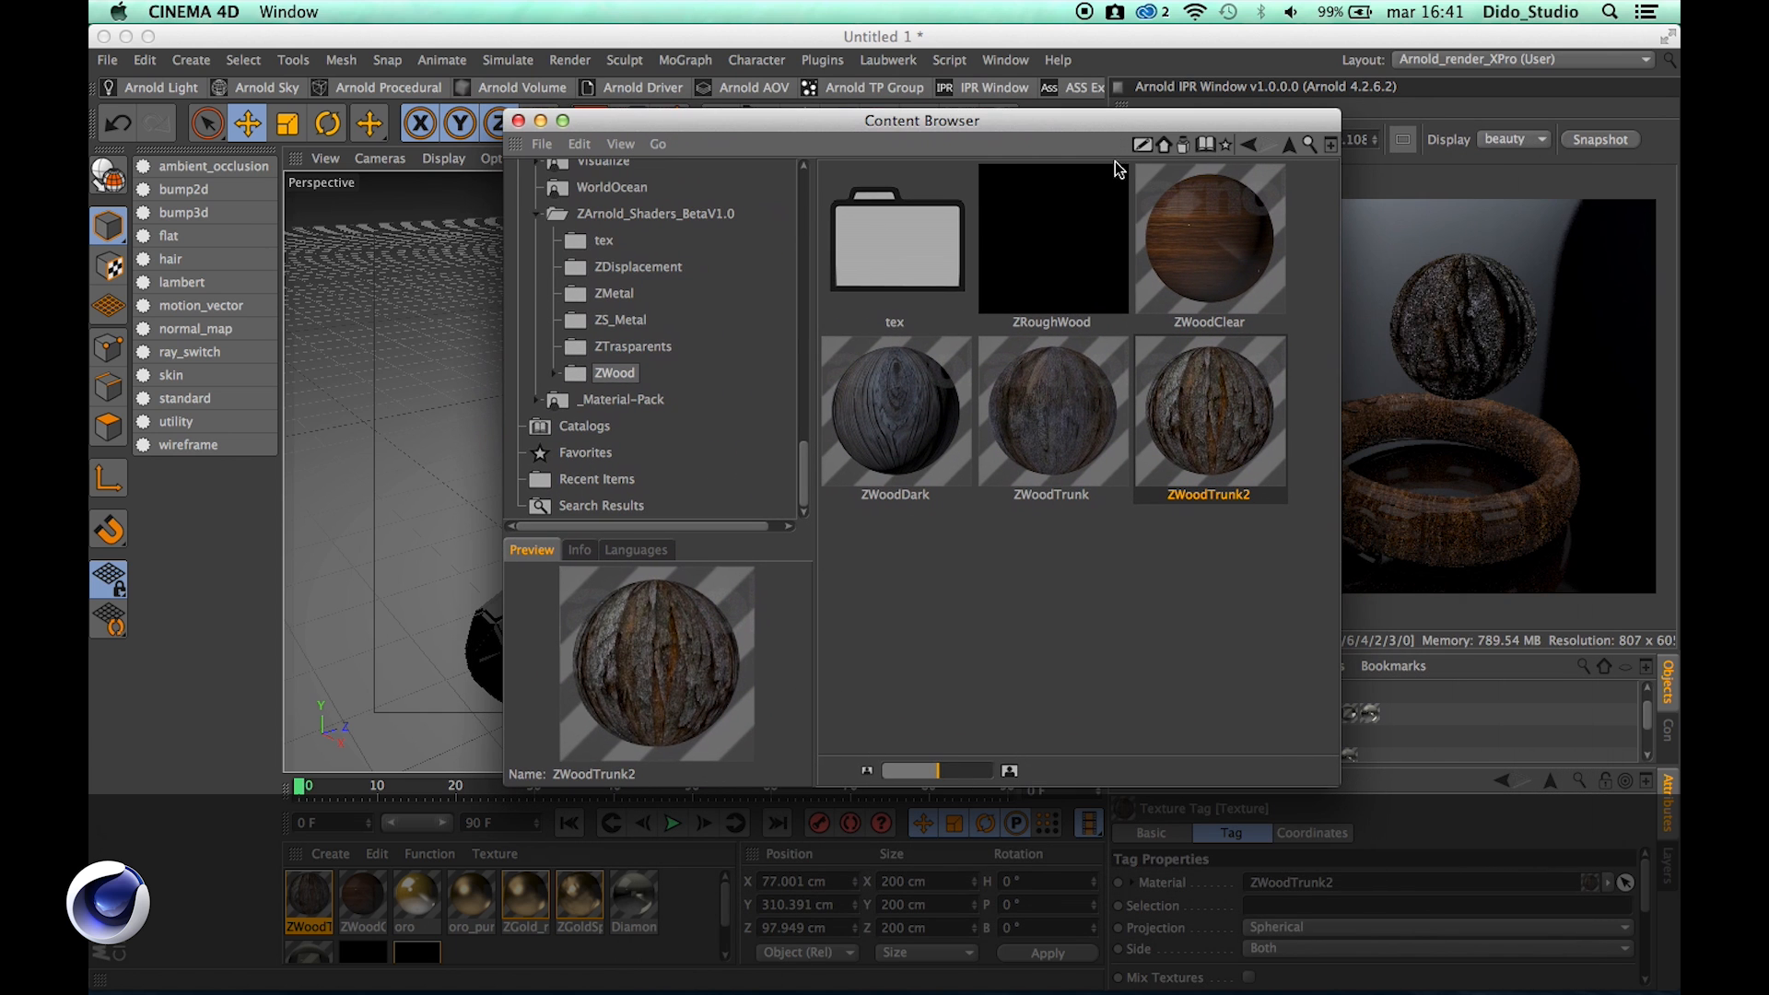
mouse_move(741, 159)
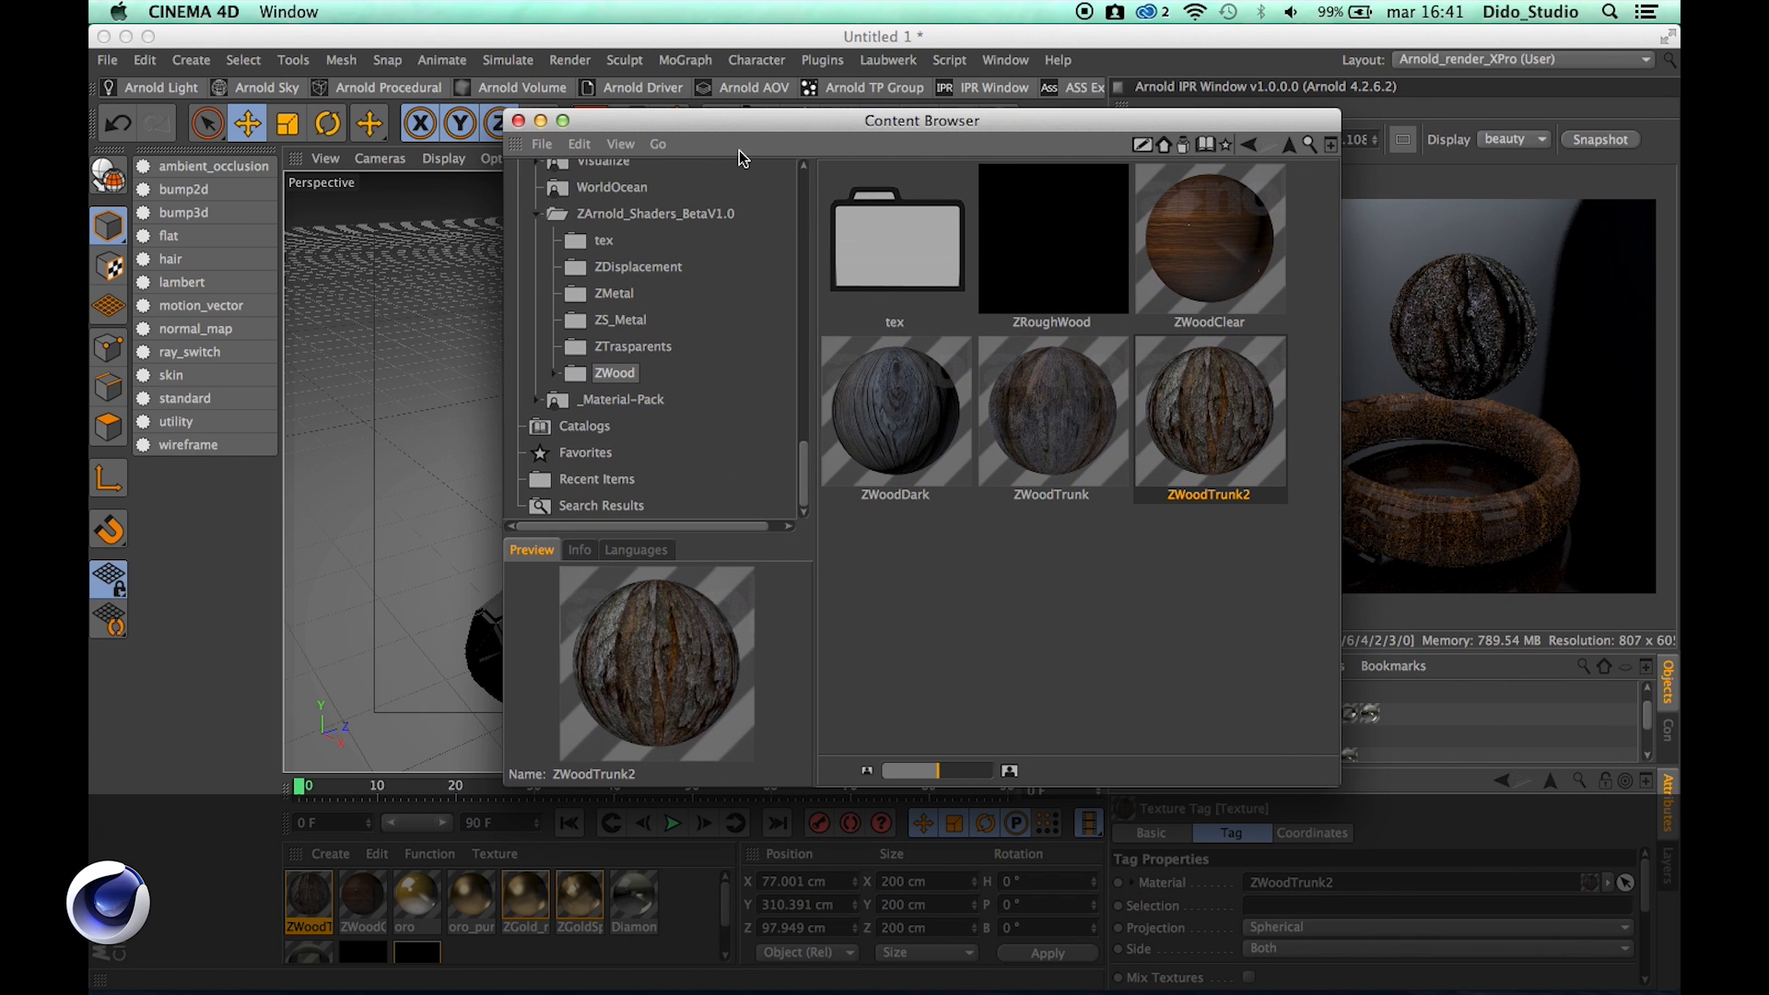
mouse_move(814, 164)
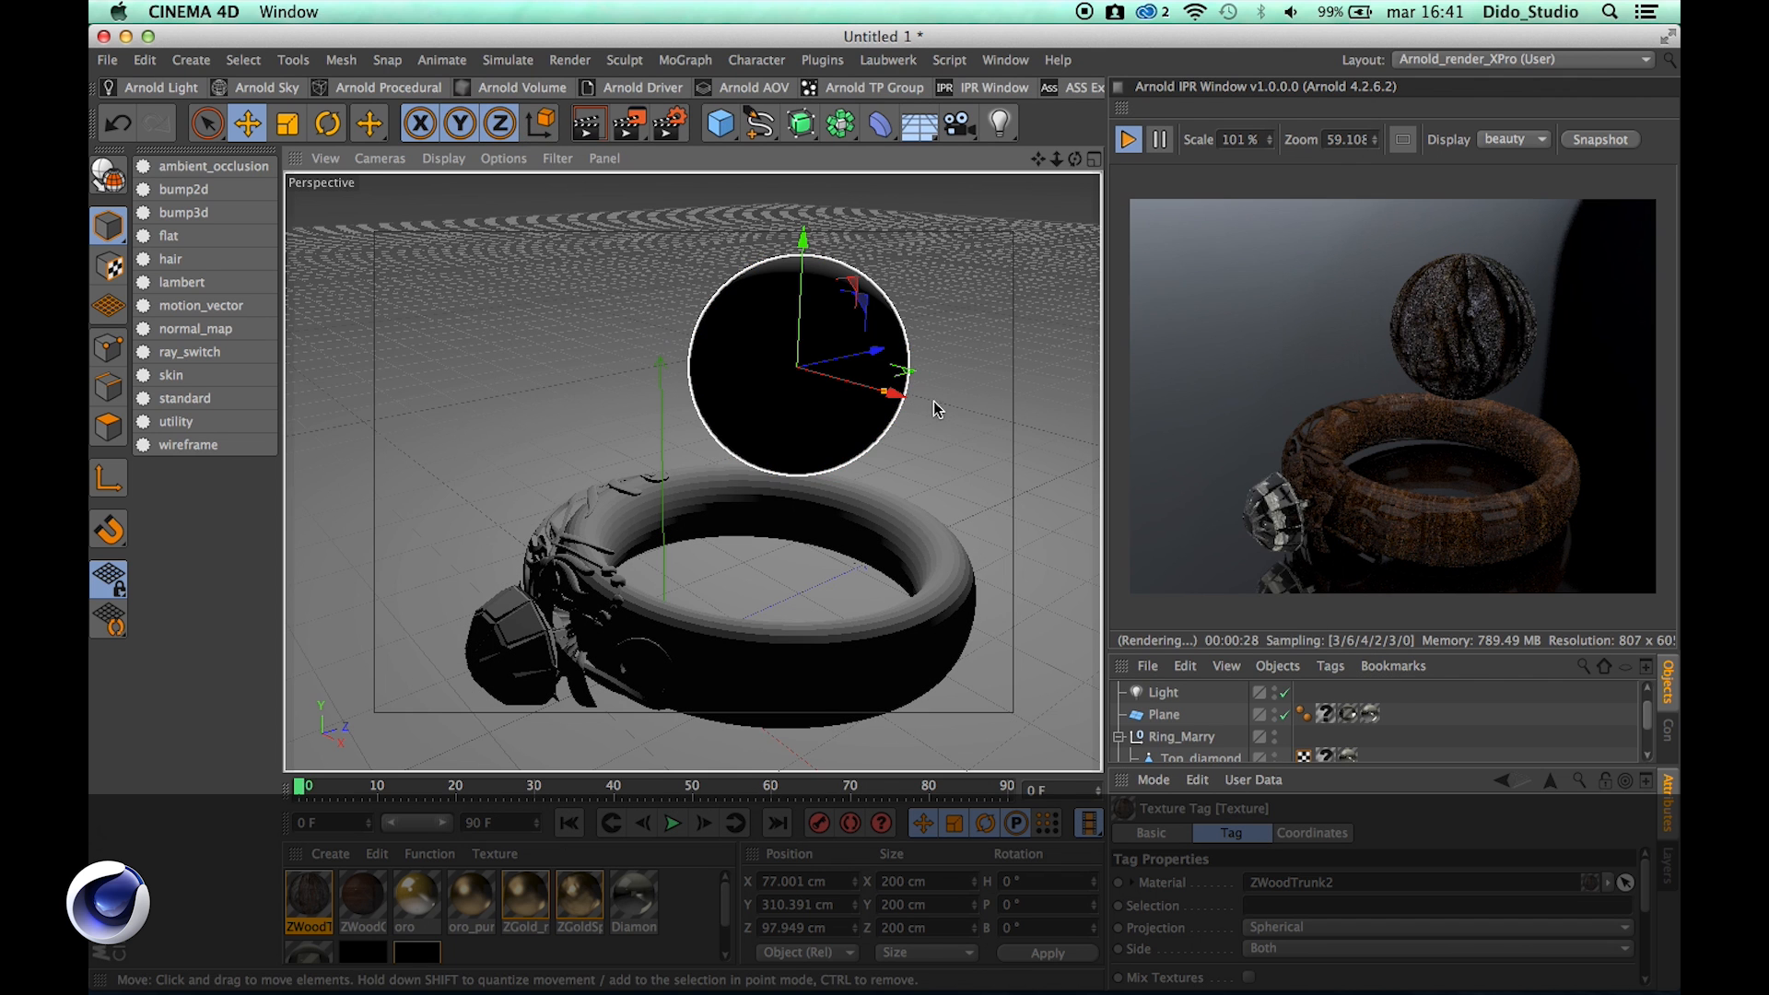
Browse the shader library root briefly, then dismiss the Content Browser, leaving the wood-shaded ring rendering
left_click(802, 366)
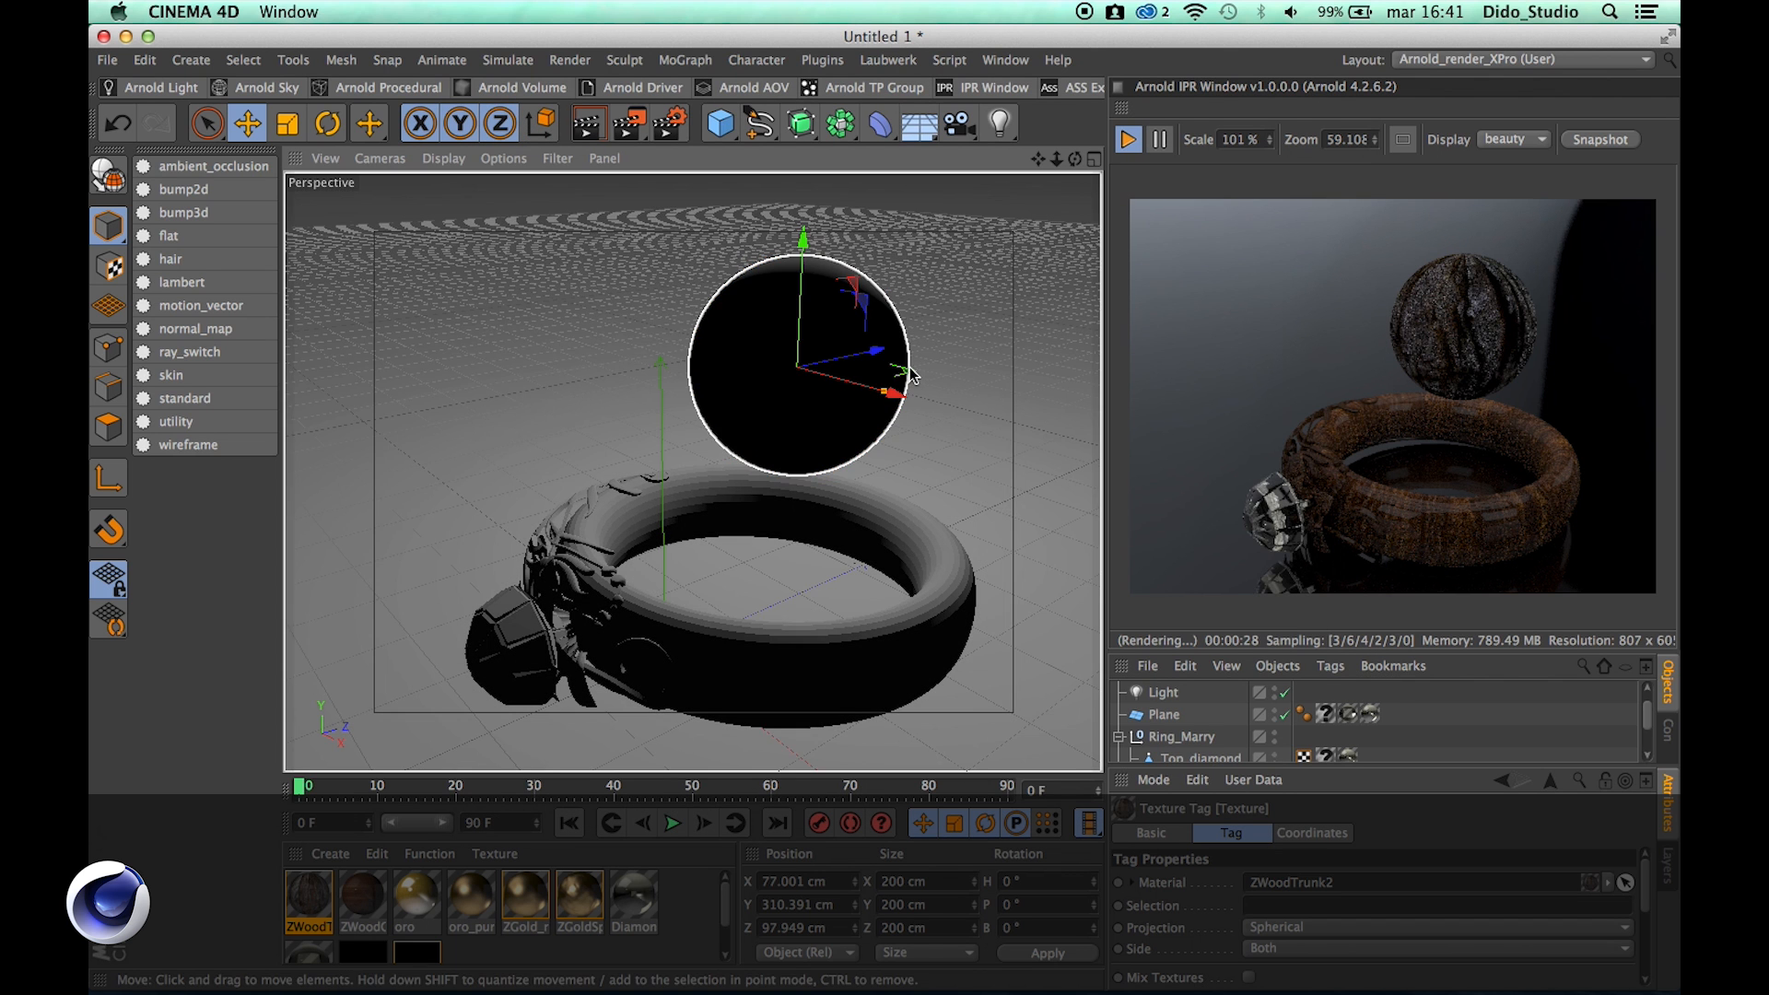
left_click(802, 372)
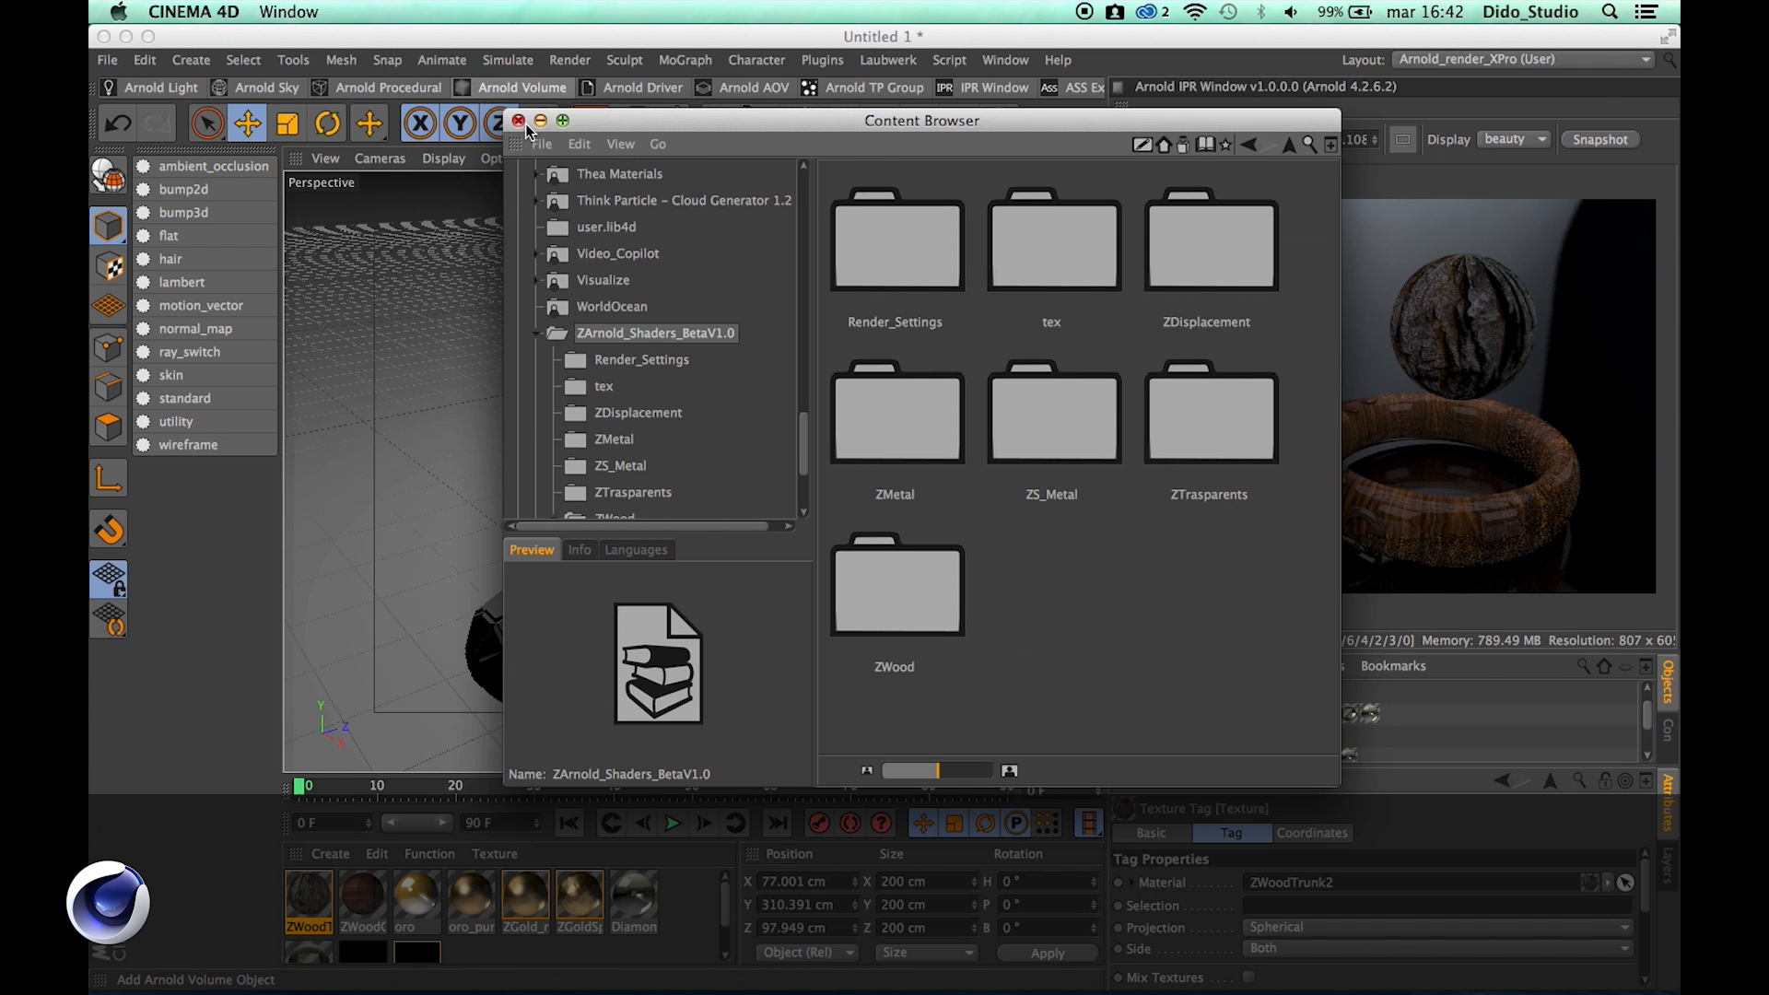
left_click(518, 122)
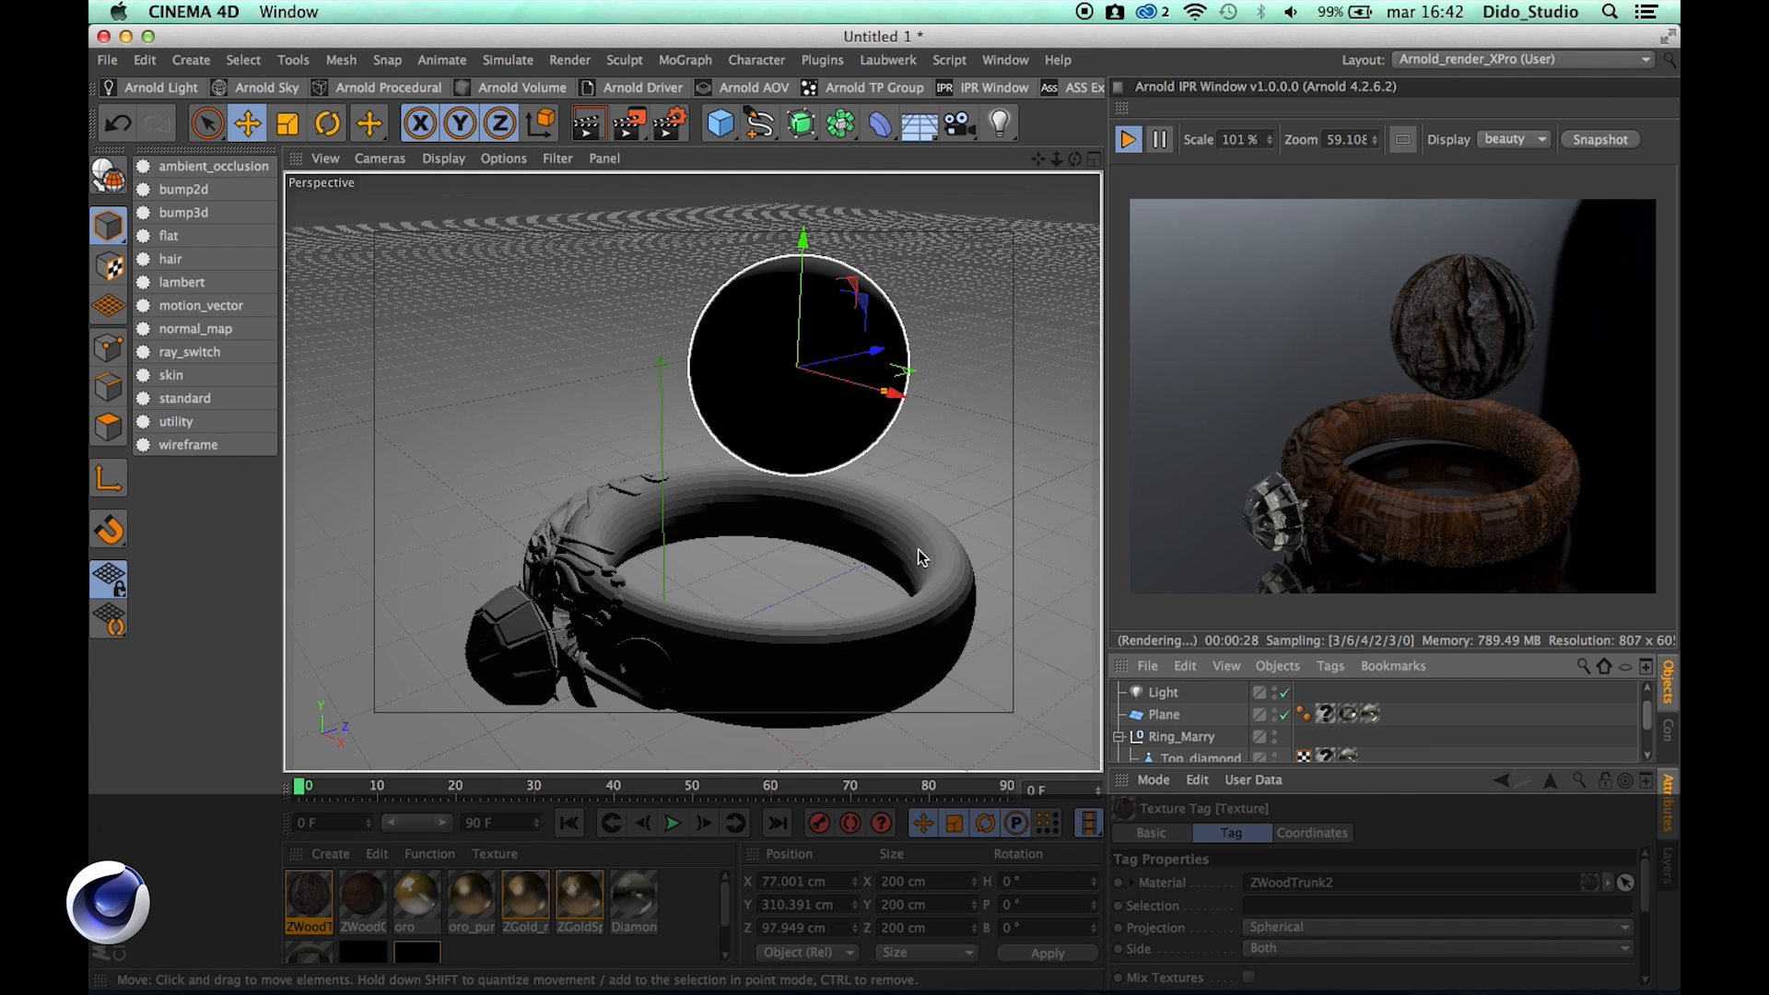
mouse_move(387, 667)
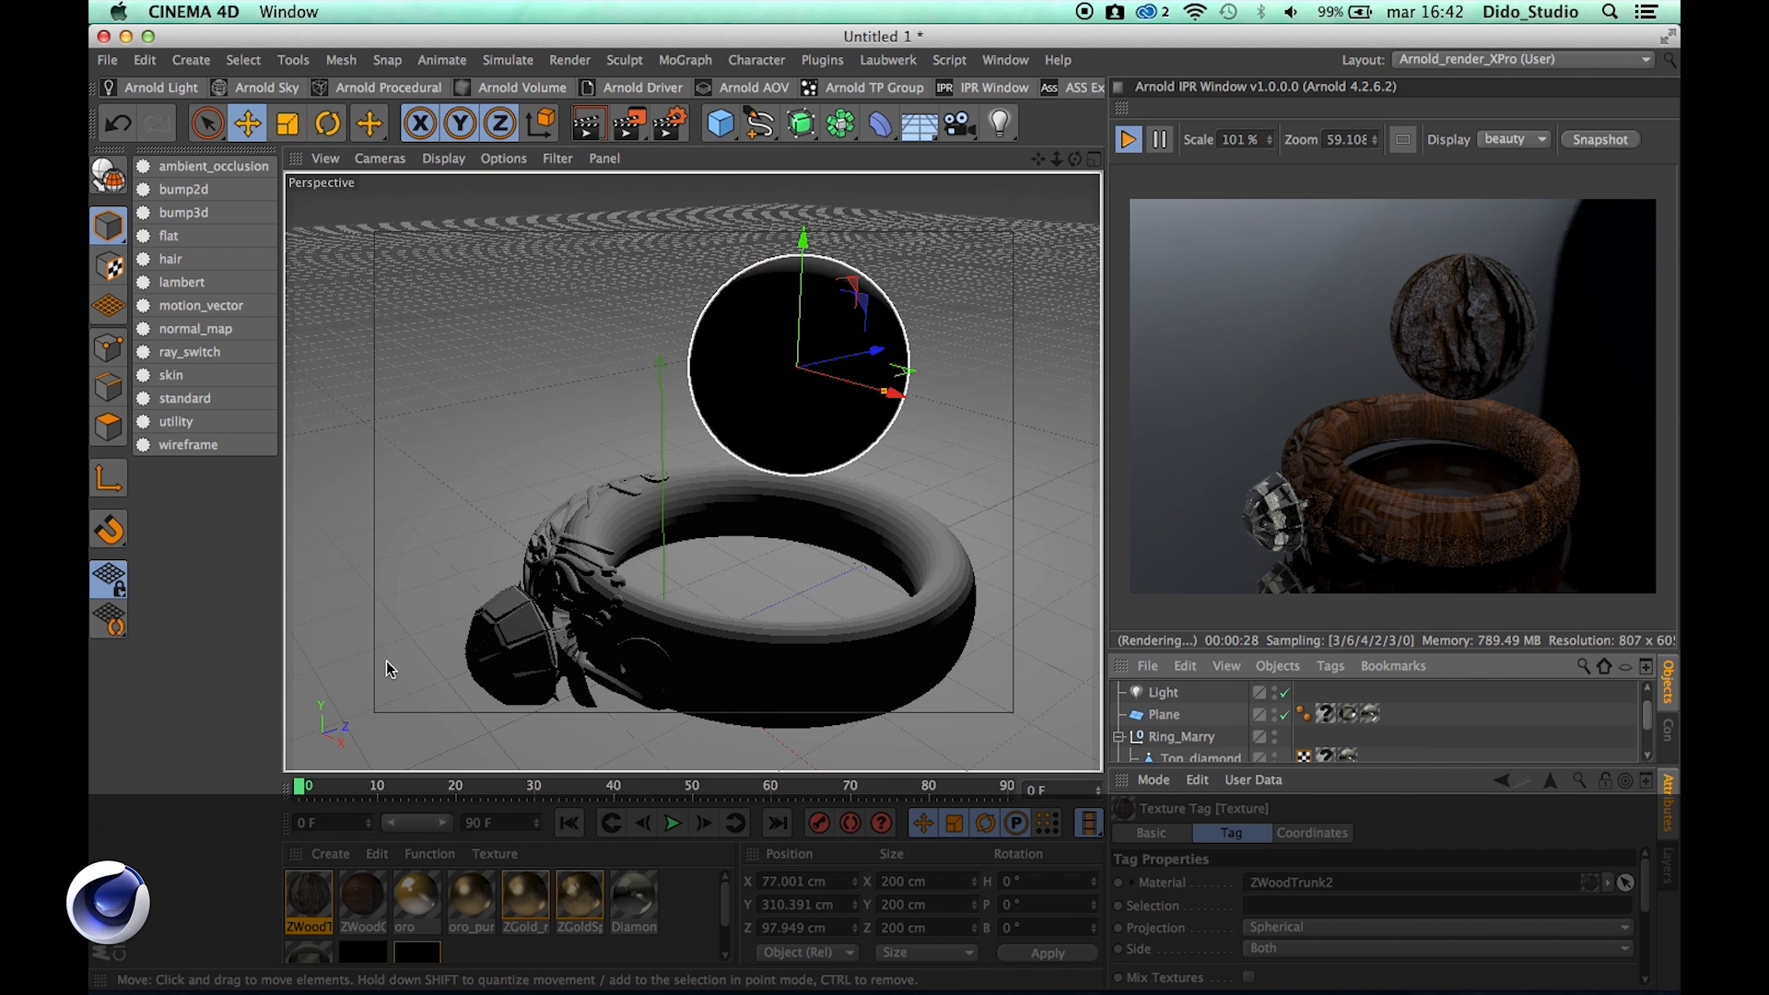